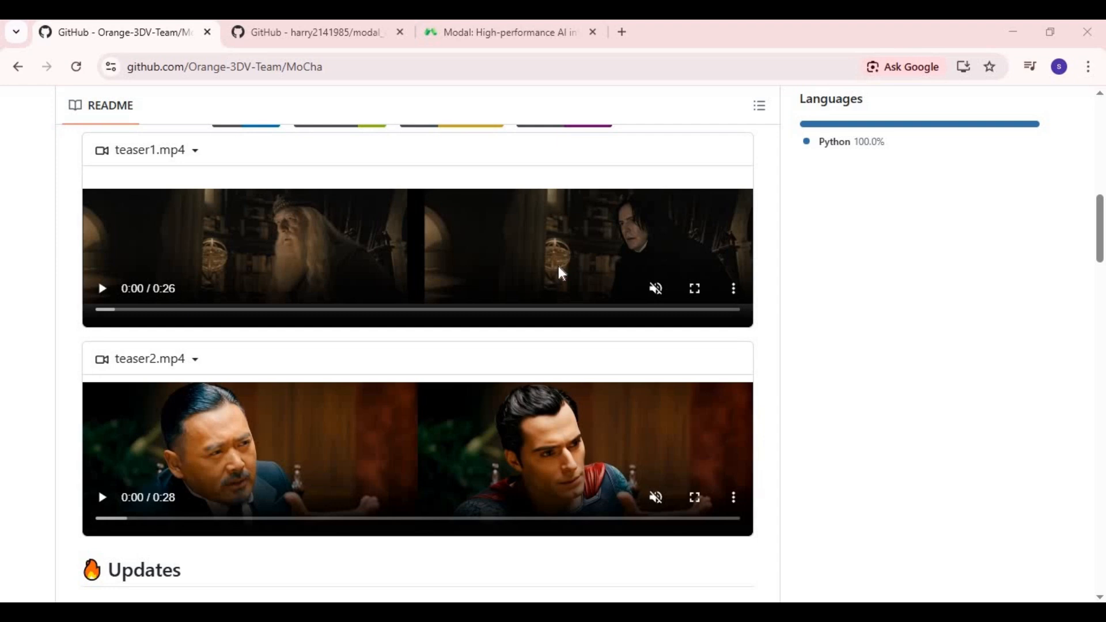
Step: Play the two MoCha teaser videos and browse the rest of the project page
{"action": "left_click", "coordinate": [102, 288]}
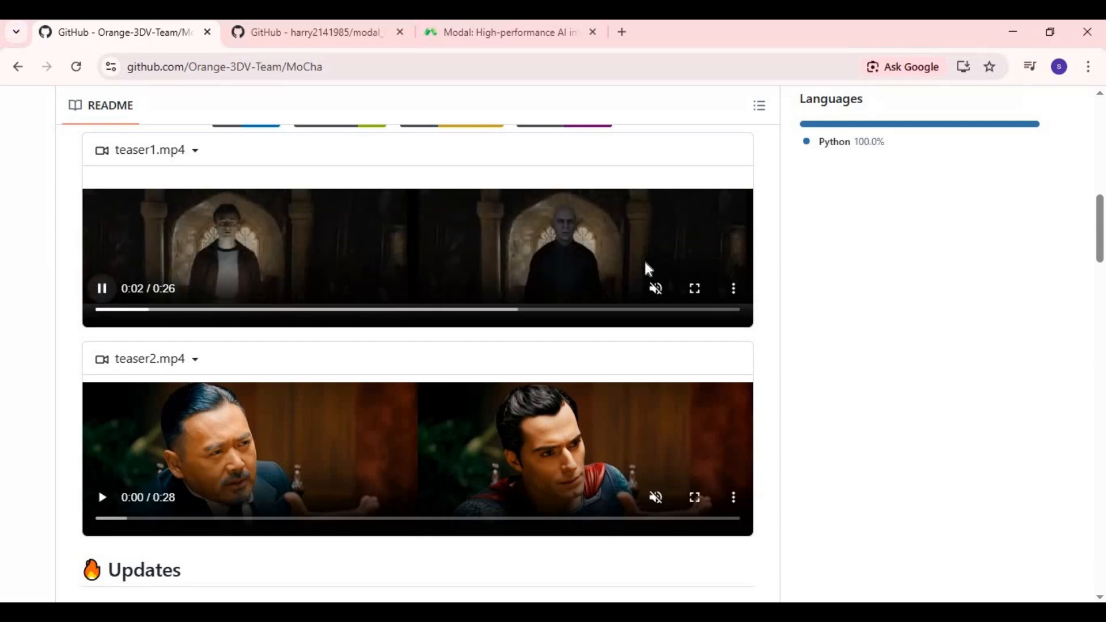
{"action": "mouse_move", "coordinate": [522, 275]}
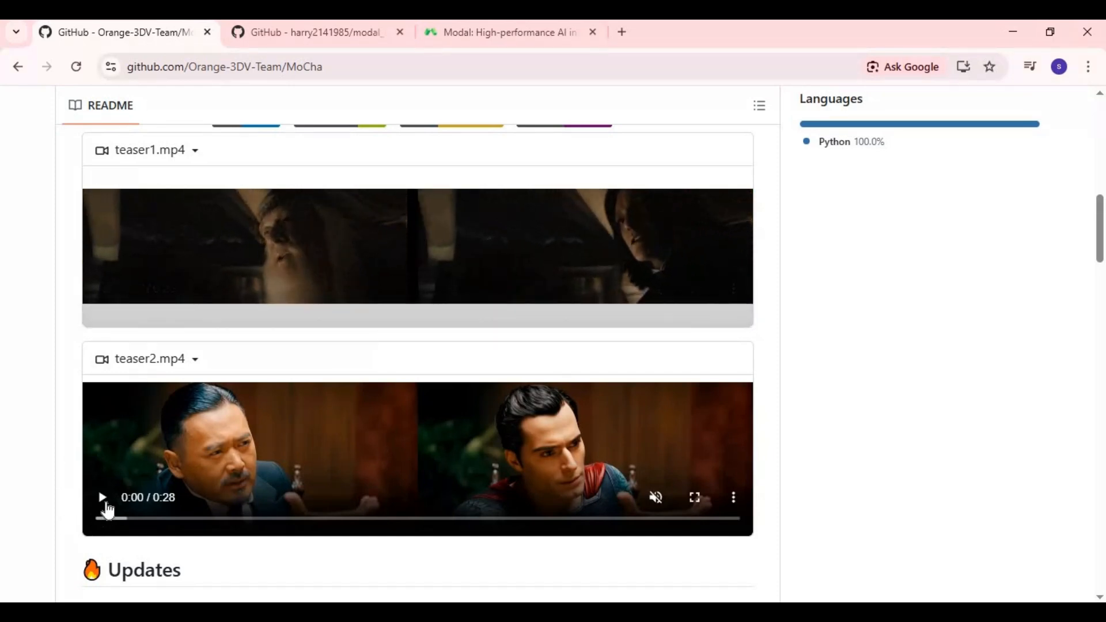
{"action": "left_click", "coordinate": [102, 498]}
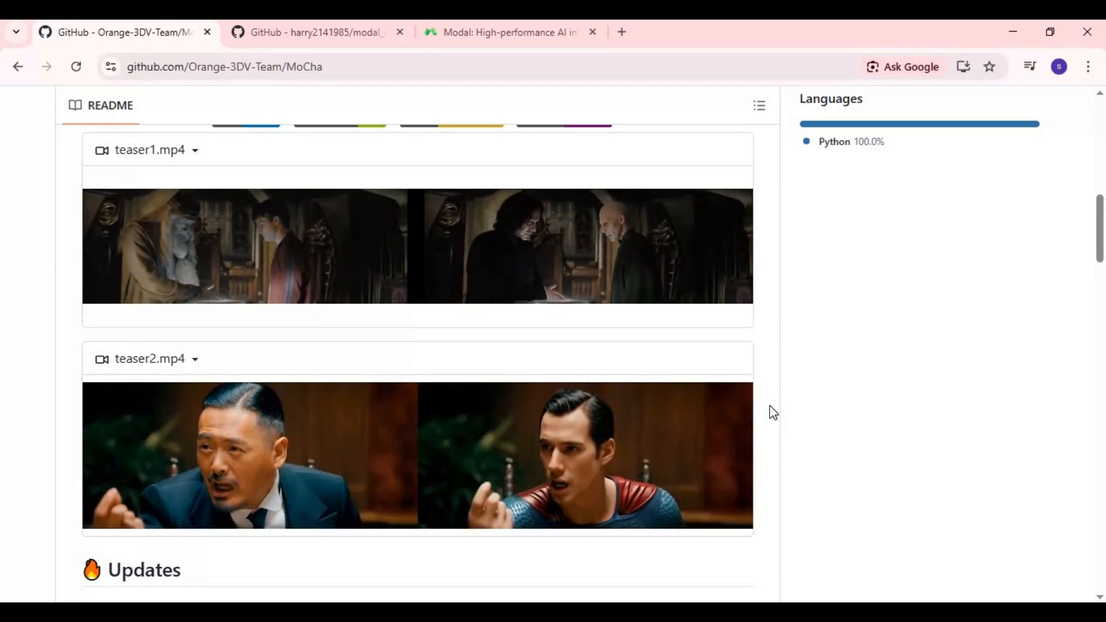
{"action": "scroll", "scroll_direction": "down", "scroll_amount": 3}
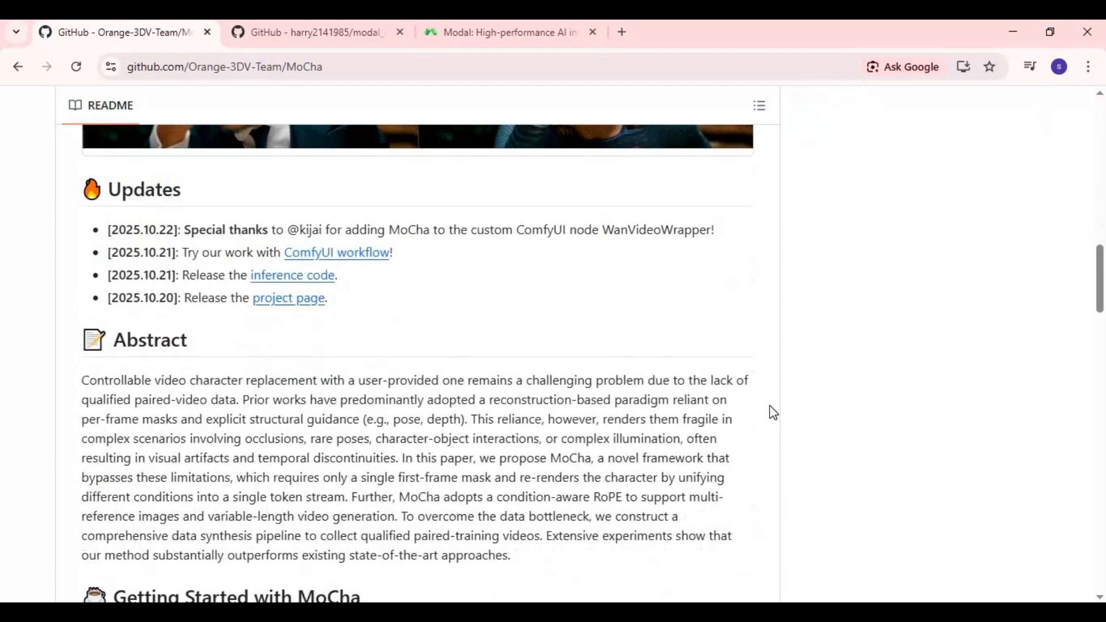
{"action": "scroll", "scroll_direction": "down", "scroll_amount": 3}
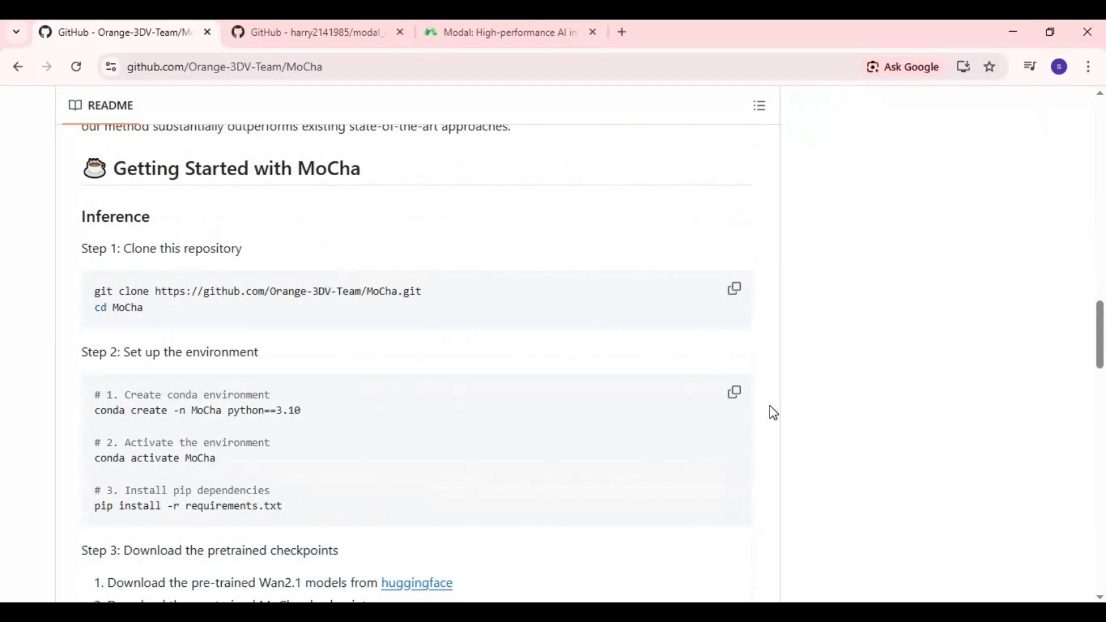
{"action": "scroll", "scroll_direction": "down", "scroll_amount": 3}
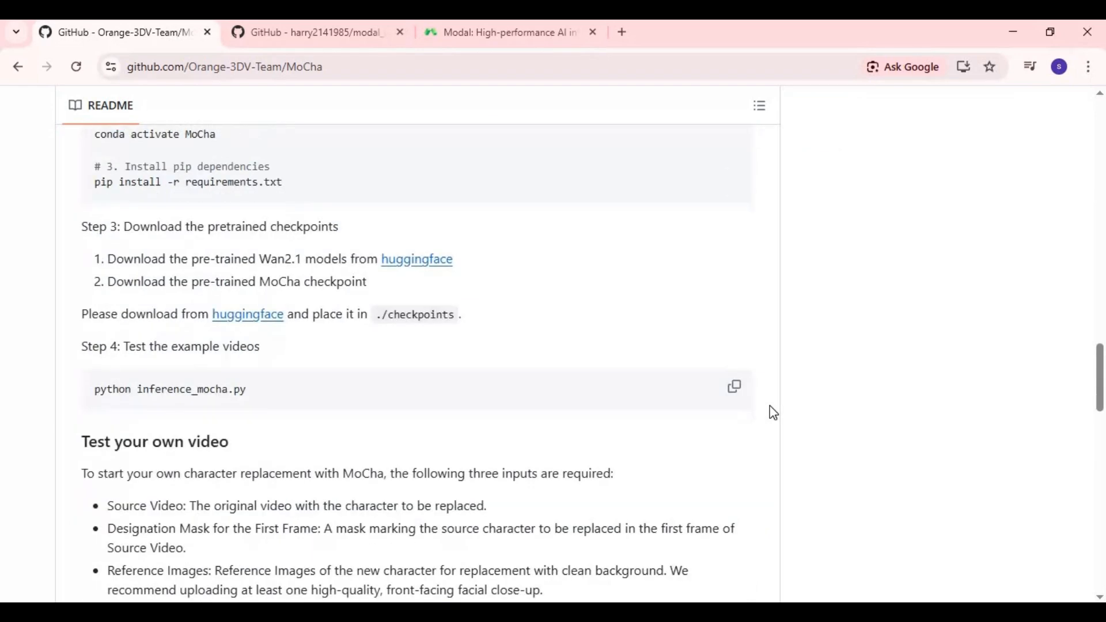
{"action": "scroll", "scroll_direction": "down", "scroll_amount": 3}
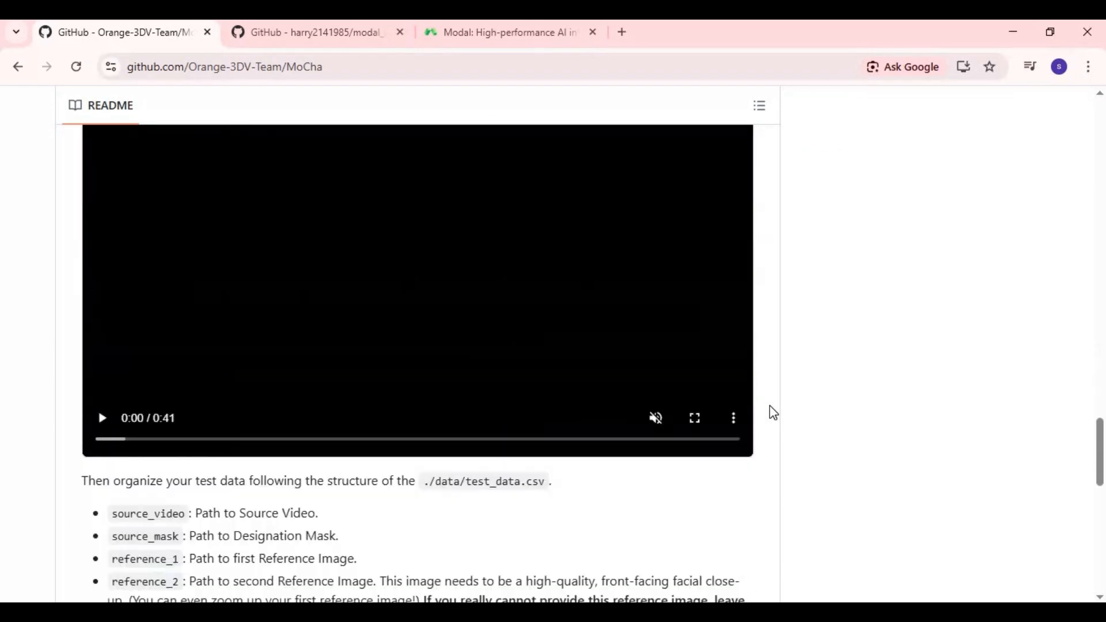
{"action": "scroll", "scroll_direction": "up", "scroll_amount": 3}
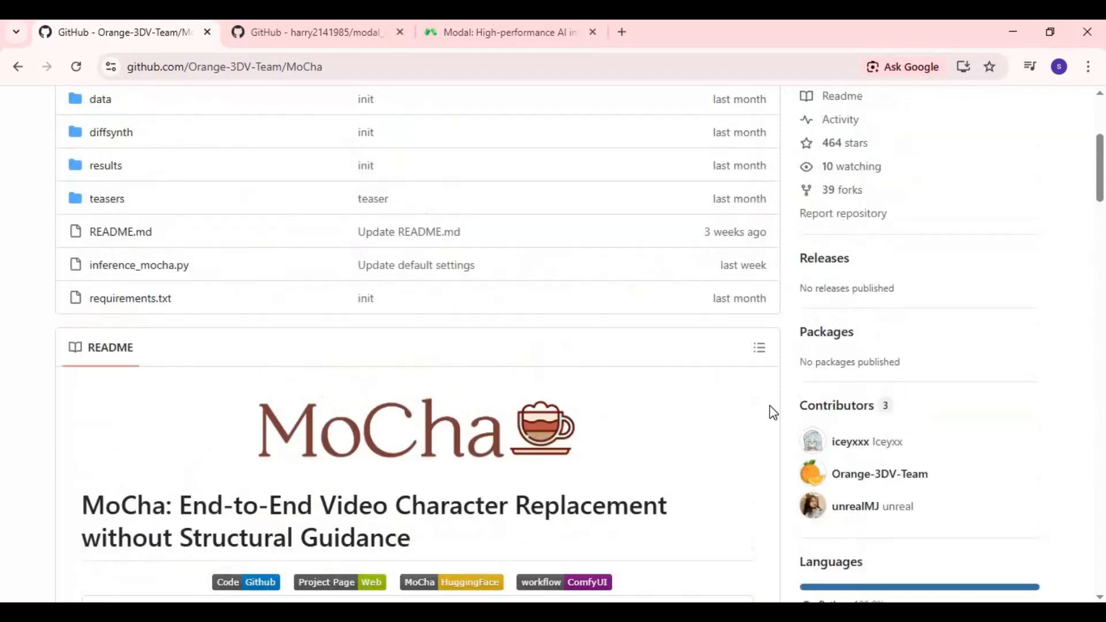
{"action": "scroll", "scroll_direction": "up", "scroll_amount": 3}
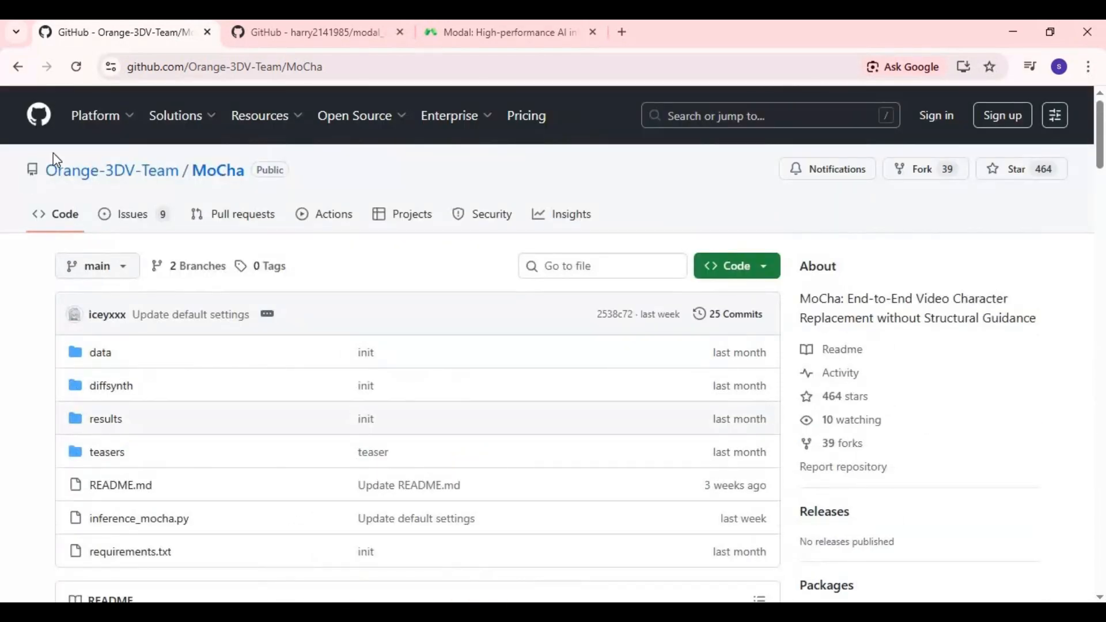
{"action": "mouse_move", "coordinate": [617, 564]}
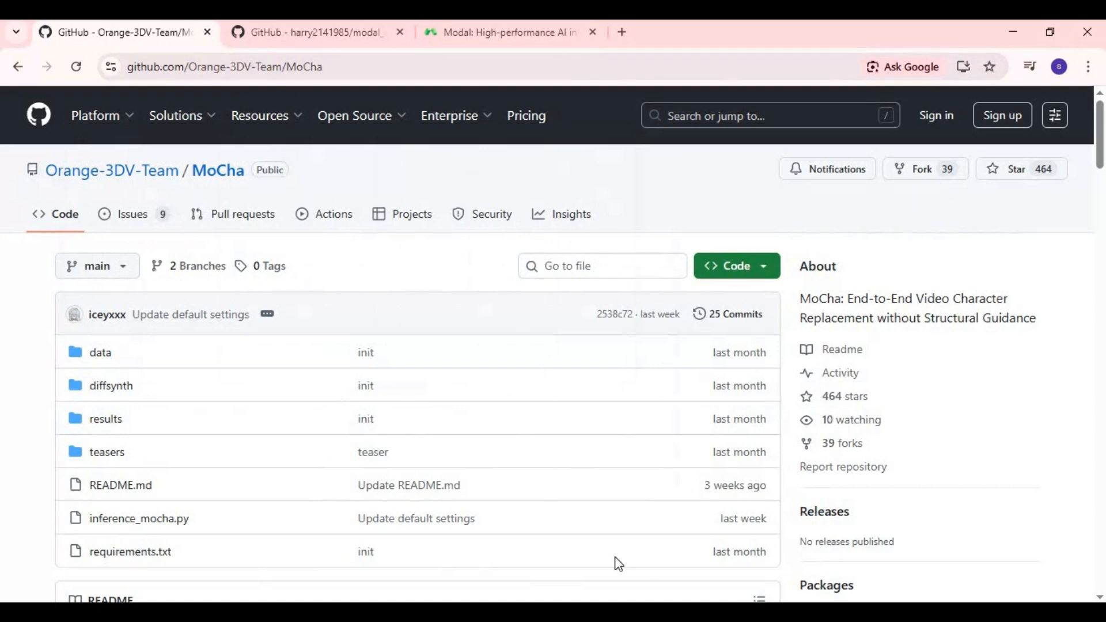
{"action": "mouse_move", "coordinate": [986, 468]}
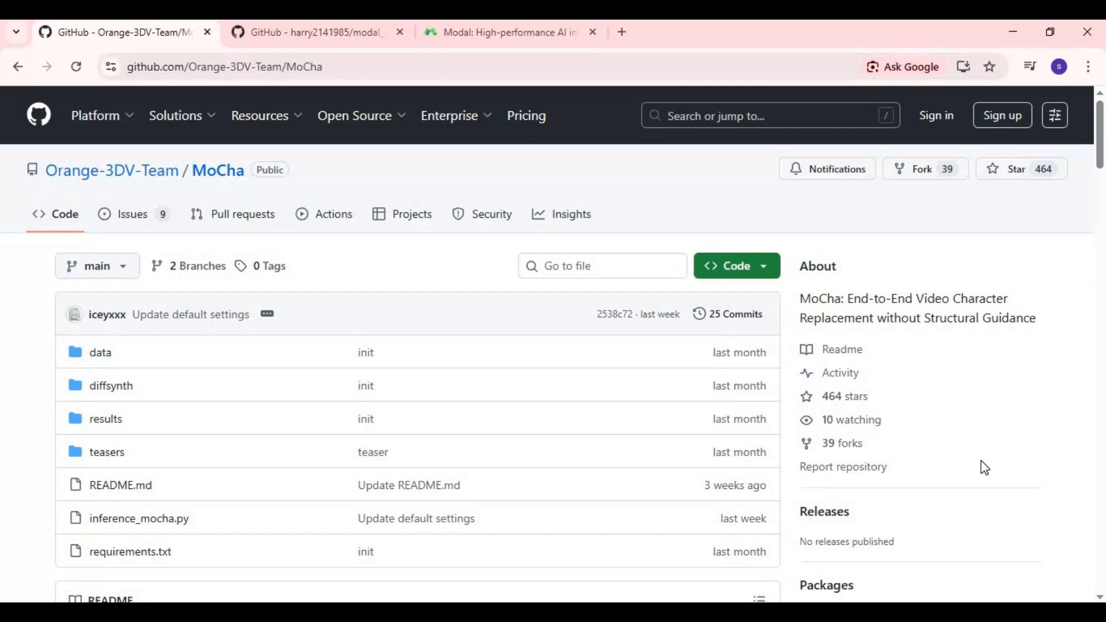
{"action": "mouse_move", "coordinate": [233, 256]}
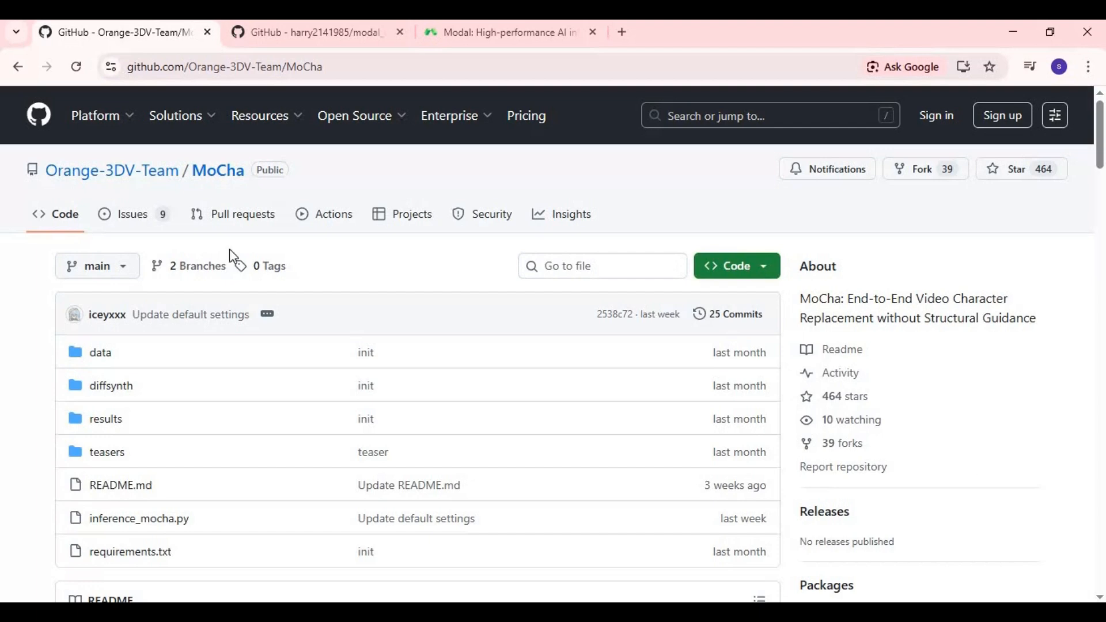
{"action": "mouse_move", "coordinate": [643, 545]}
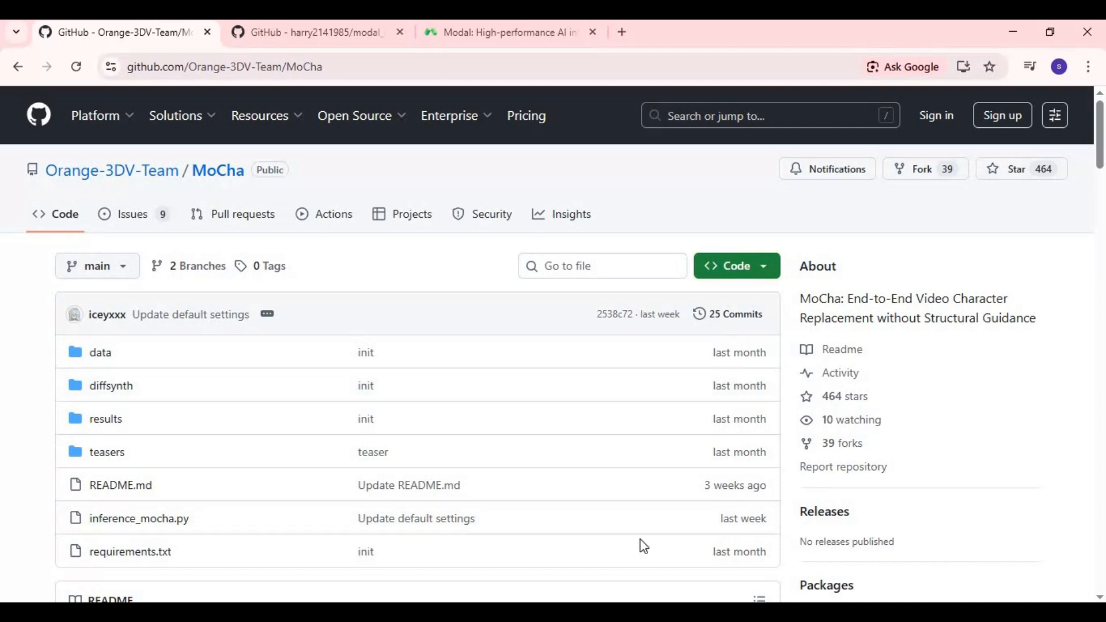
Step: In the modal_notebooks GitHub repository, locate and open MoCha.ipynb
{"action": "left_click", "coordinate": [318, 32]}
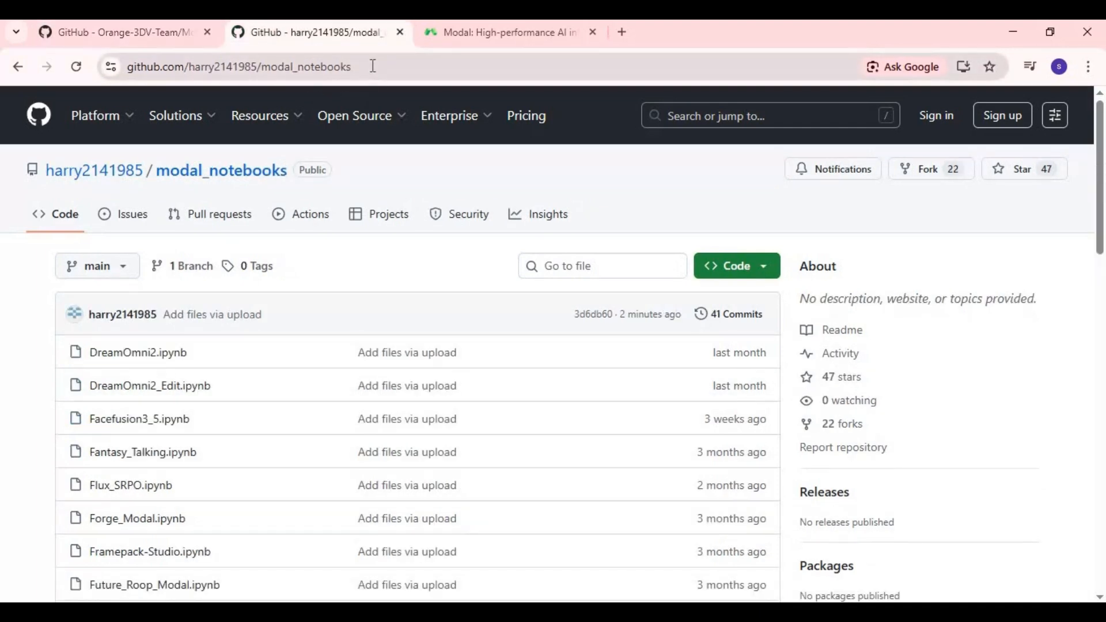
{"action": "left_click", "coordinate": [247, 67]}
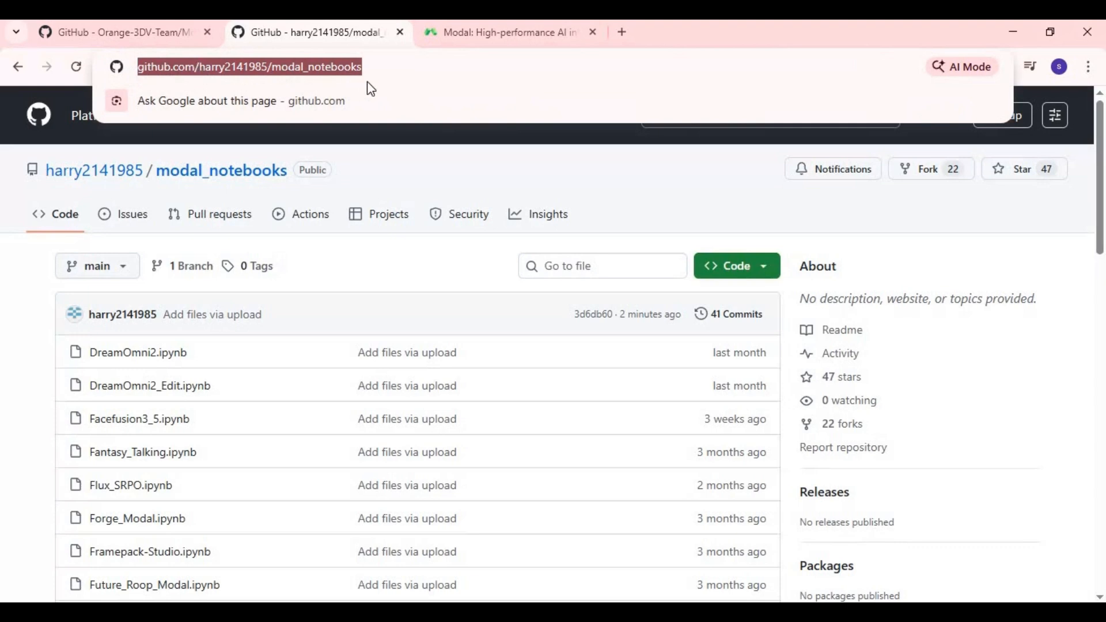
{"action": "scroll", "scroll_direction": "down", "scroll_amount": 3}
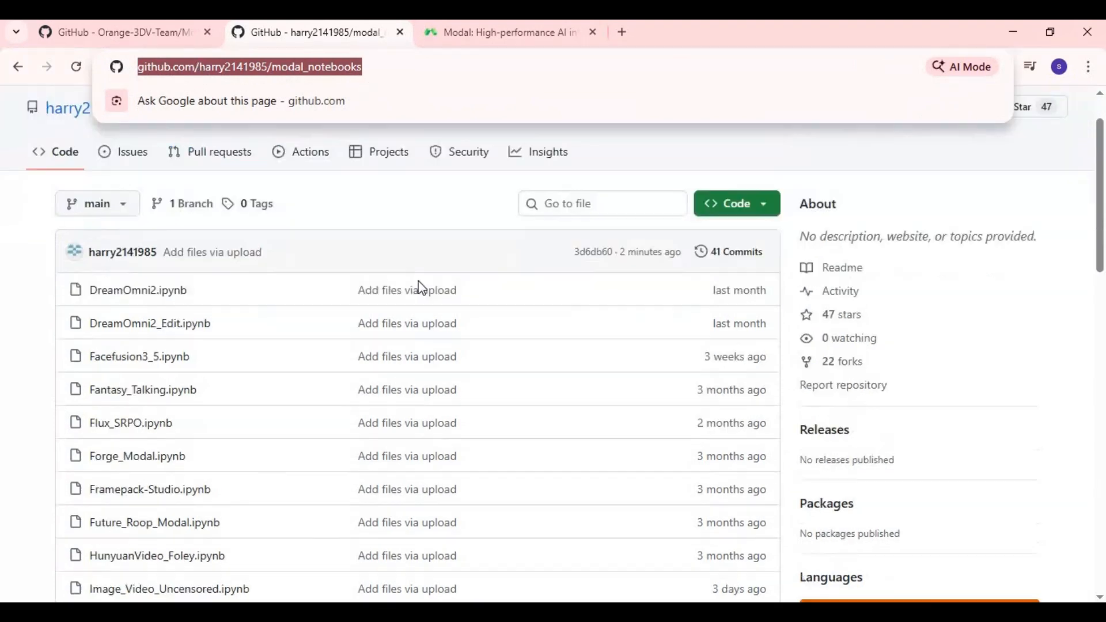
{"action": "scroll", "scroll_direction": "down", "scroll_amount": 3}
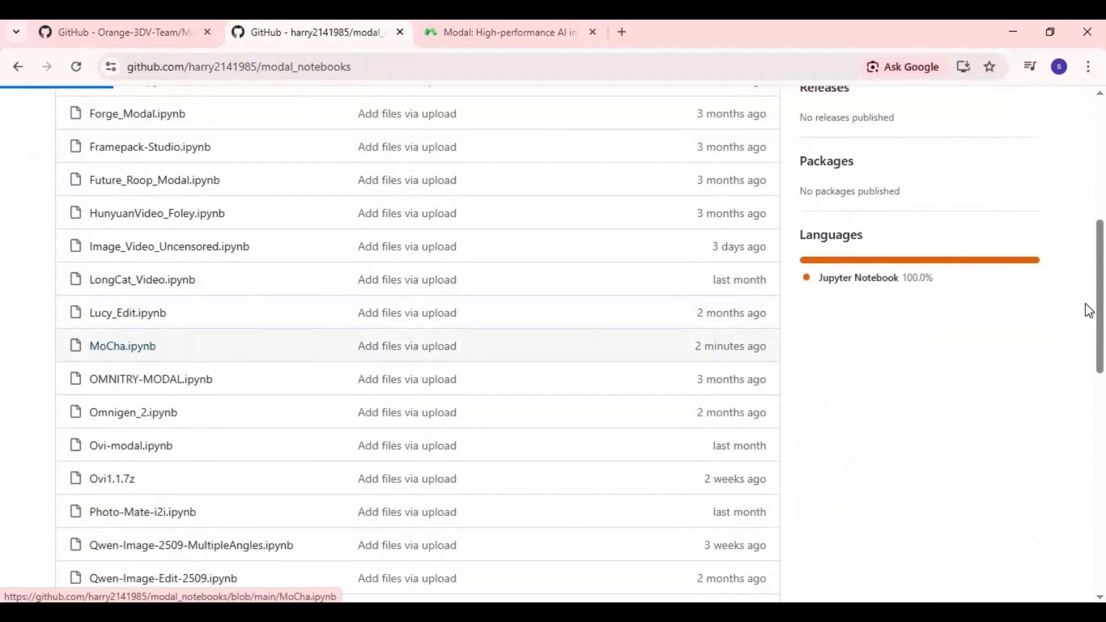
{"action": "mouse_move", "coordinate": [1082, 307]}
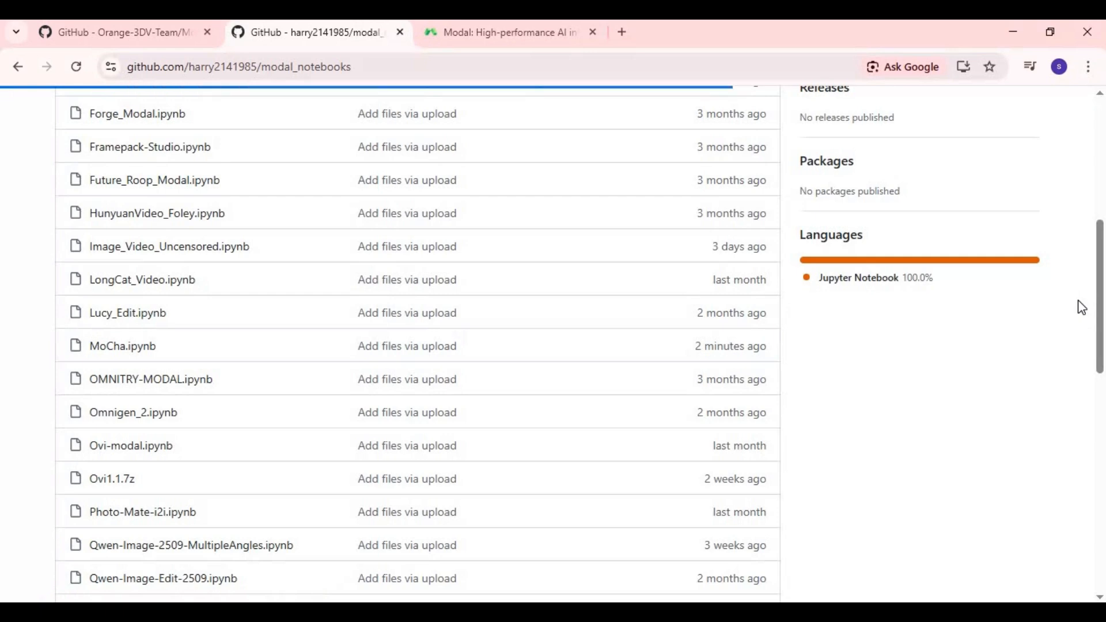
{"action": "left_click", "coordinate": [122, 346]}
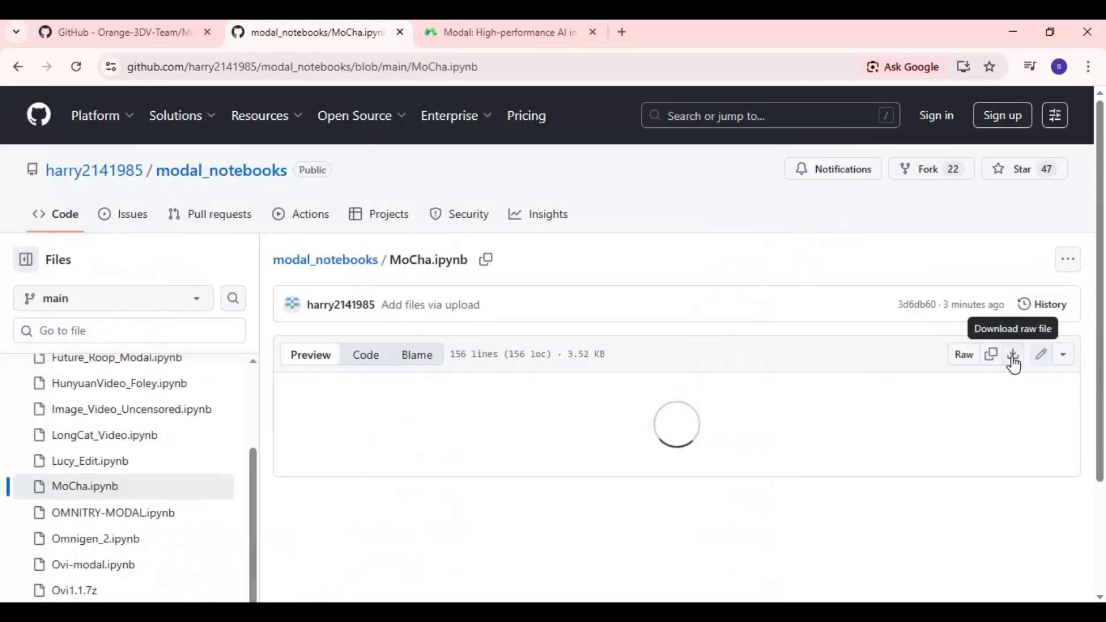
{"action": "mouse_move", "coordinate": [568, 438]}
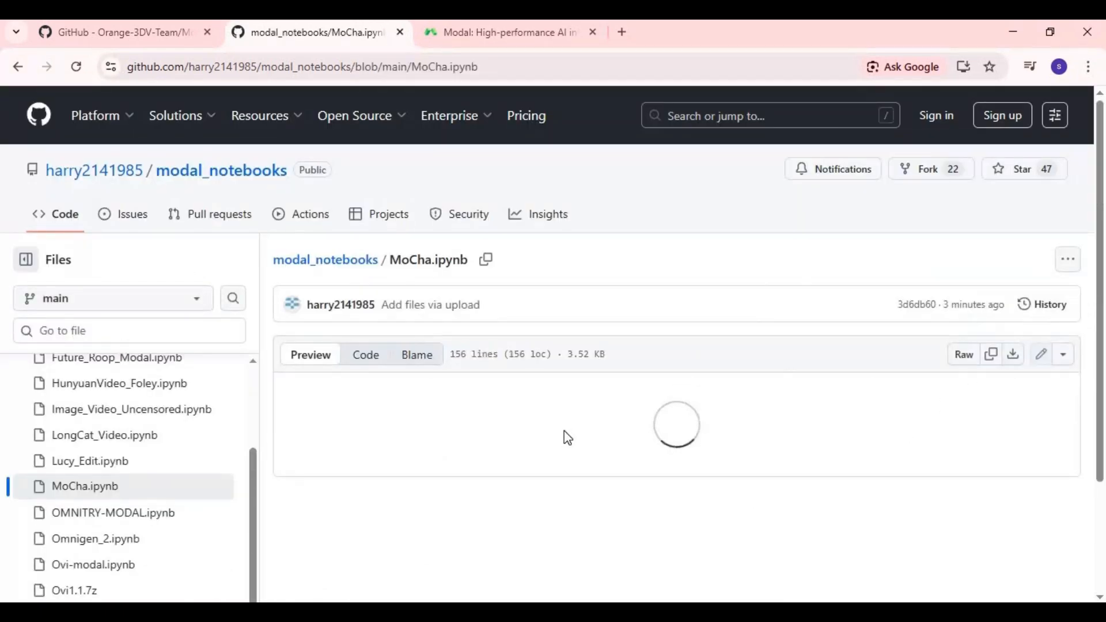
Step: Go from the Modal homepage into the dashboard's Notebooks section listing existing notebooks
{"action": "left_click", "coordinate": [508, 32]}
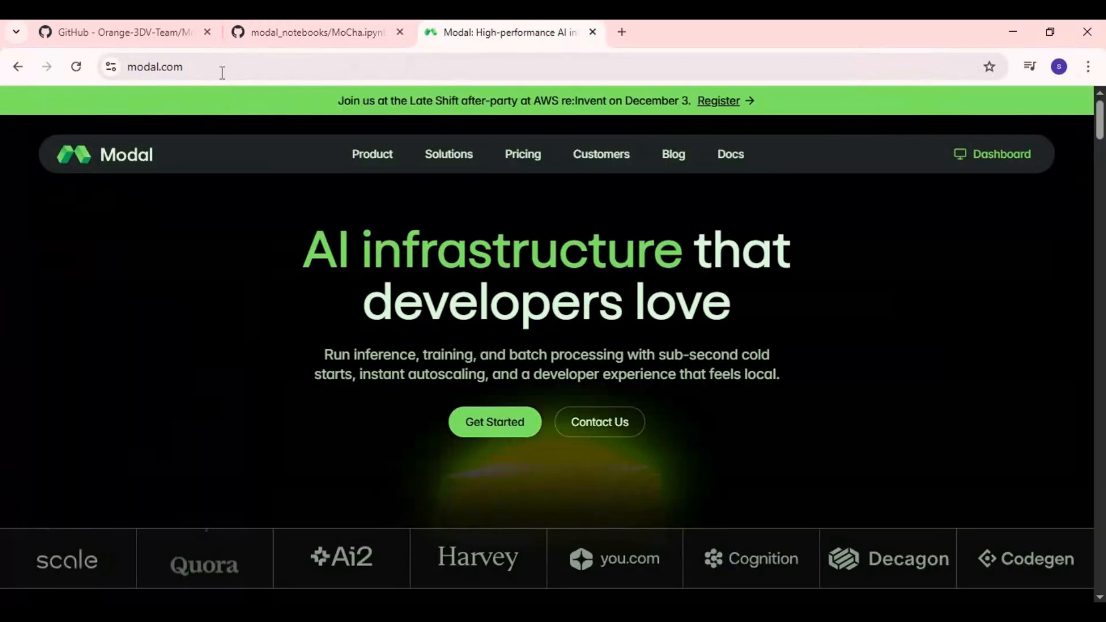
{"action": "left_click", "coordinate": [156, 67]}
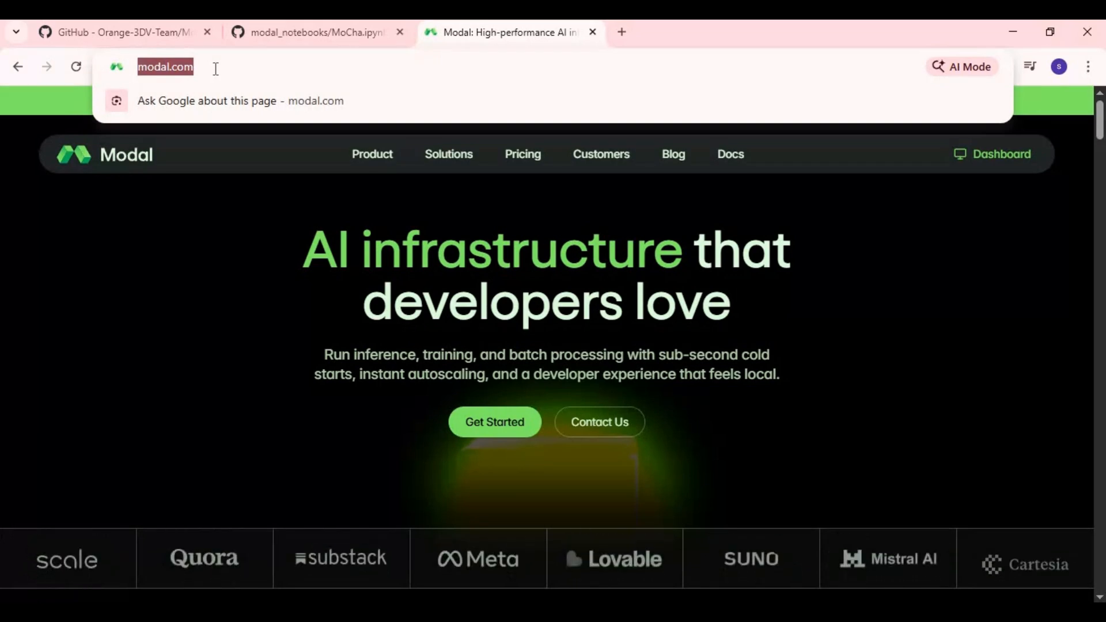
{"action": "mouse_move", "coordinate": [716, 82]}
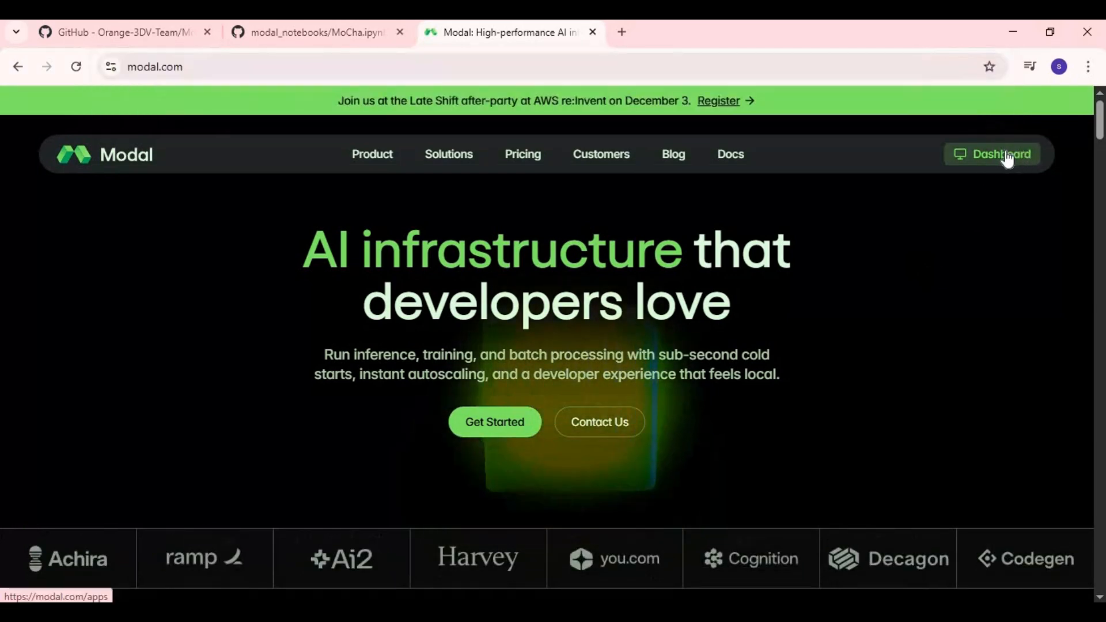
{"action": "mouse_move", "coordinate": [930, 312]}
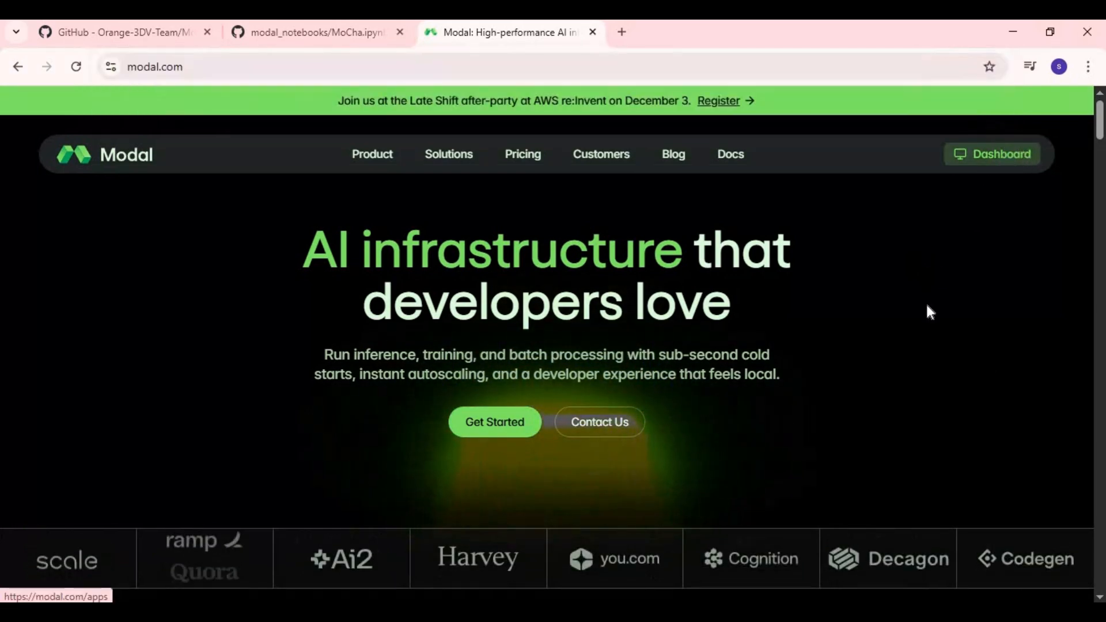
{"action": "left_click", "coordinate": [991, 153]}
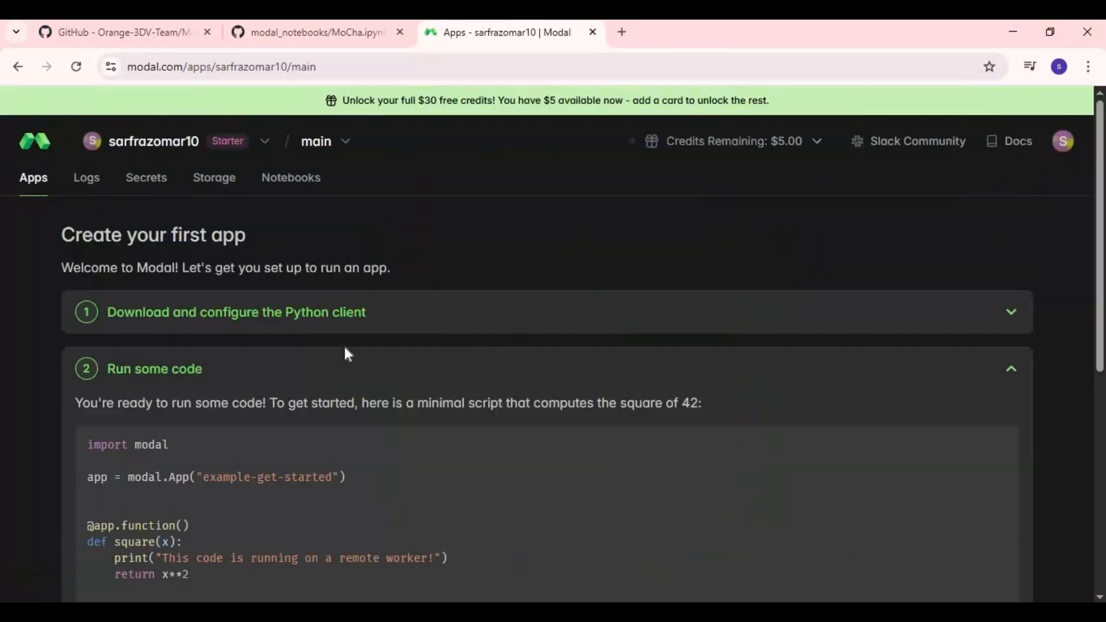
{"action": "mouse_move", "coordinate": [290, 178]}
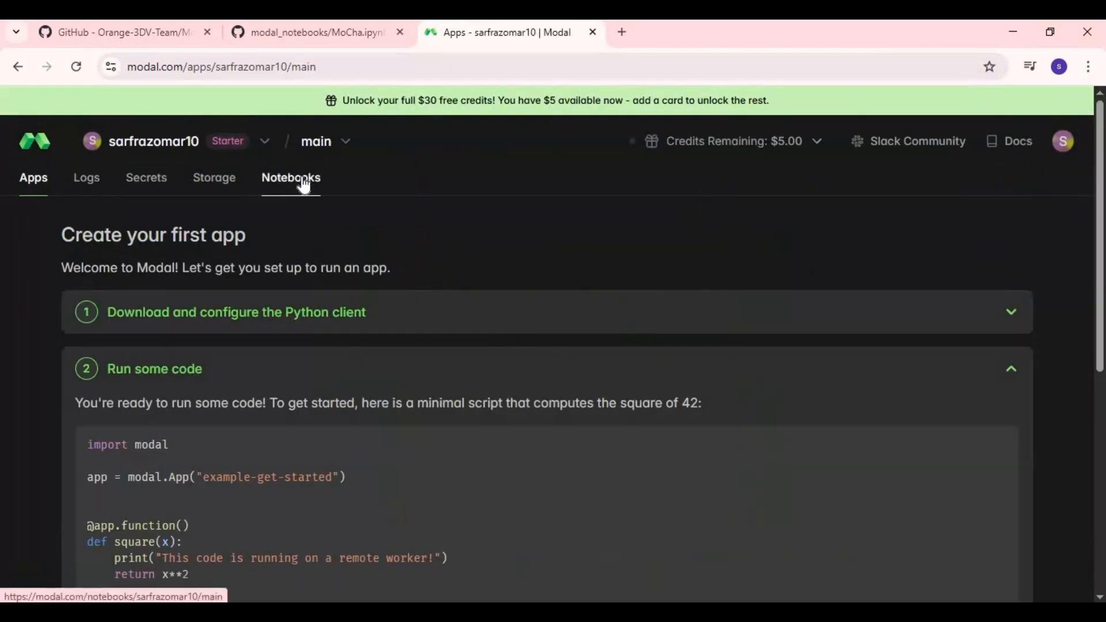
{"action": "left_click", "coordinate": [290, 177]}
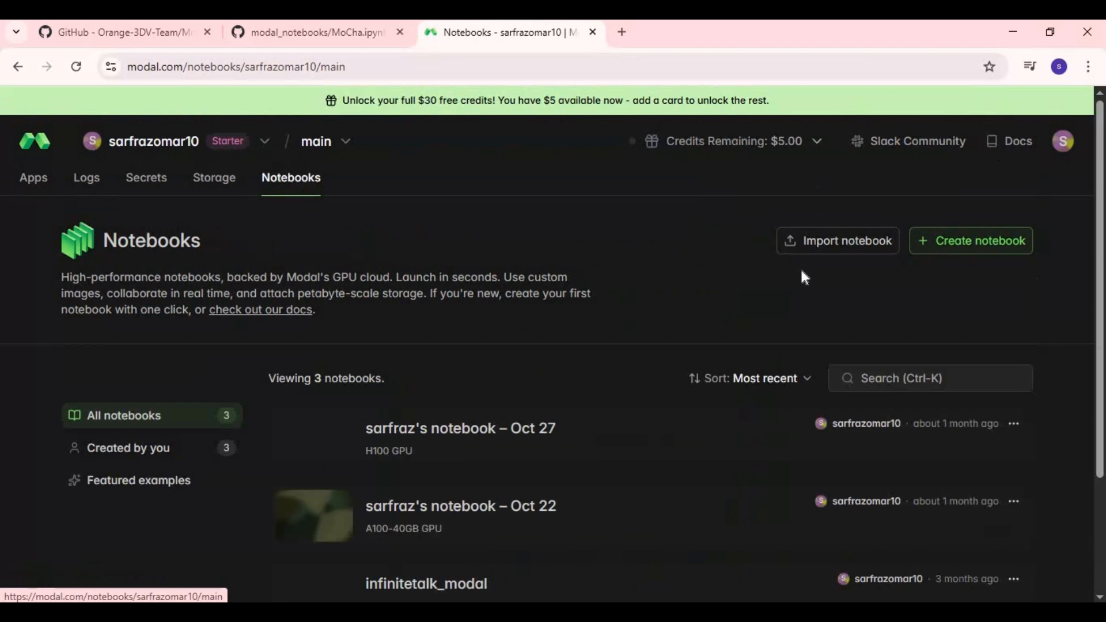
Step: Import MoCha.ipynb as a new notebook titled MoCha and create it
{"action": "left_click", "coordinate": [837, 241]}
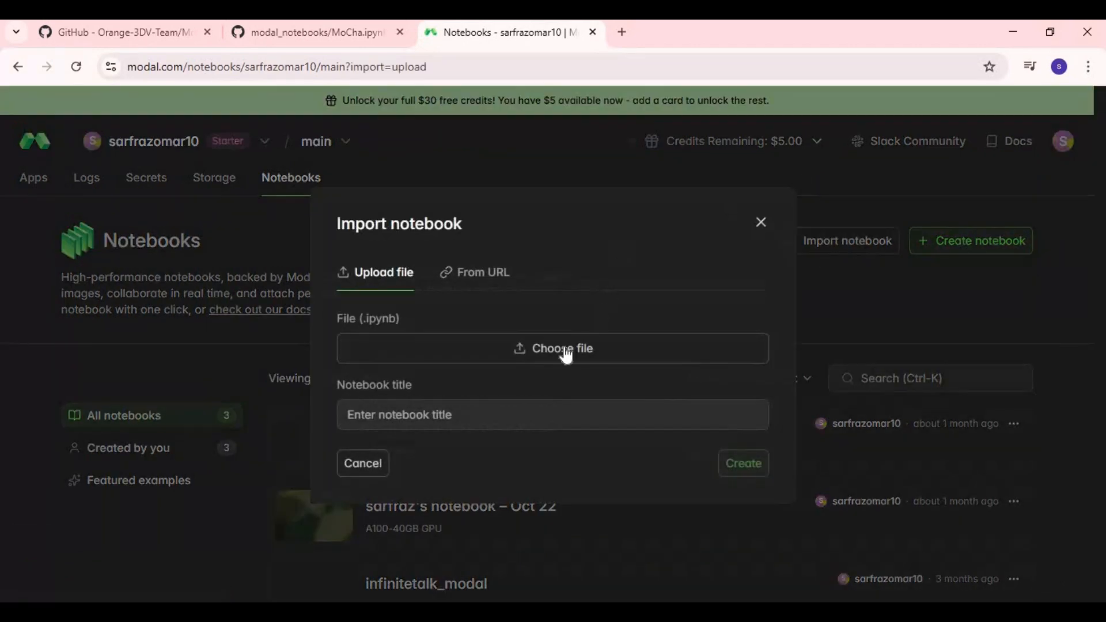
{"action": "left_click", "coordinate": [552, 348]}
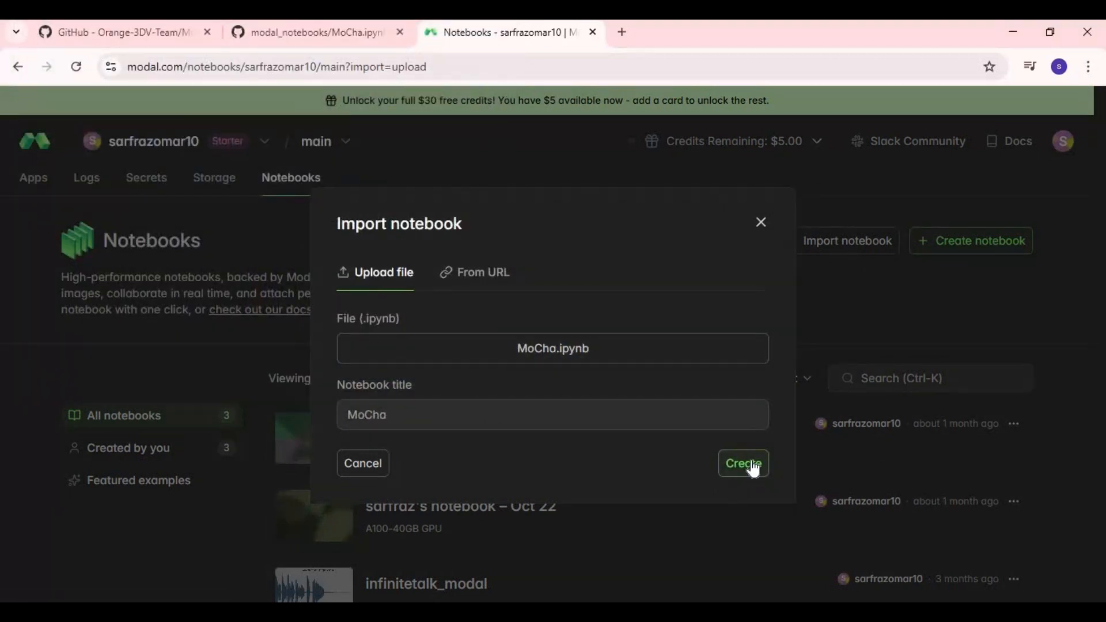
{"action": "left_click", "coordinate": [743, 463]}
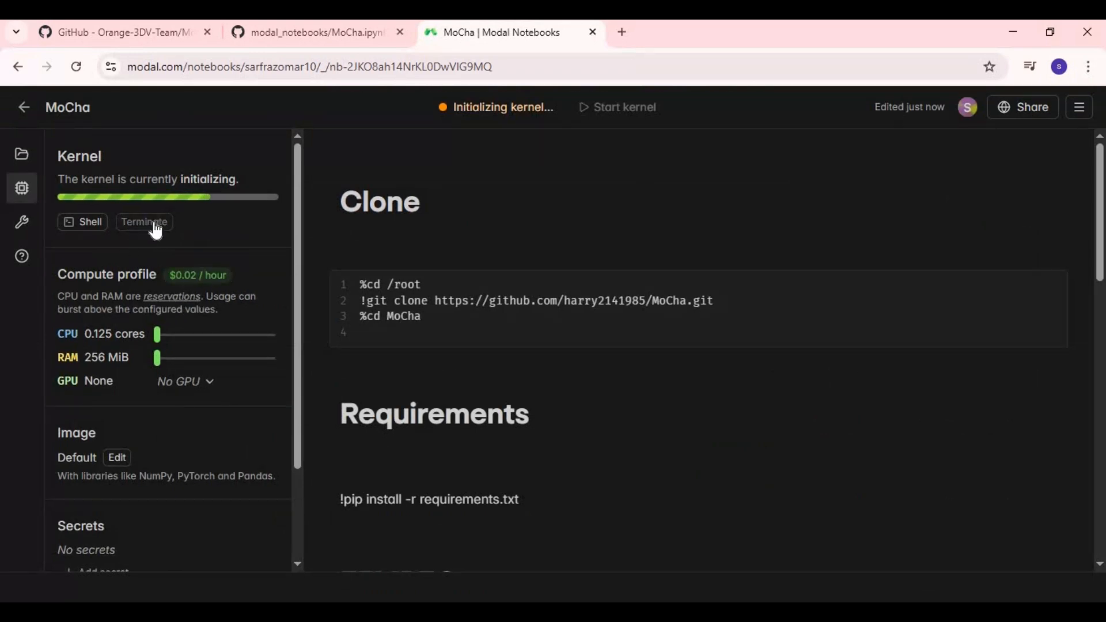
Step: Reconfigure the kernel with 2 cores, 32 GiB RAM and an A100-80GB GPU, then save
{"action": "left_click", "coordinate": [143, 221]}
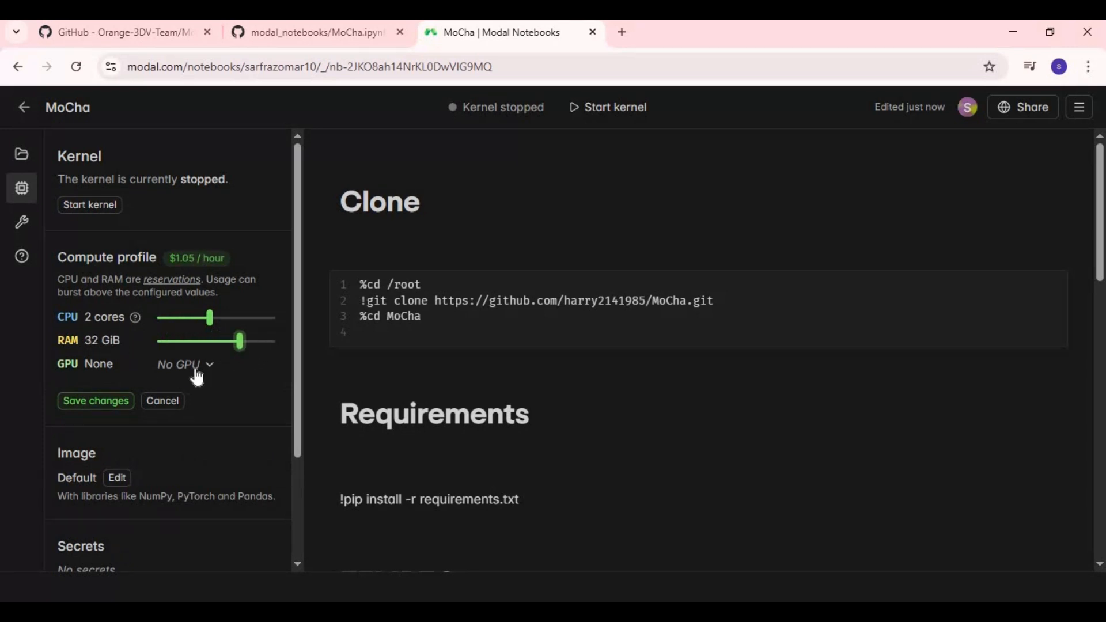
{"action": "left_click", "coordinate": [184, 364]}
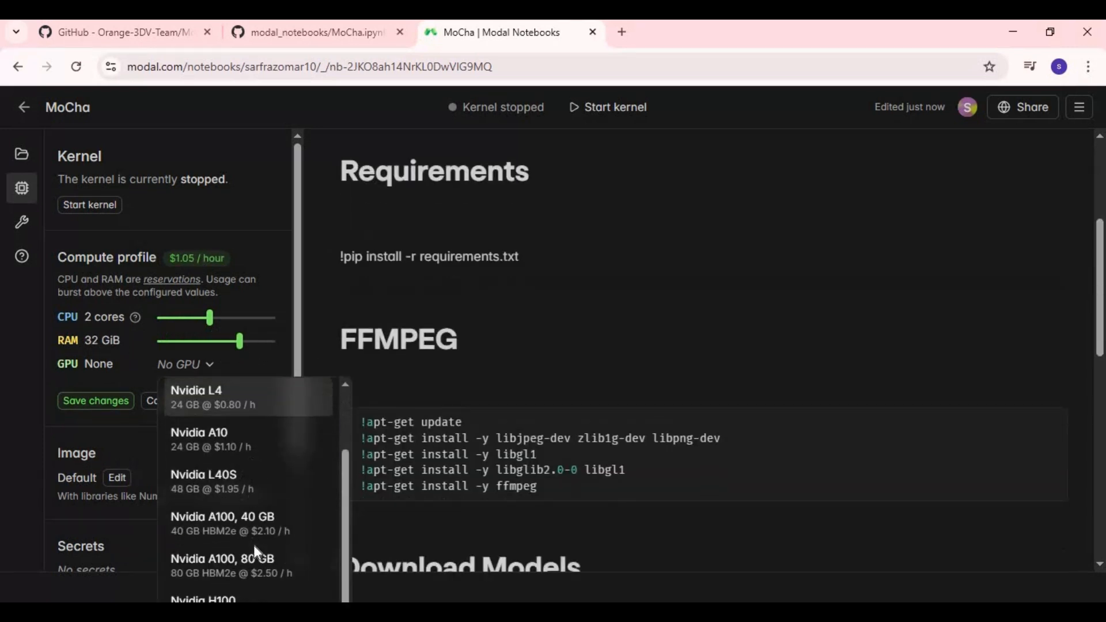
{"action": "left_click", "coordinate": [221, 559]}
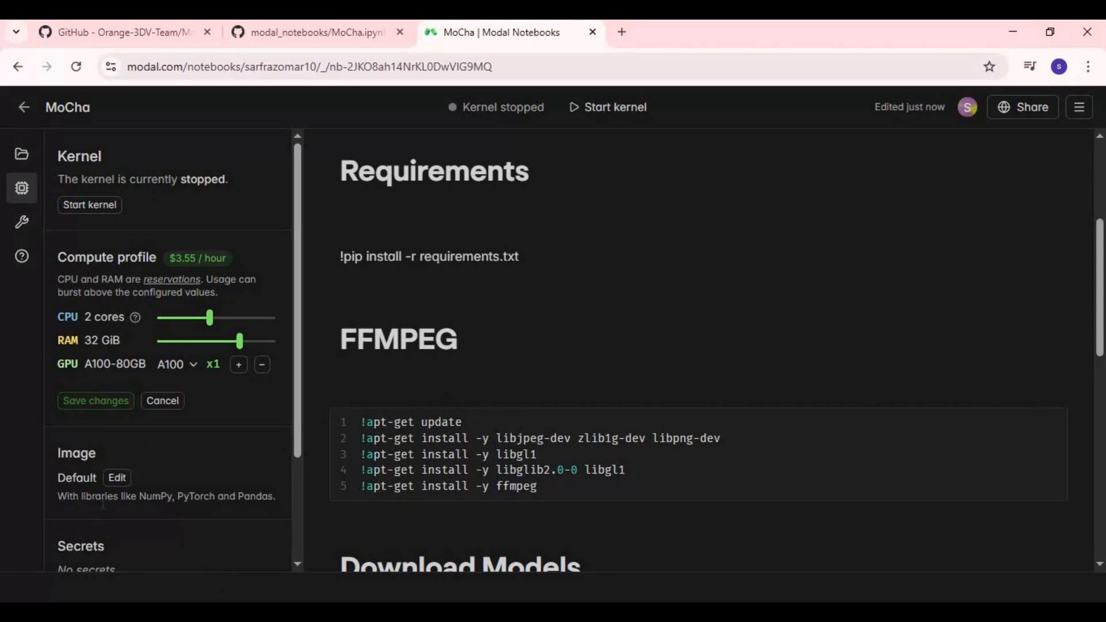
{"action": "left_click", "coordinate": [95, 401]}
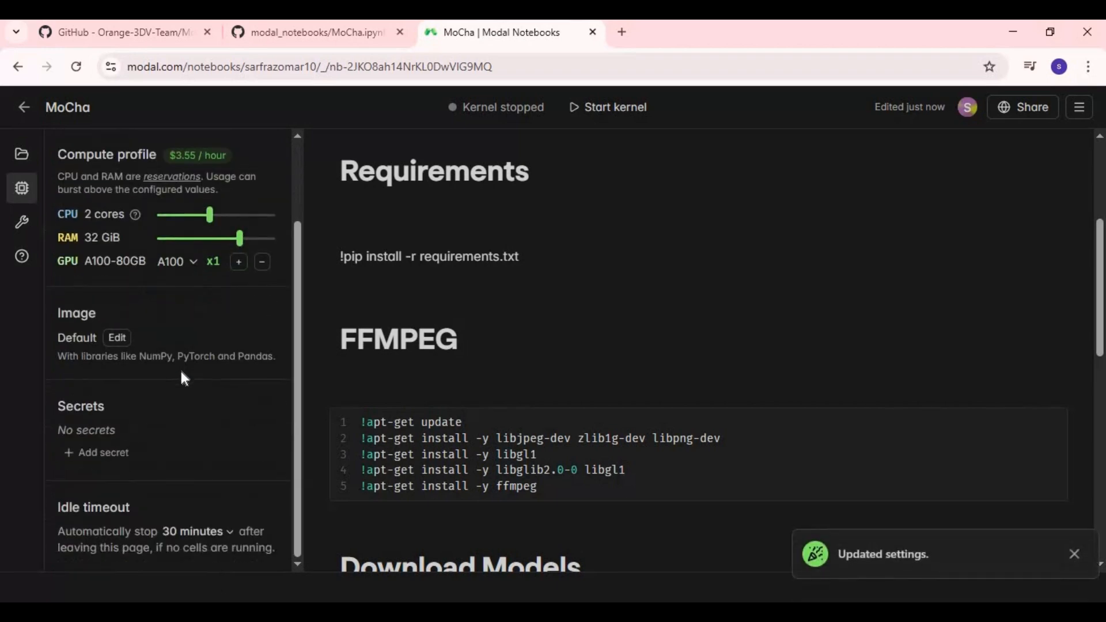
{"action": "left_click", "coordinate": [199, 531]}
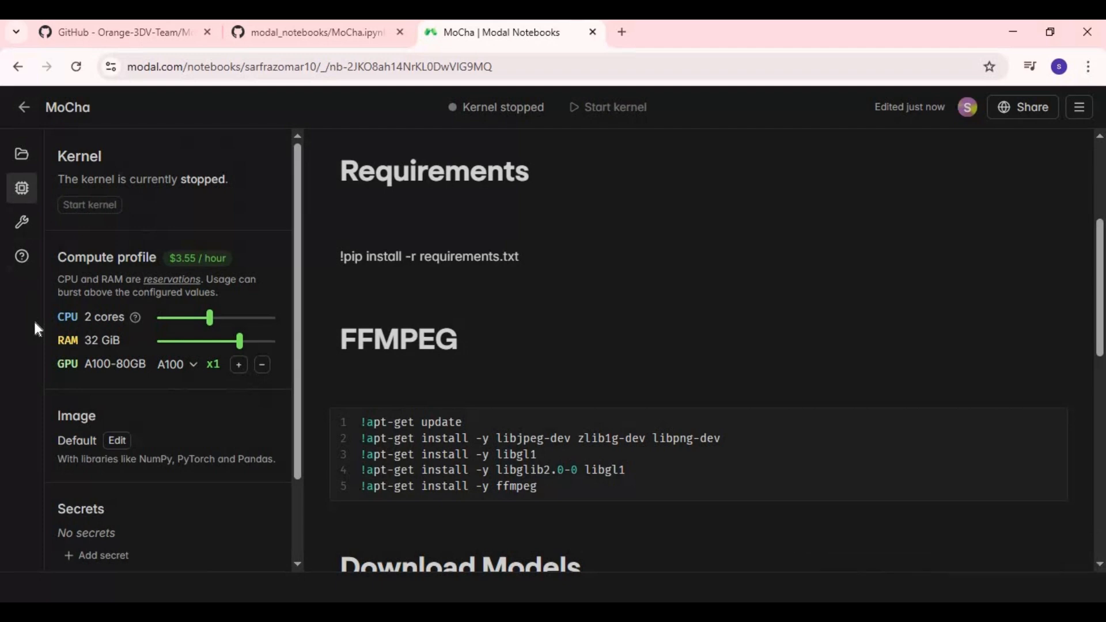
{"action": "mouse_move", "coordinate": [844, 350]}
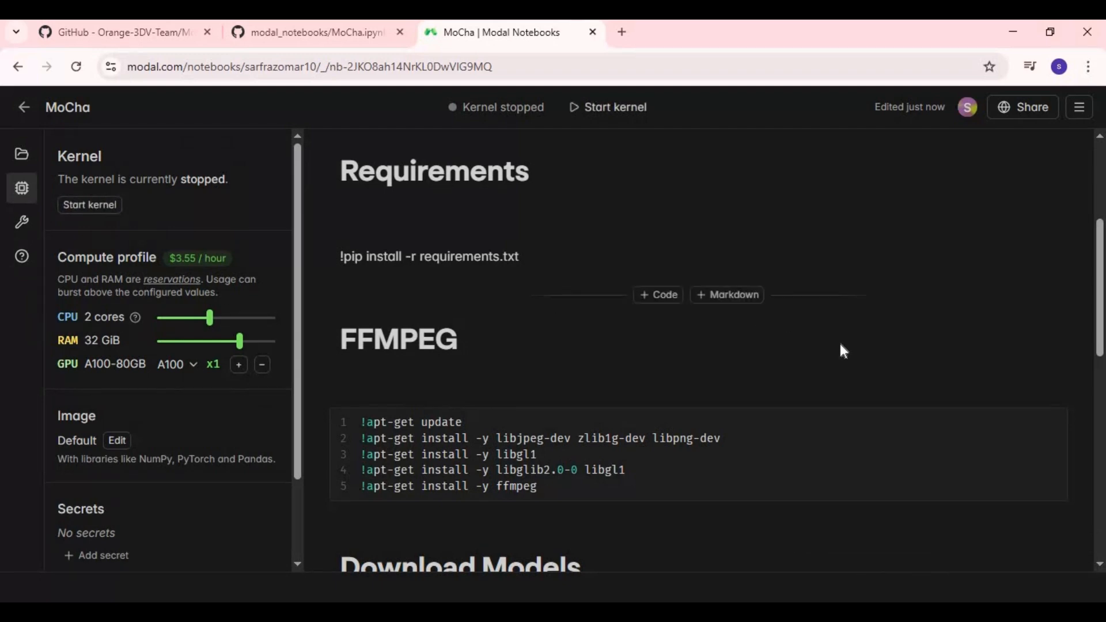
Step: Run the cell that clones the MoCha repository and follow its output
{"action": "scroll", "scroll_direction": "up", "scroll_amount": 3}
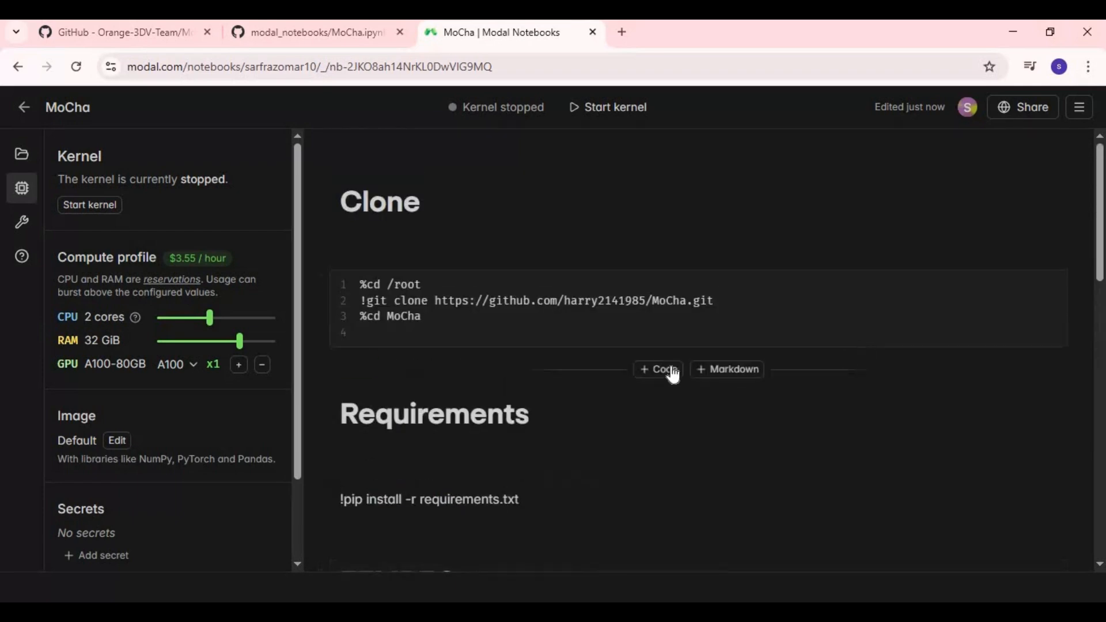
{"action": "left_click", "coordinate": [608, 106]}
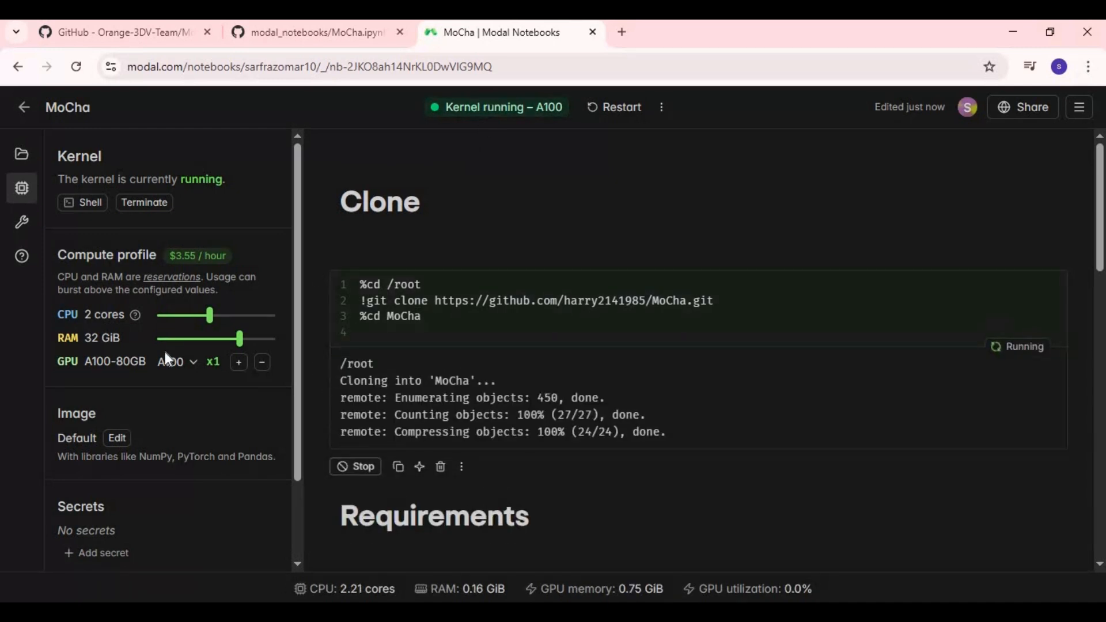
{"action": "scroll", "scroll_direction": "down", "scroll_amount": 3}
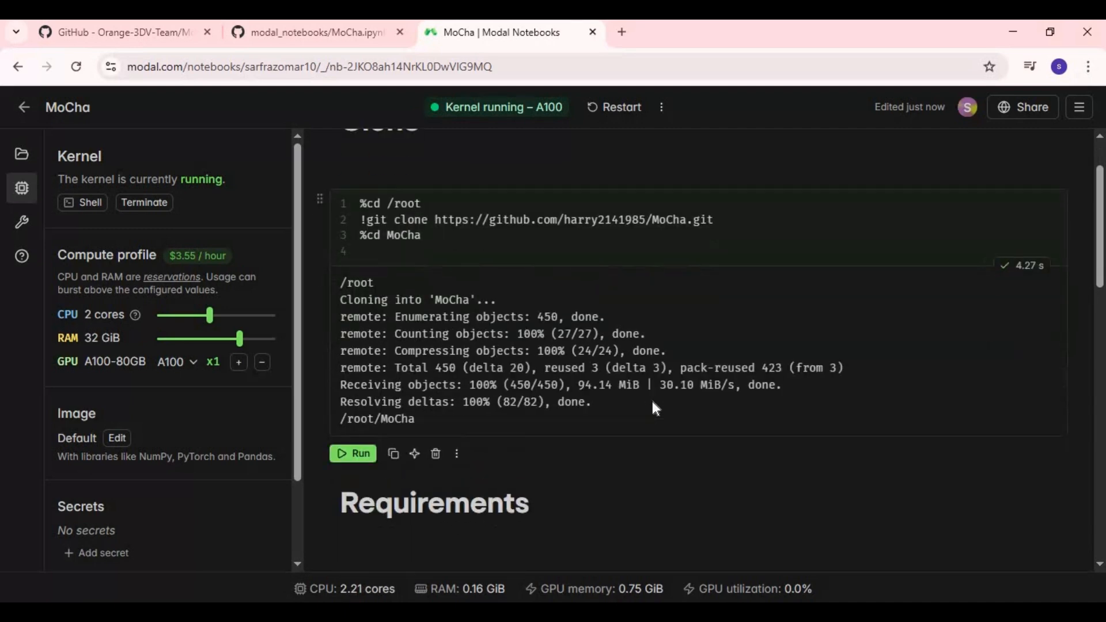
{"action": "scroll", "scroll_direction": "down", "scroll_amount": 3}
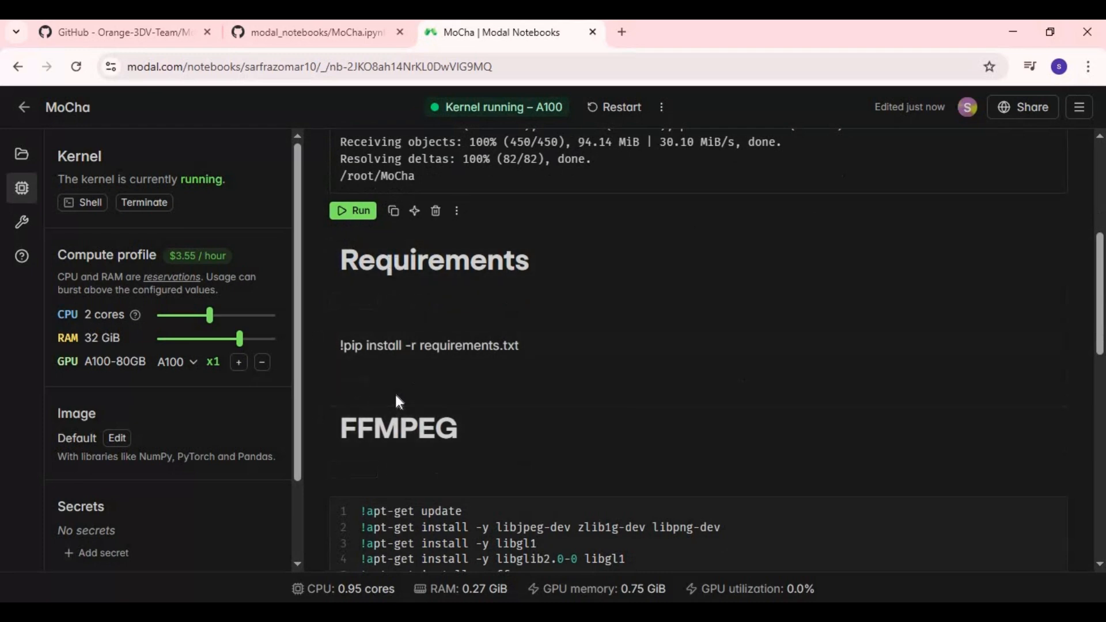
{"action": "left_click", "coordinate": [429, 345]}
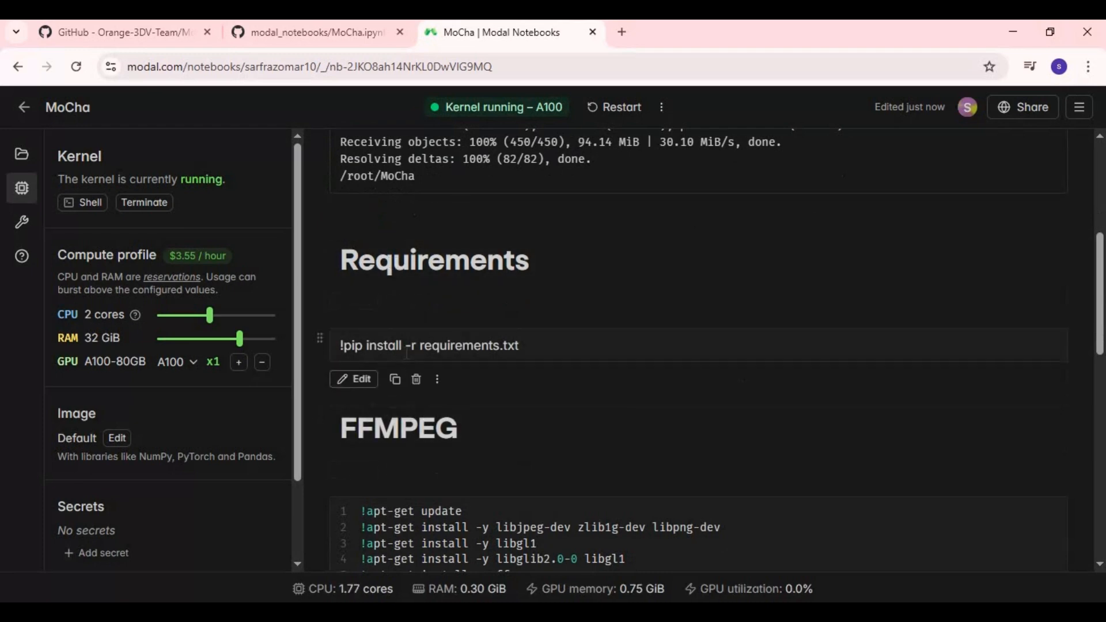
{"action": "mouse_move", "coordinate": [532, 356]}
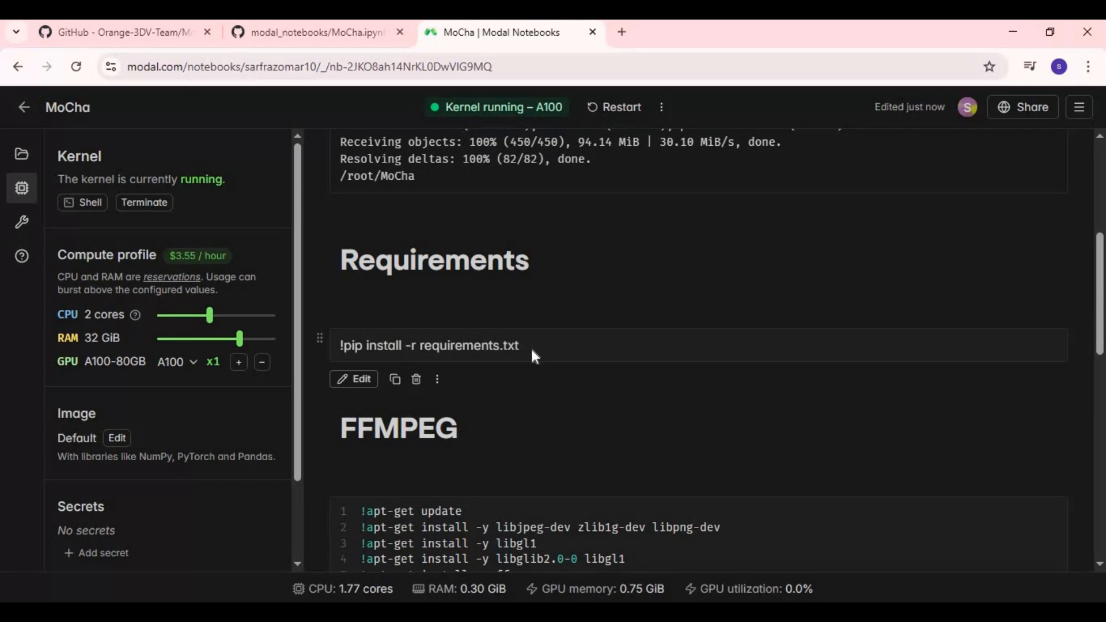
Step: Add a code cell with '!pip install -r requirements.txt' and run it to install dependencies
{"action": "left_click", "coordinate": [354, 379]}
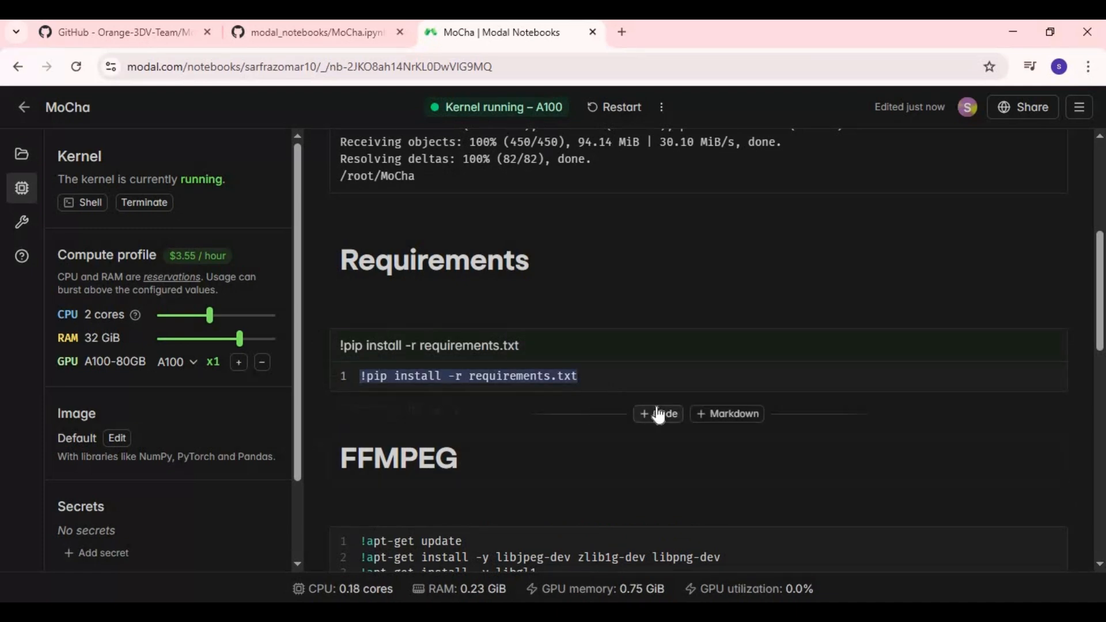
{"action": "left_click", "coordinate": [657, 413]}
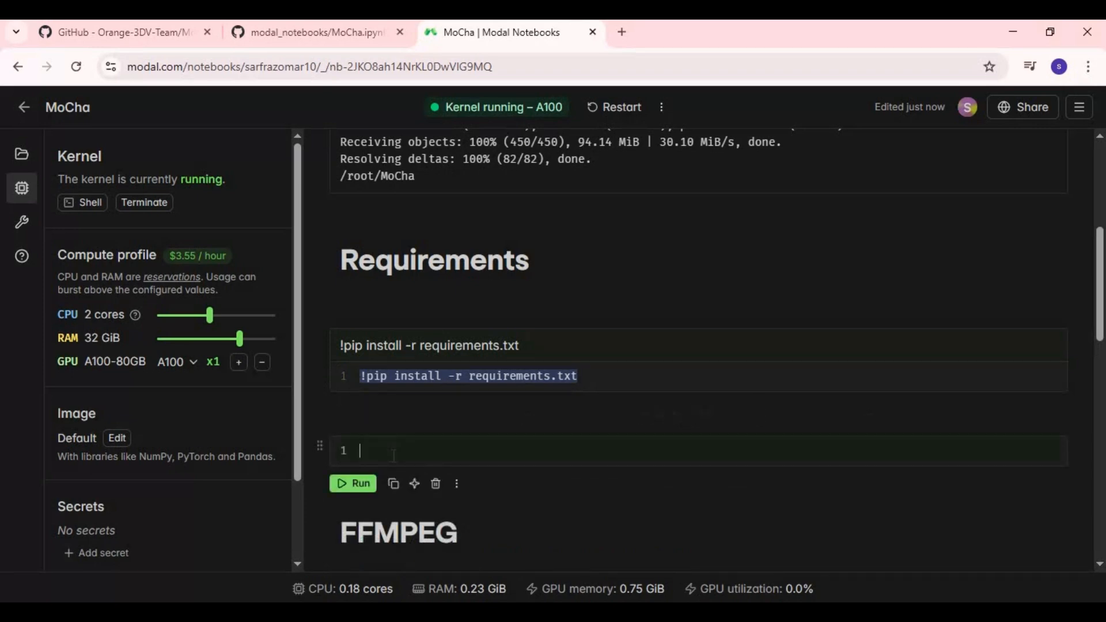
{"action": "type", "text": "!pip install -r requirements.txt"}
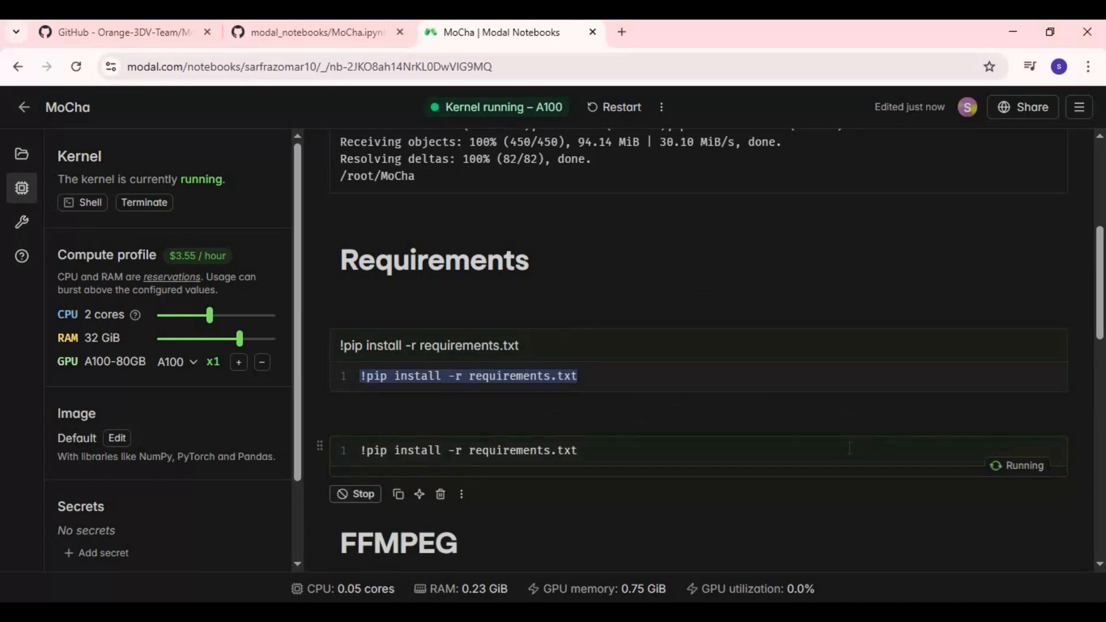
{"action": "scroll", "scroll_direction": "down", "scroll_amount": 3}
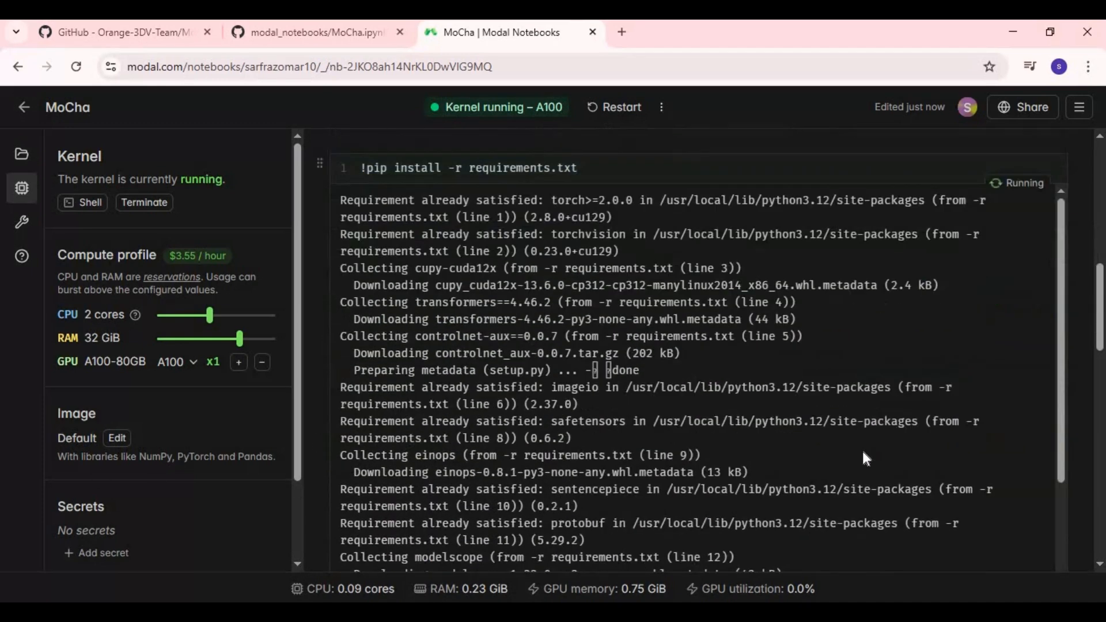
{"action": "scroll", "scroll_direction": "down", "scroll_amount": 3}
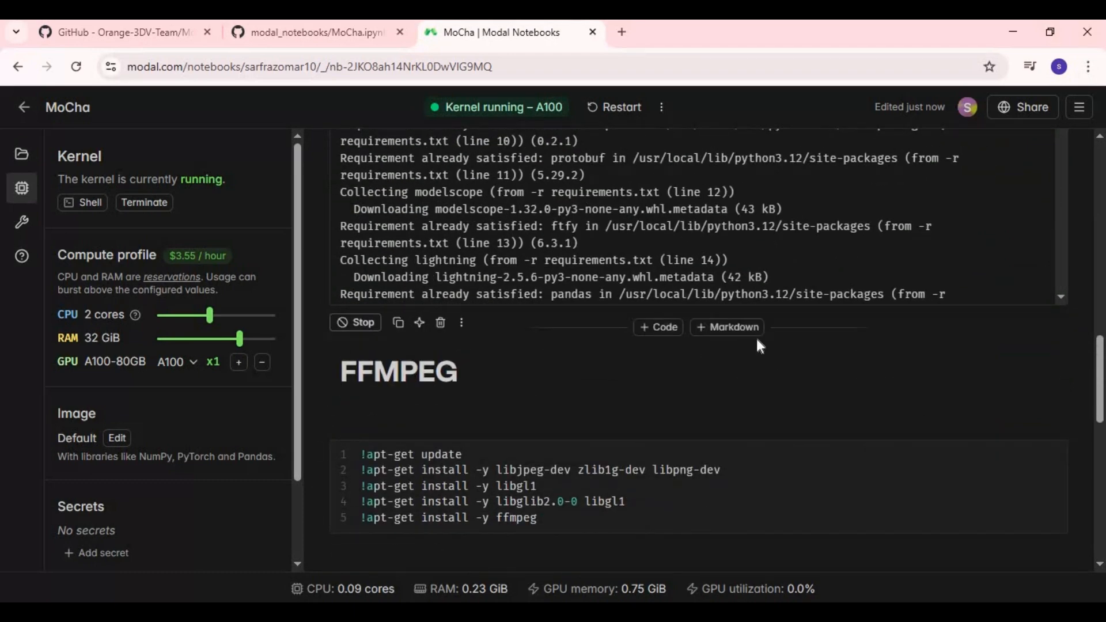
{"action": "mouse_move", "coordinate": [825, 238]}
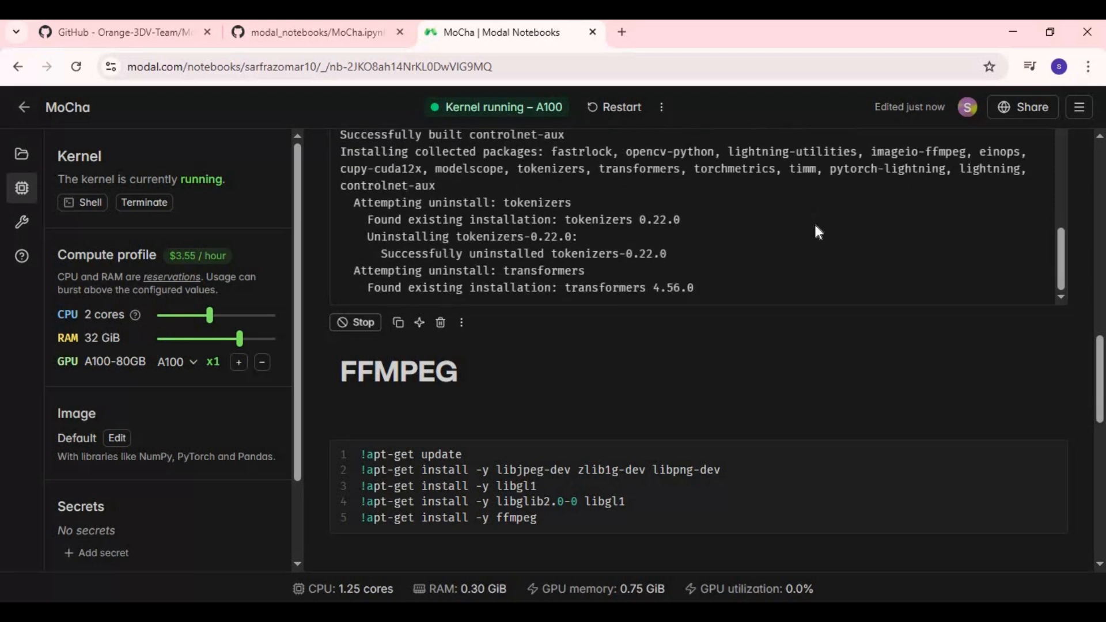
{"action": "scroll", "scroll_direction": "down", "scroll_amount": 3}
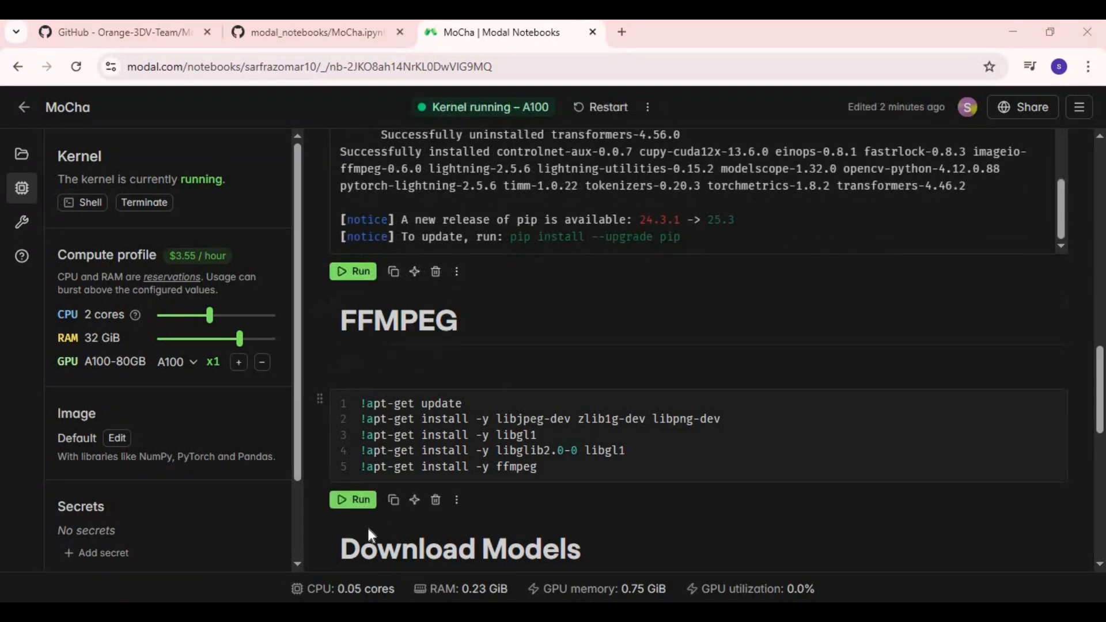
Step: Run the FFmpeg install and checkpoint download cells until all Wan 2.1 and MoCha models finish, then reach the Main Code cell
{"action": "left_click", "coordinate": [399, 320]}
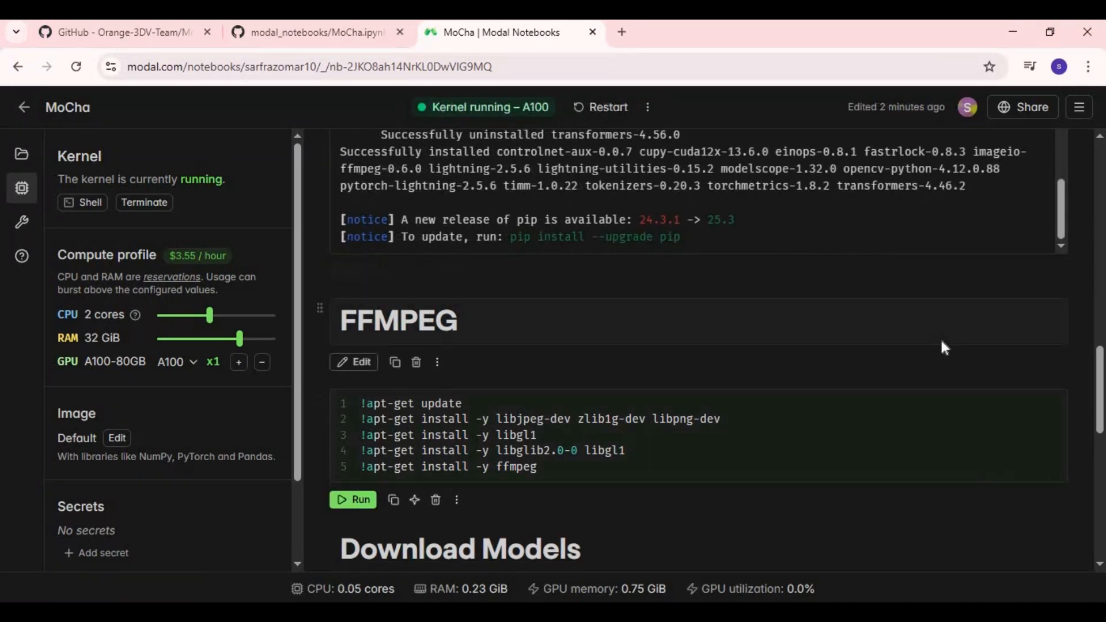
{"action": "left_click", "coordinate": [352, 499]}
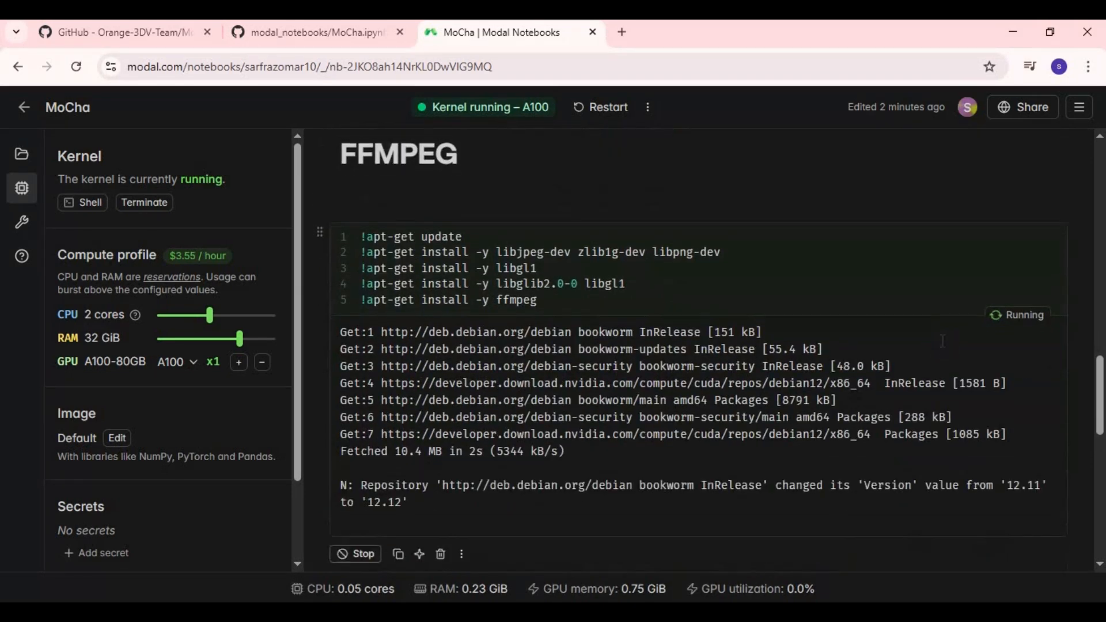
{"action": "scroll", "scroll_direction": "down", "scroll_amount": 3}
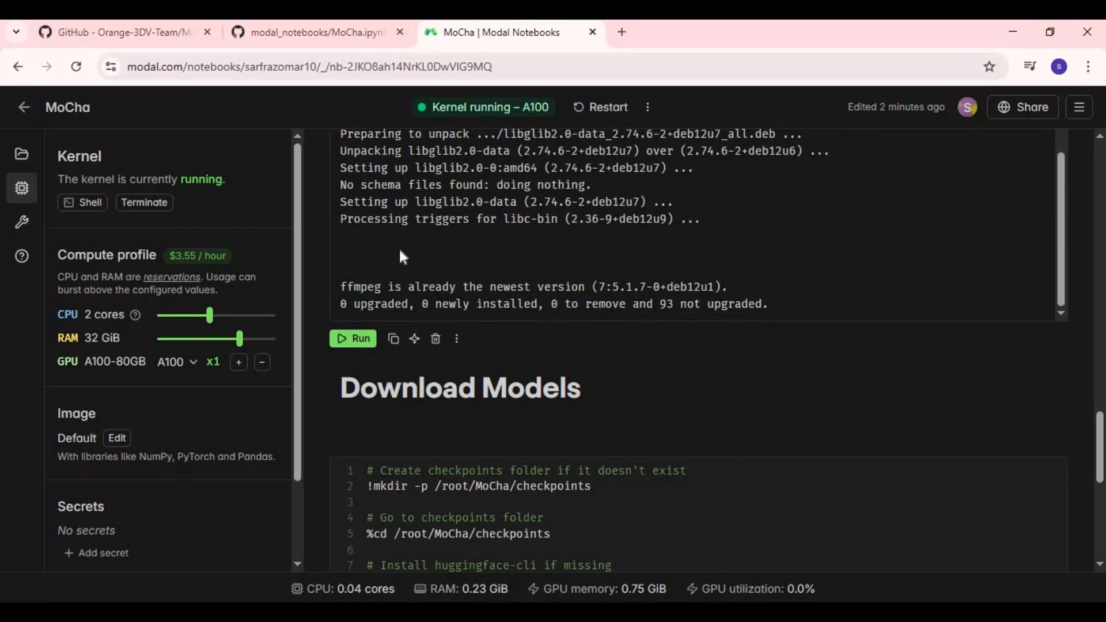
{"action": "scroll", "scroll_direction": "down", "scroll_amount": 3}
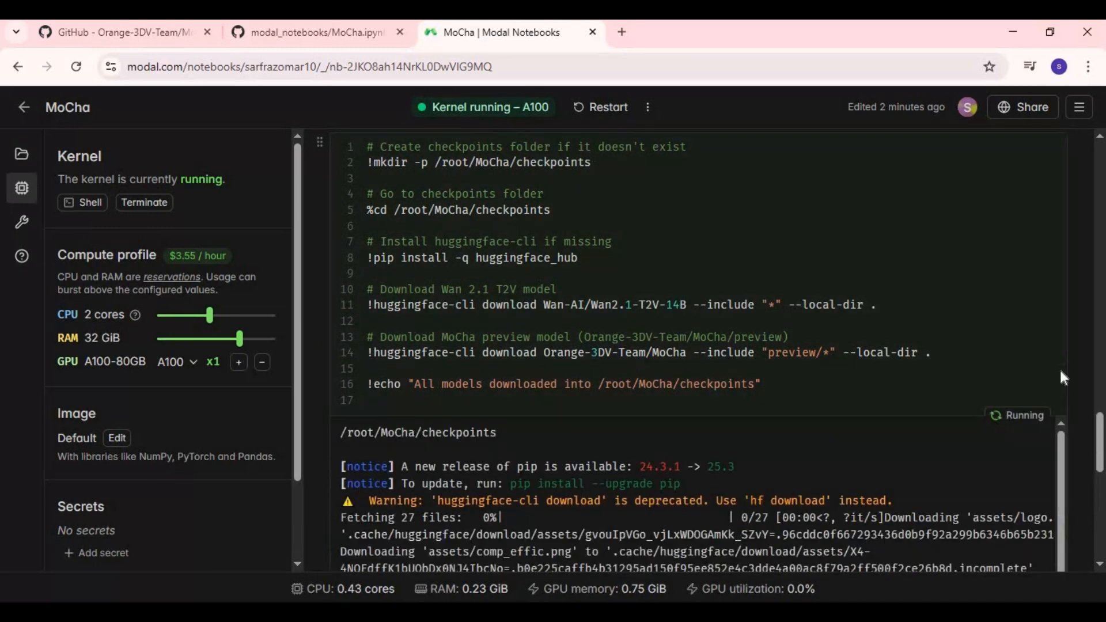
{"action": "scroll", "scroll_direction": "down", "scroll_amount": 3}
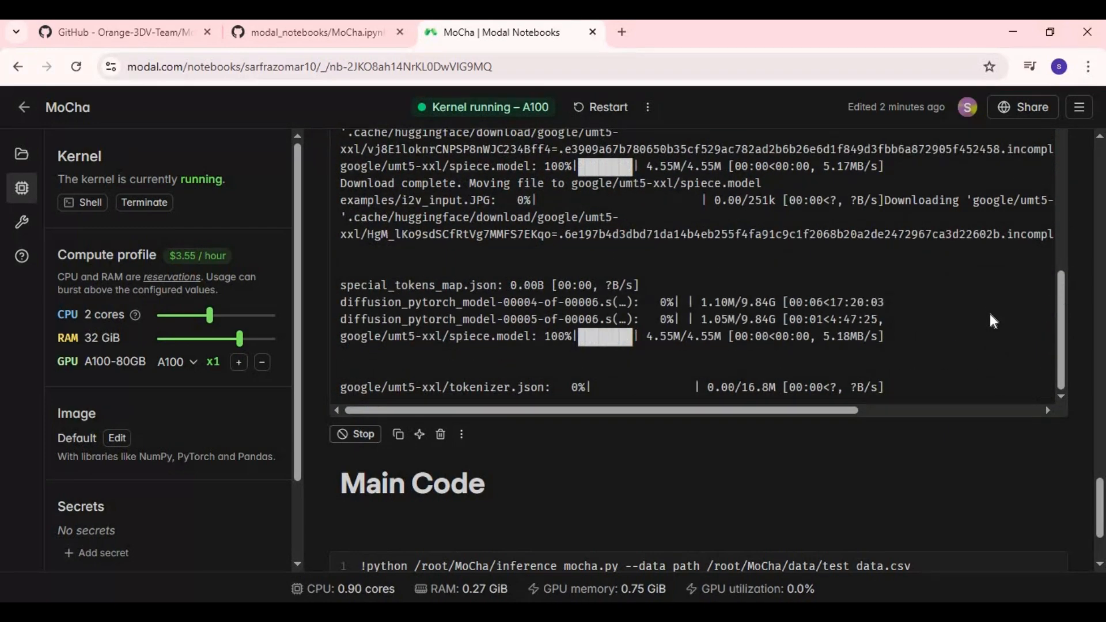
{"action": "scroll", "scroll_direction": "up", "scroll_amount": 3}
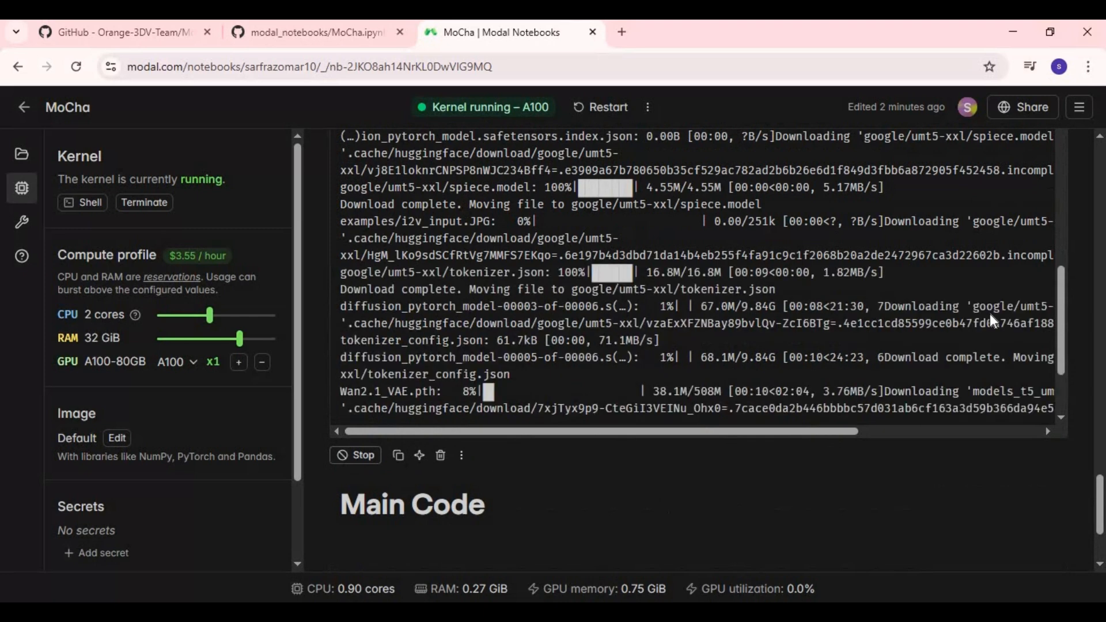
{"action": "mouse_move", "coordinate": [641, 499]}
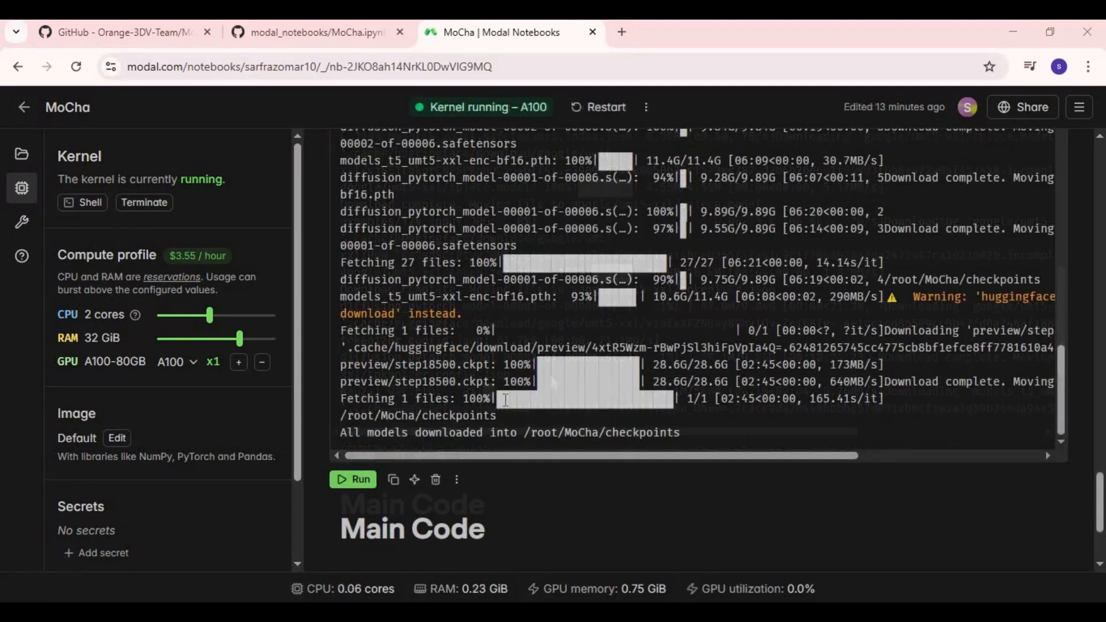
{"action": "mouse_move", "coordinate": [592, 503]}
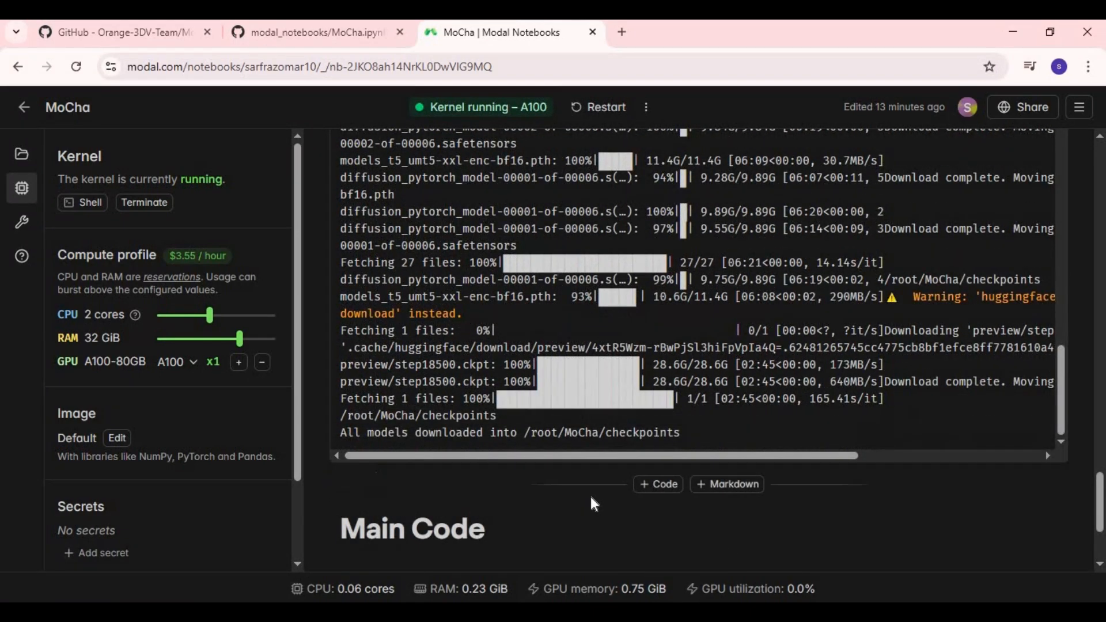
{"action": "scroll", "scroll_direction": "down", "scroll_amount": 3}
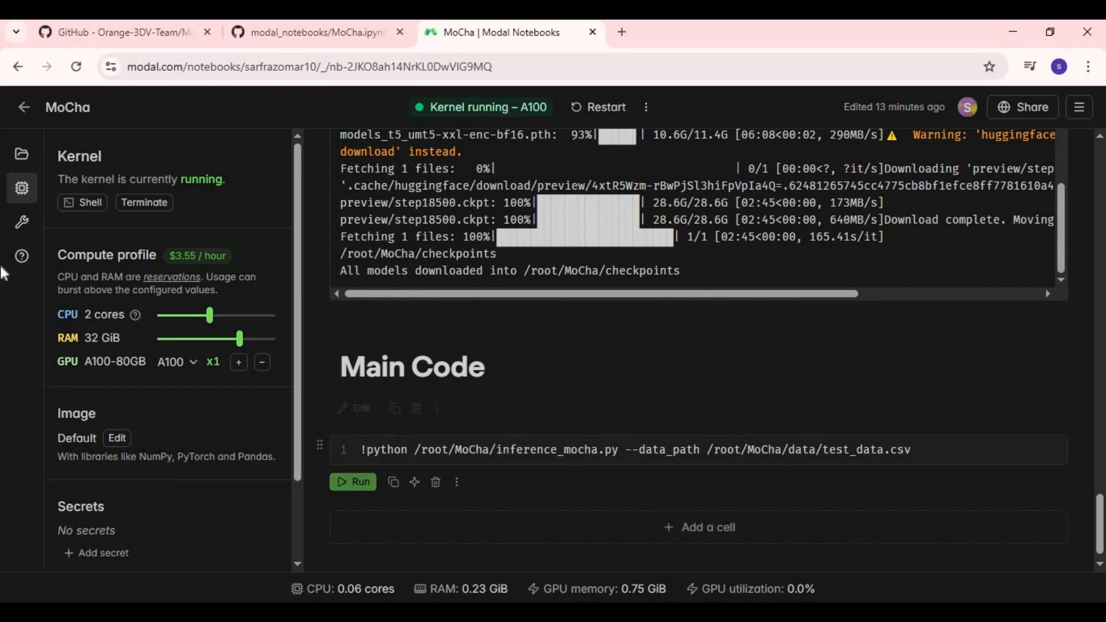
Step: Browse the notebook files into MoCha/data showing mask, reference, source and test_data.csv
{"action": "left_click", "coordinate": [20, 154]}
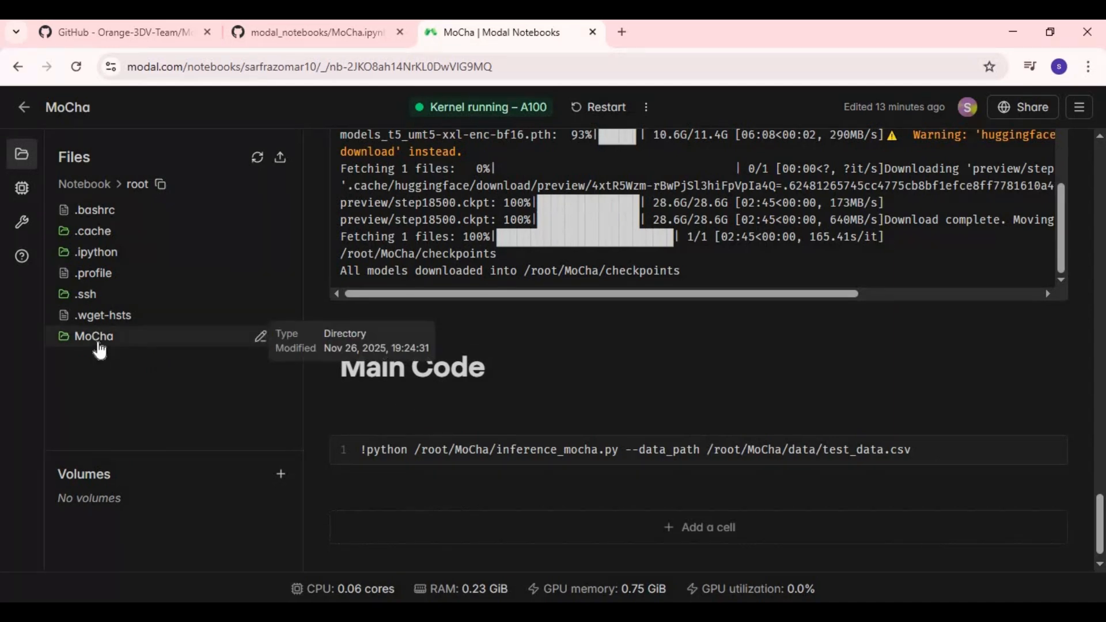
{"action": "left_click", "coordinate": [94, 335]}
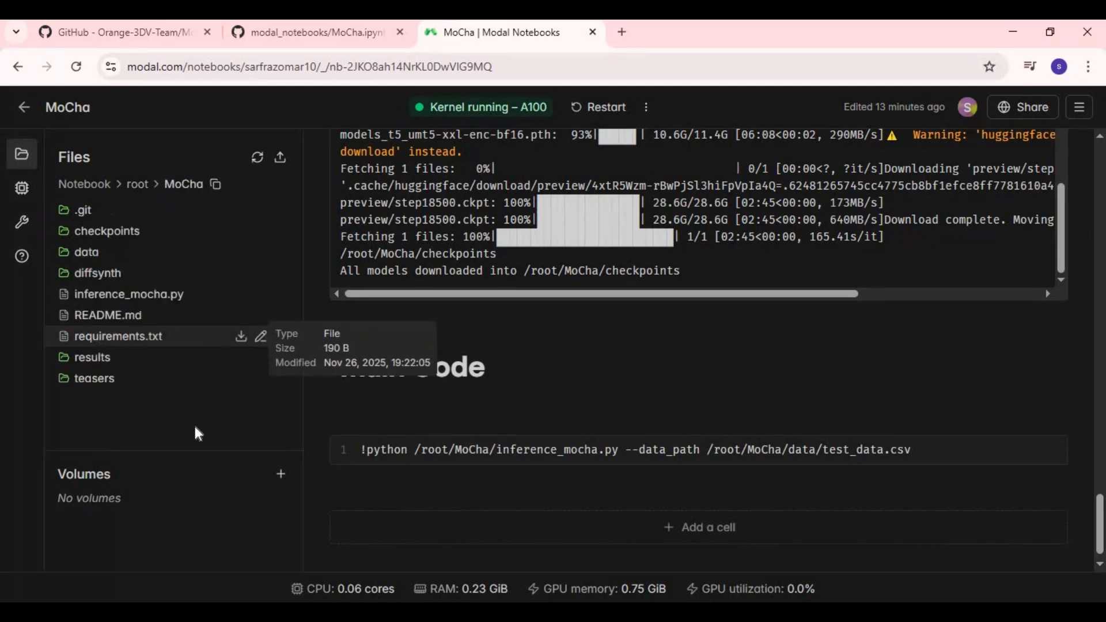
{"action": "mouse_move", "coordinate": [86, 252]}
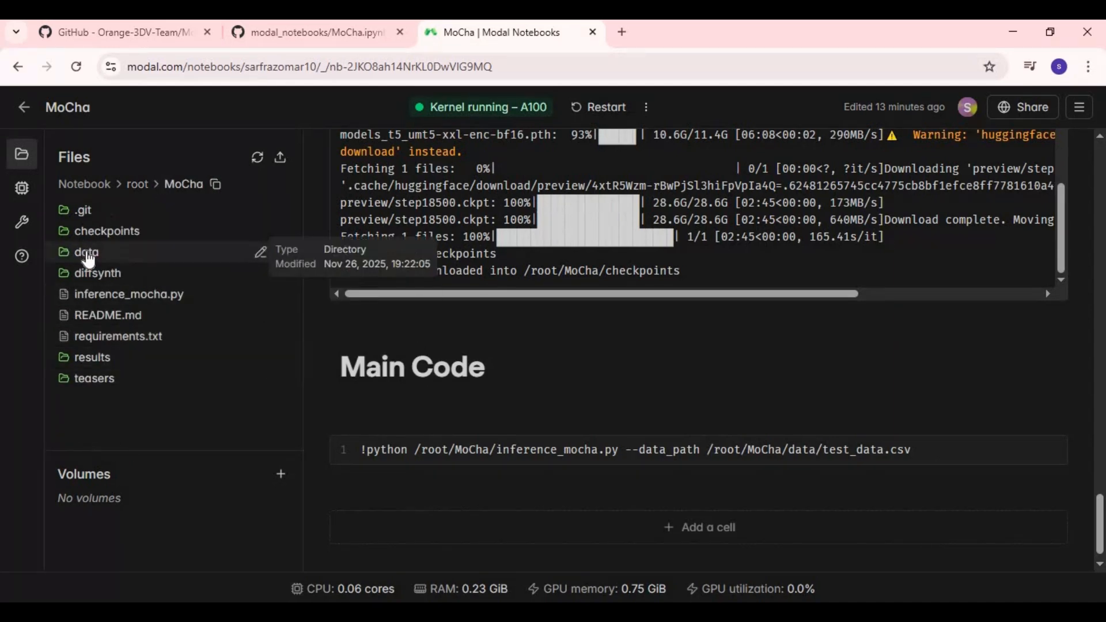
{"action": "left_click", "coordinate": [86, 253]}
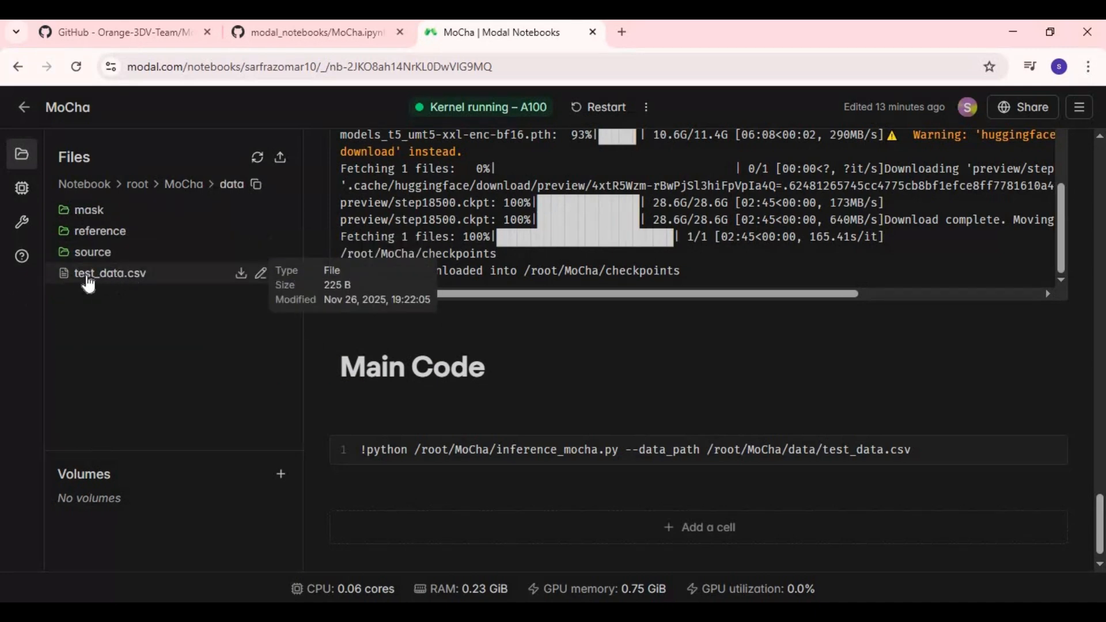
{"action": "mouse_move", "coordinate": [241, 274]}
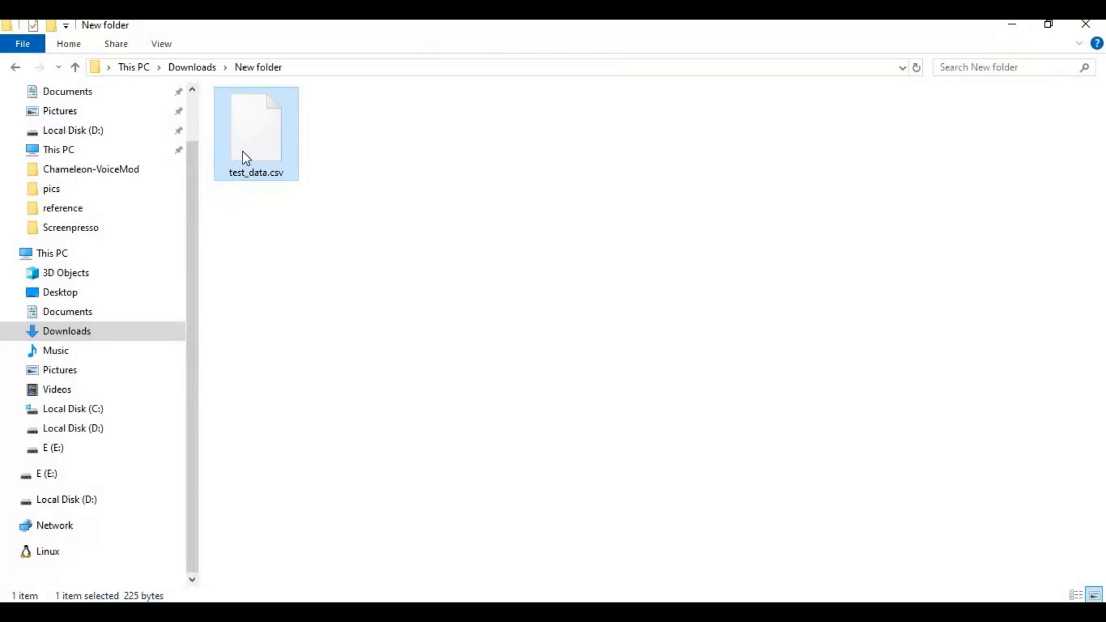
Step: Open the downloaded test_data.csv in Notepad++ and review its source_video and reference_2 header columns
{"action": "right_click", "coordinate": [256, 130]}
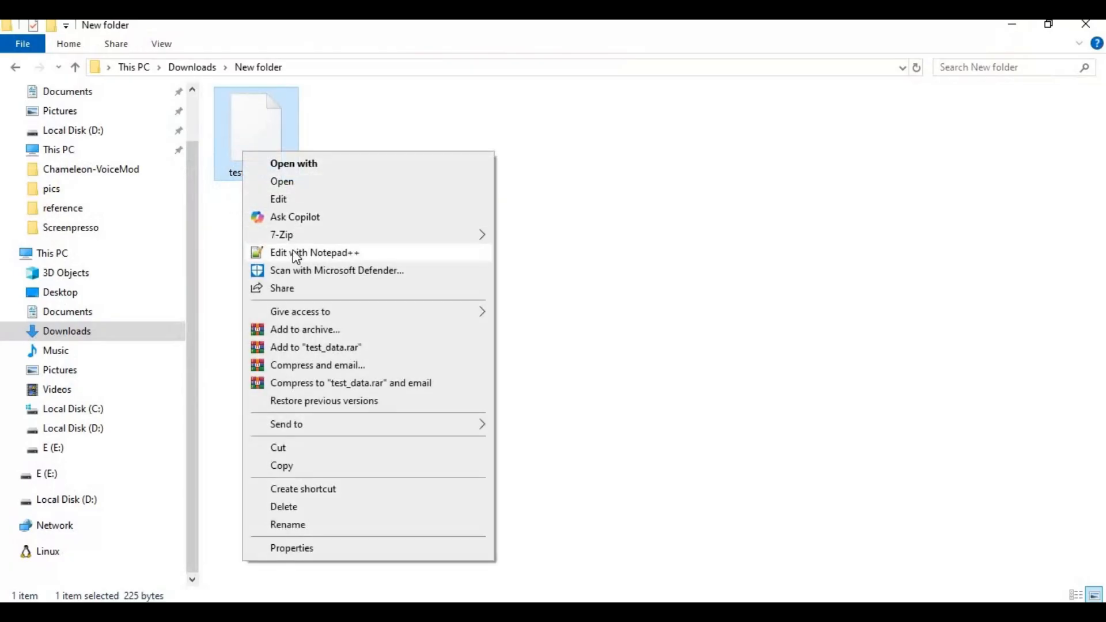
{"action": "left_click", "coordinate": [313, 252]}
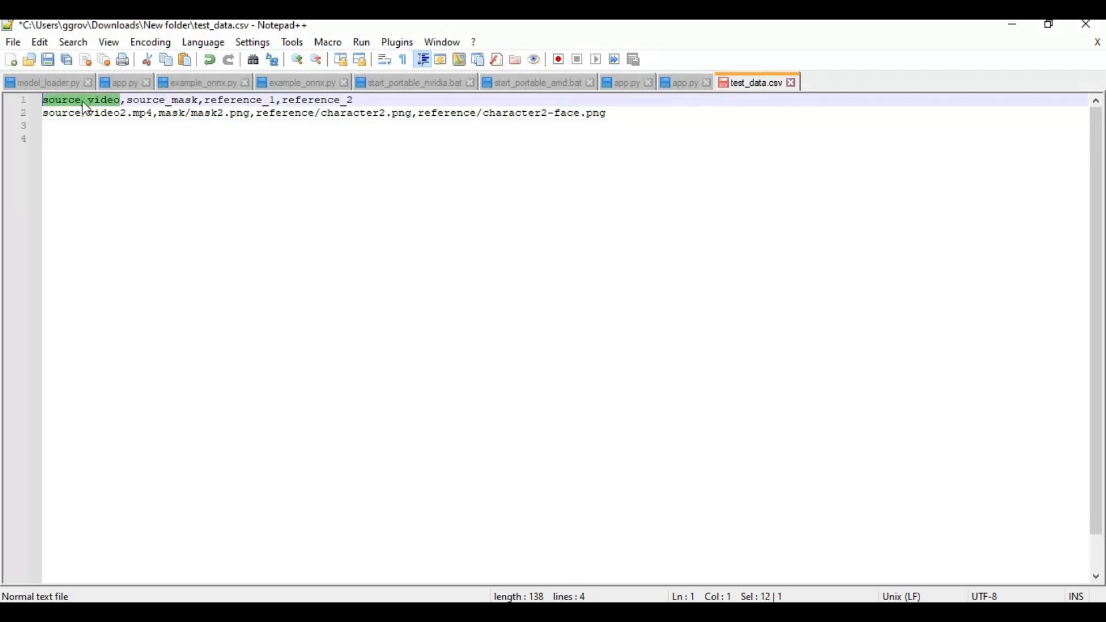
{"action": "double_click", "coordinate": [168, 99]}
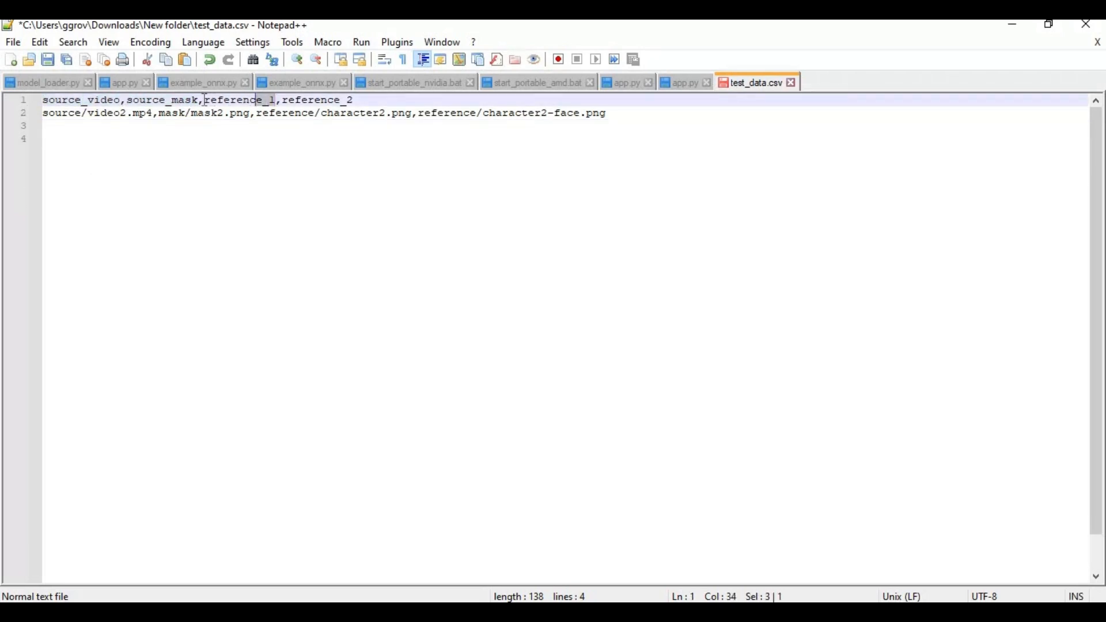
{"action": "double_click", "coordinate": [237, 99]}
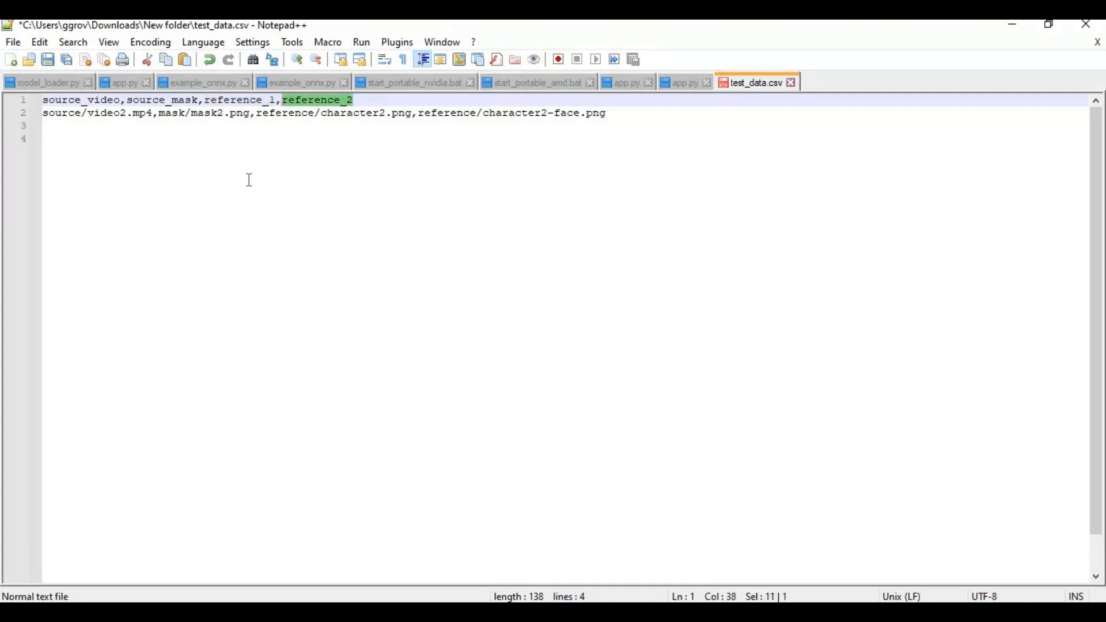
{"action": "left_click", "coordinate": [70, 138]}
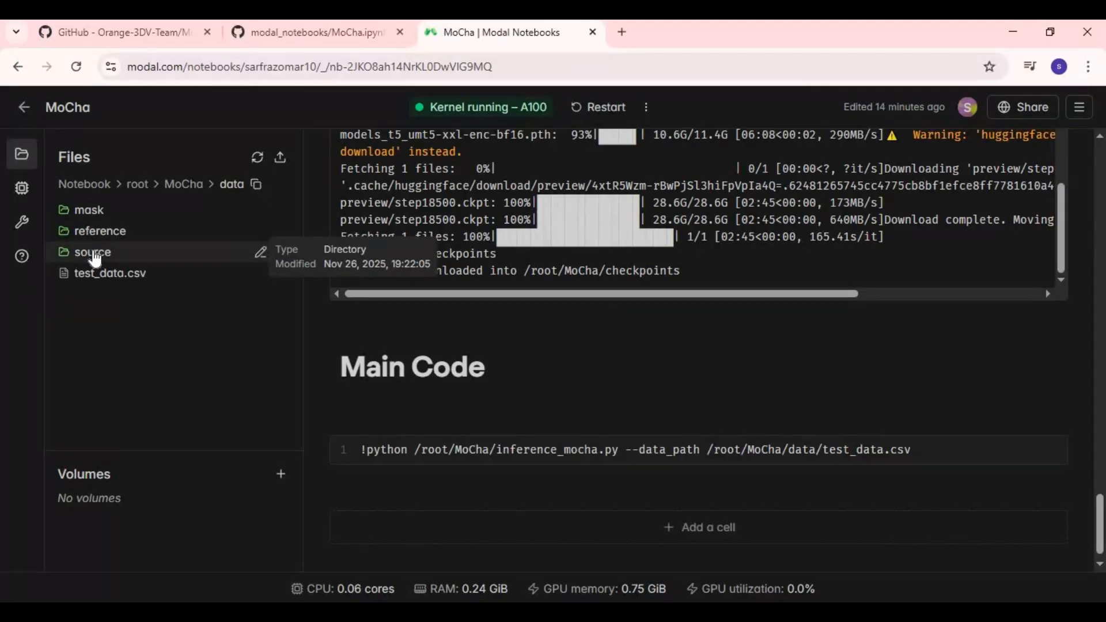
Step: Check the source videos and mask folder, previewing mask1.png, against the csv's video2 and mask paths
{"action": "left_click", "coordinate": [92, 252]}
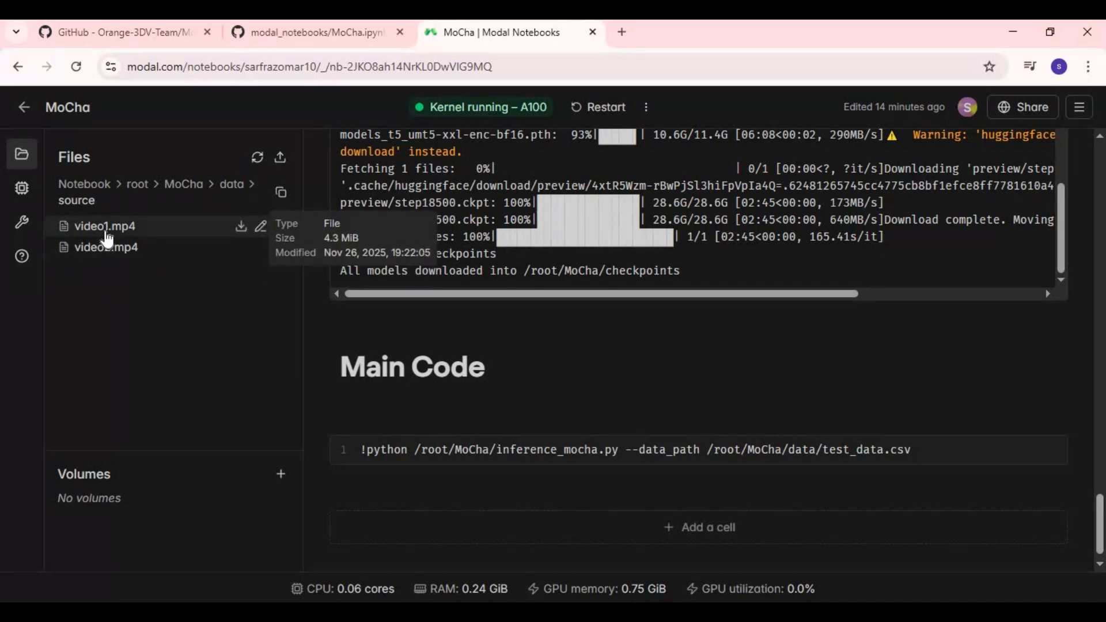
{"action": "mouse_move", "coordinate": [106, 247]}
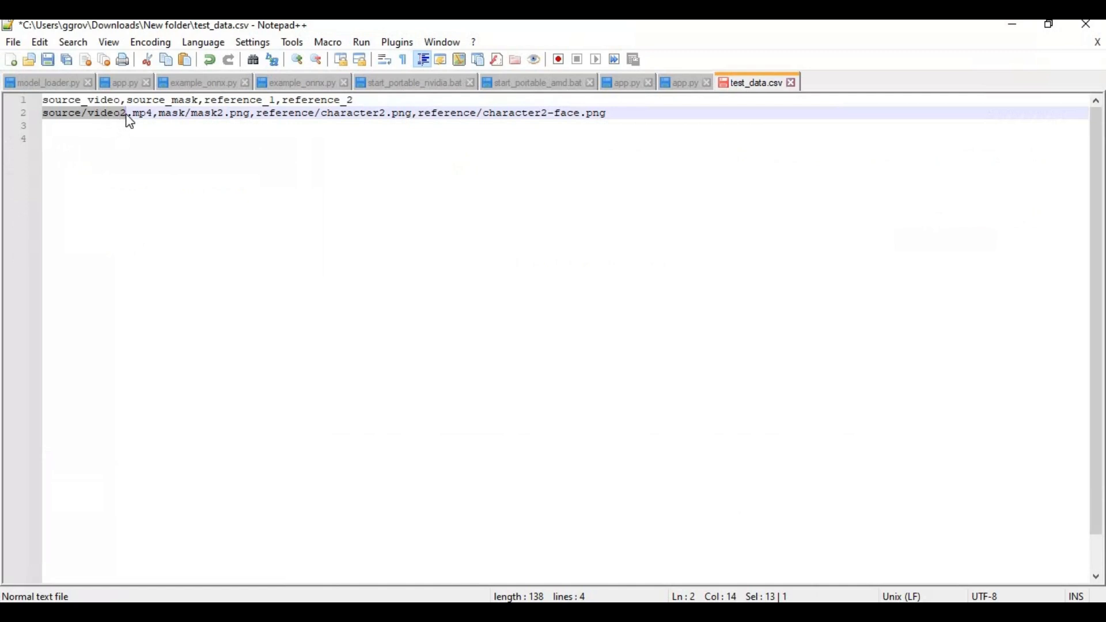
{"action": "double_click", "coordinate": [106, 113]}
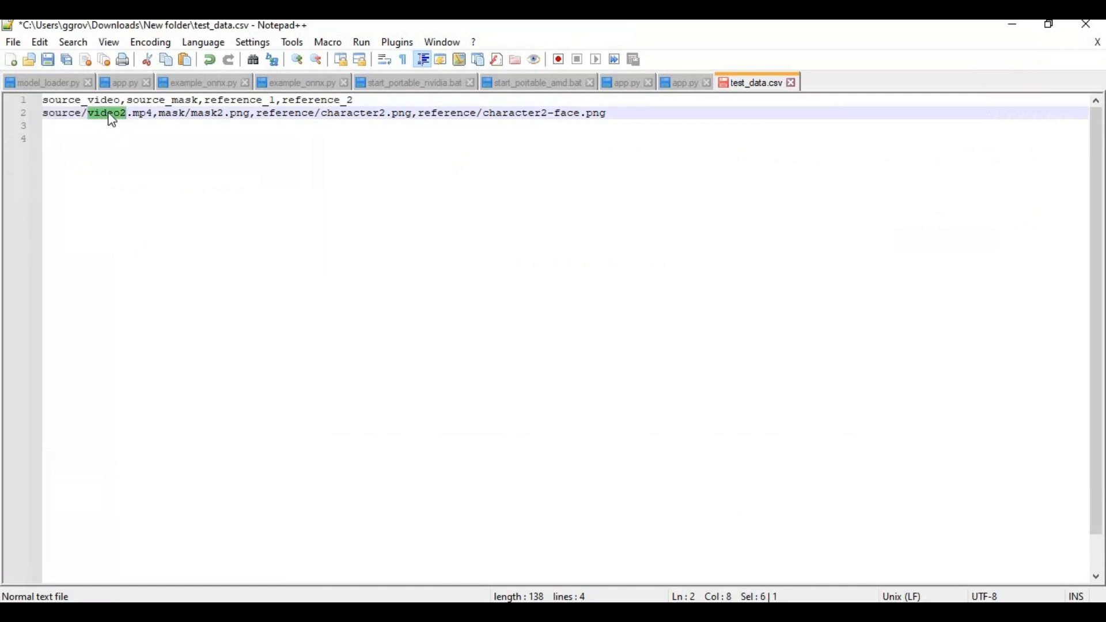
{"action": "left_click", "coordinate": [182, 138]}
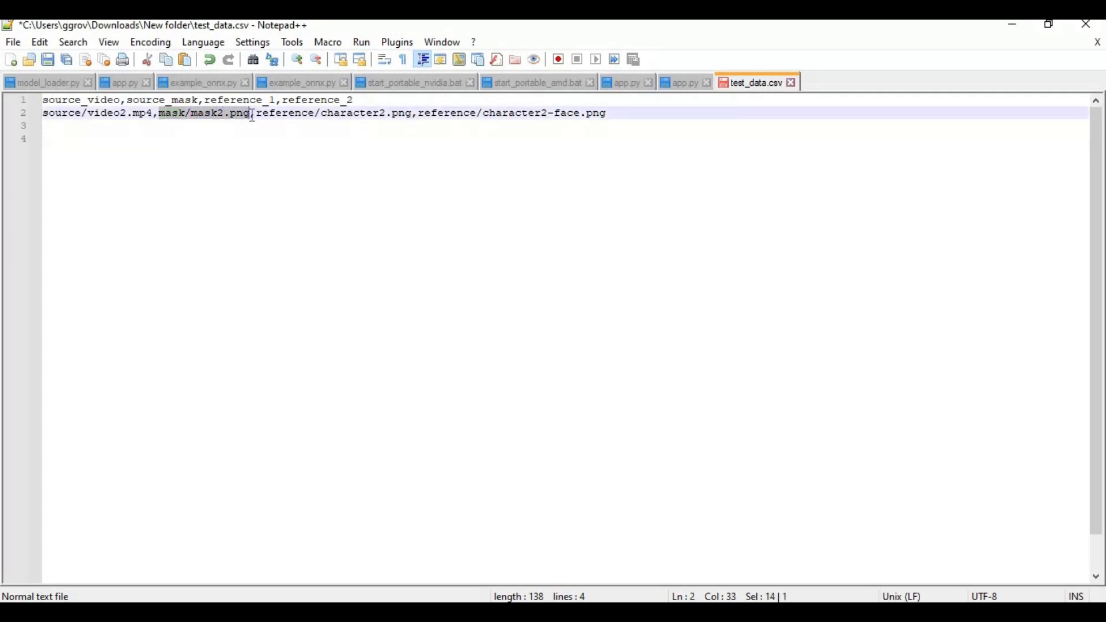
{"action": "mouse_move", "coordinate": [422, 455]}
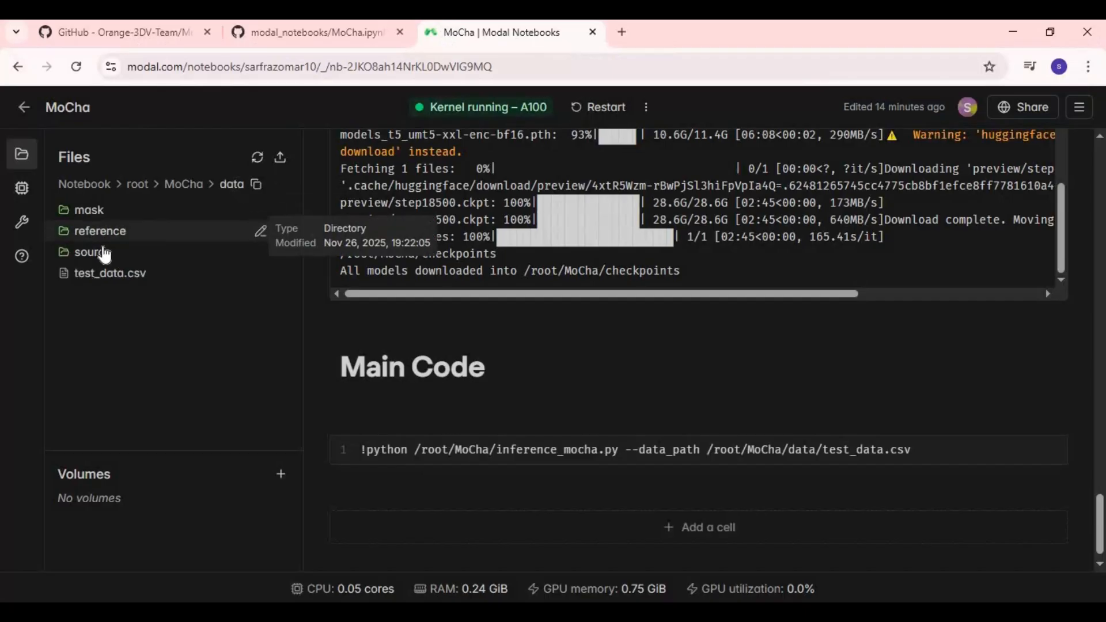
{"action": "mouse_move", "coordinate": [106, 217]}
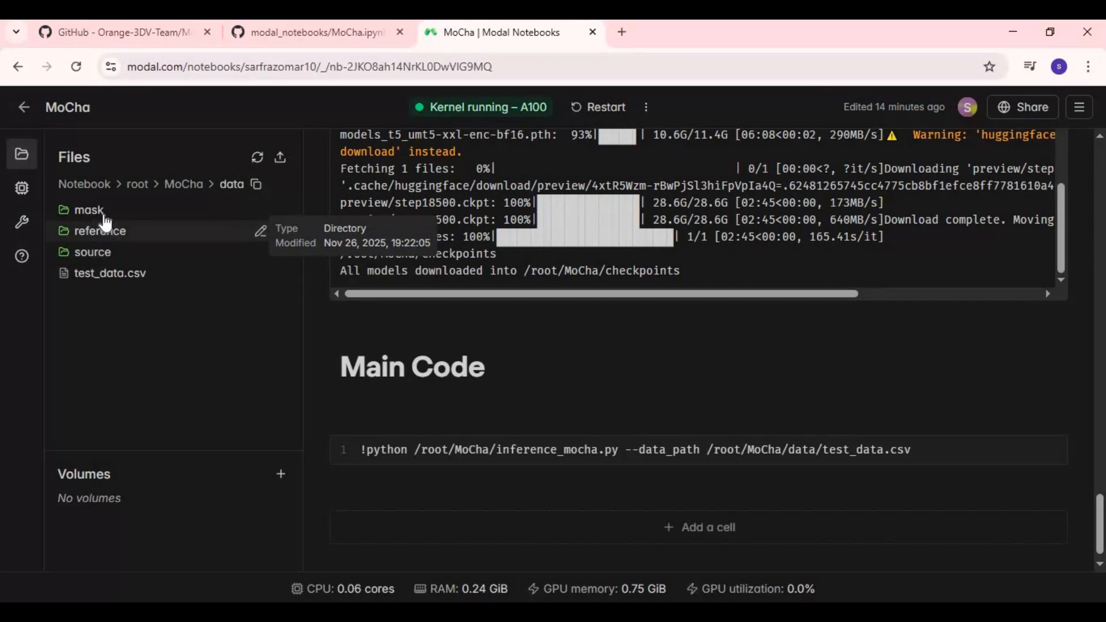
{"action": "left_click", "coordinate": [89, 209]}
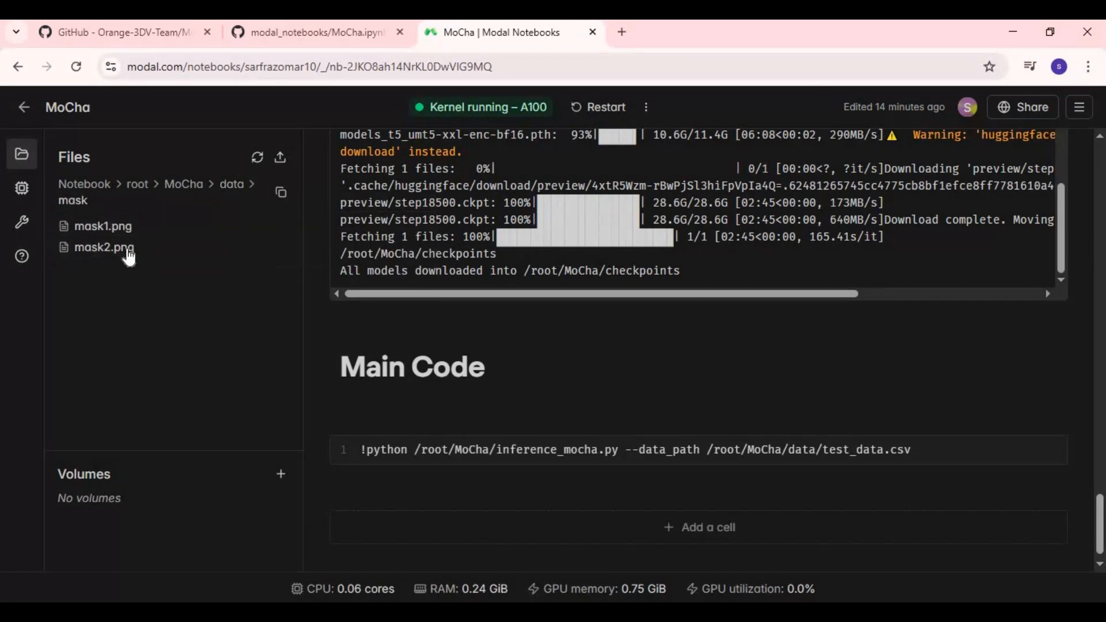
{"action": "mouse_move", "coordinate": [103, 247]}
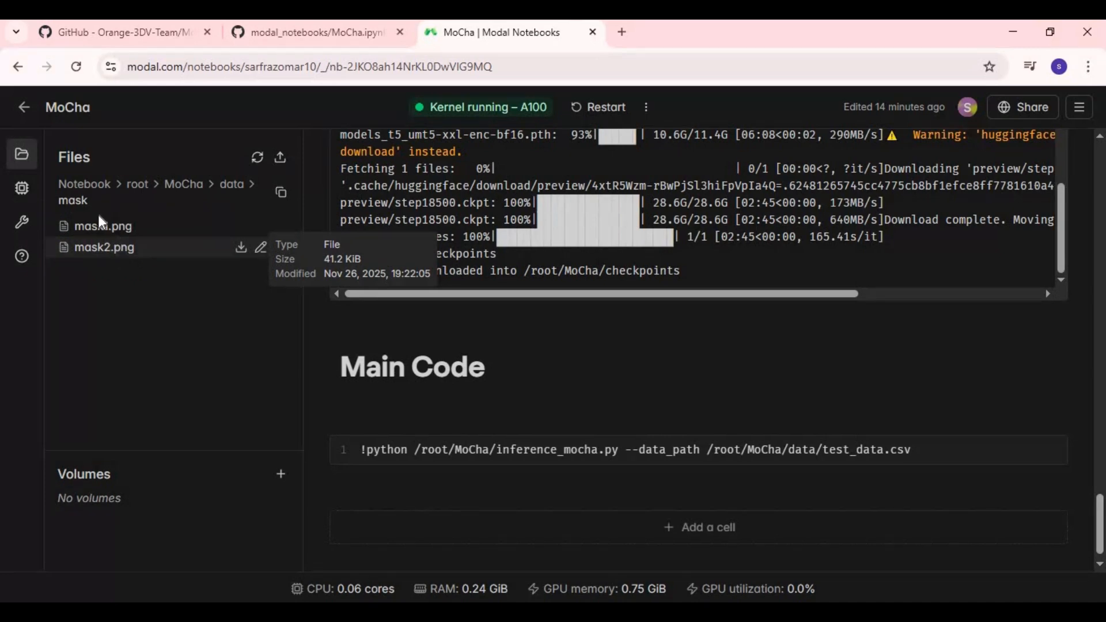
{"action": "mouse_move", "coordinate": [103, 226]}
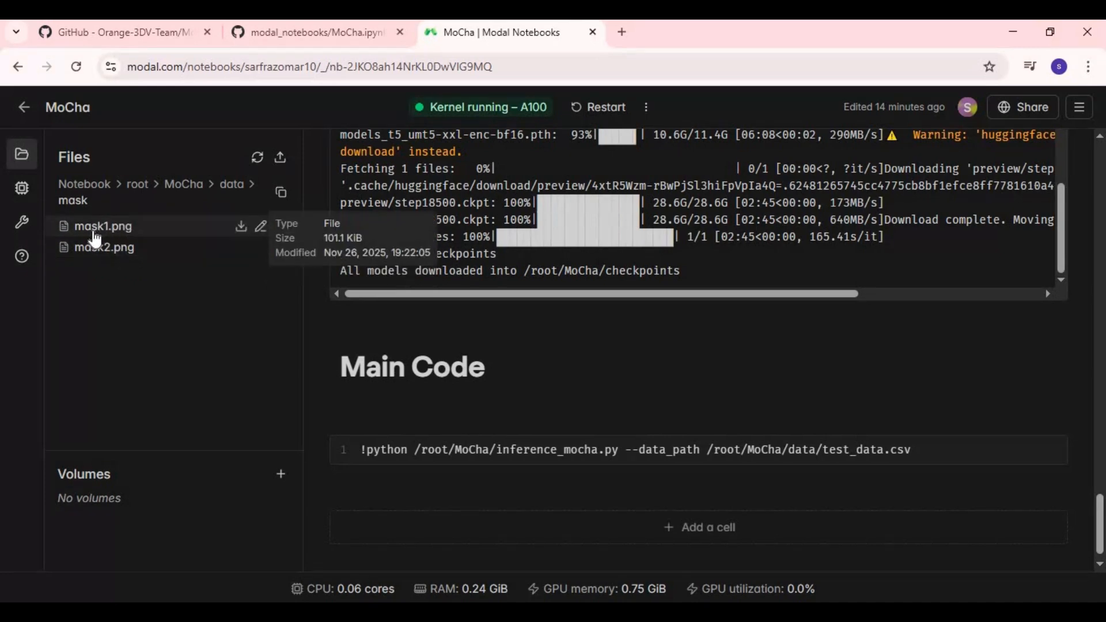
{"action": "left_click", "coordinate": [103, 226]}
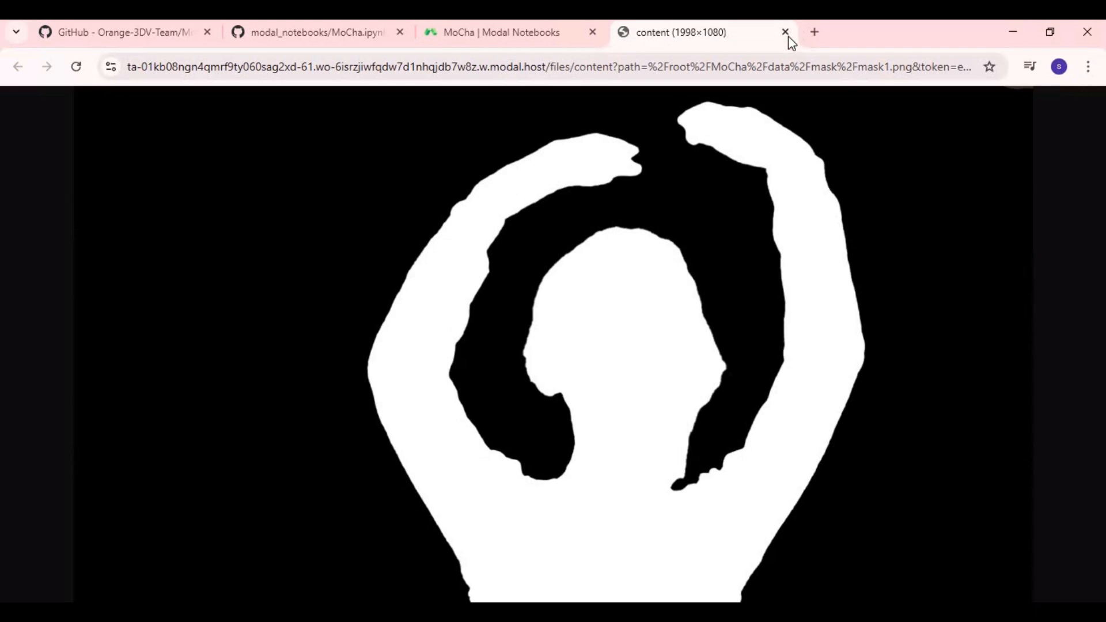
{"action": "left_click", "coordinate": [785, 32]}
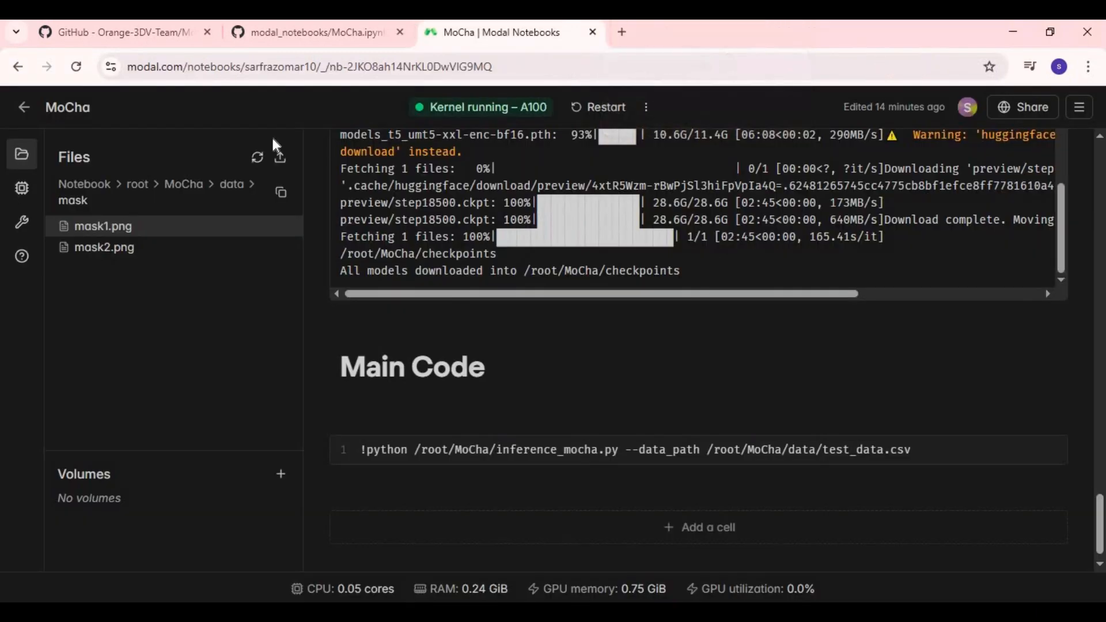
{"action": "mouse_move", "coordinate": [103, 226]}
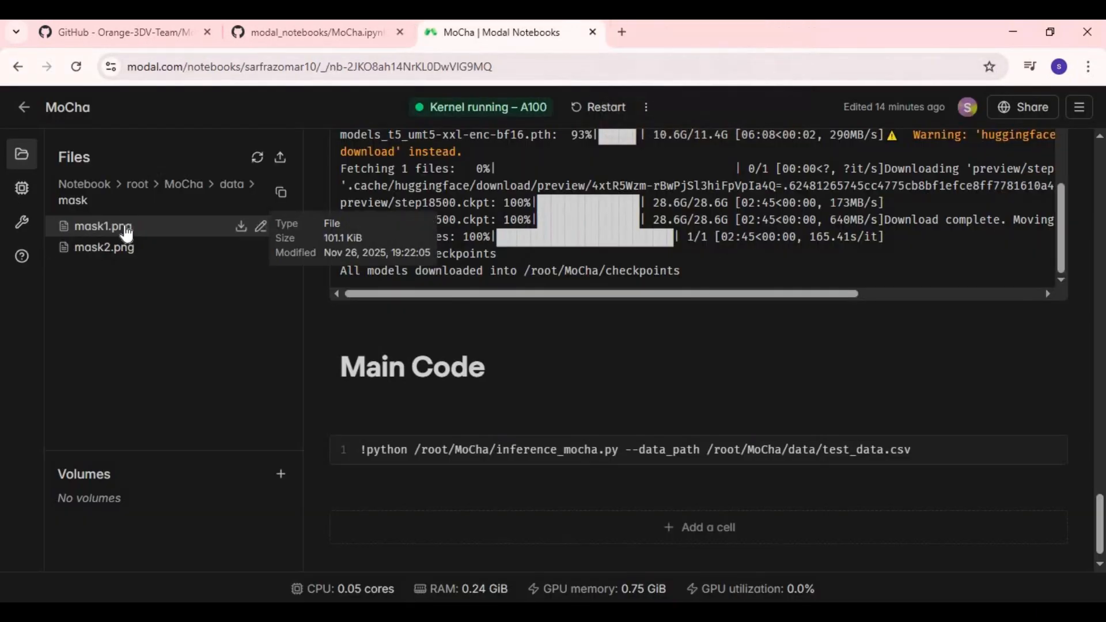
{"action": "mouse_move", "coordinate": [110, 215]}
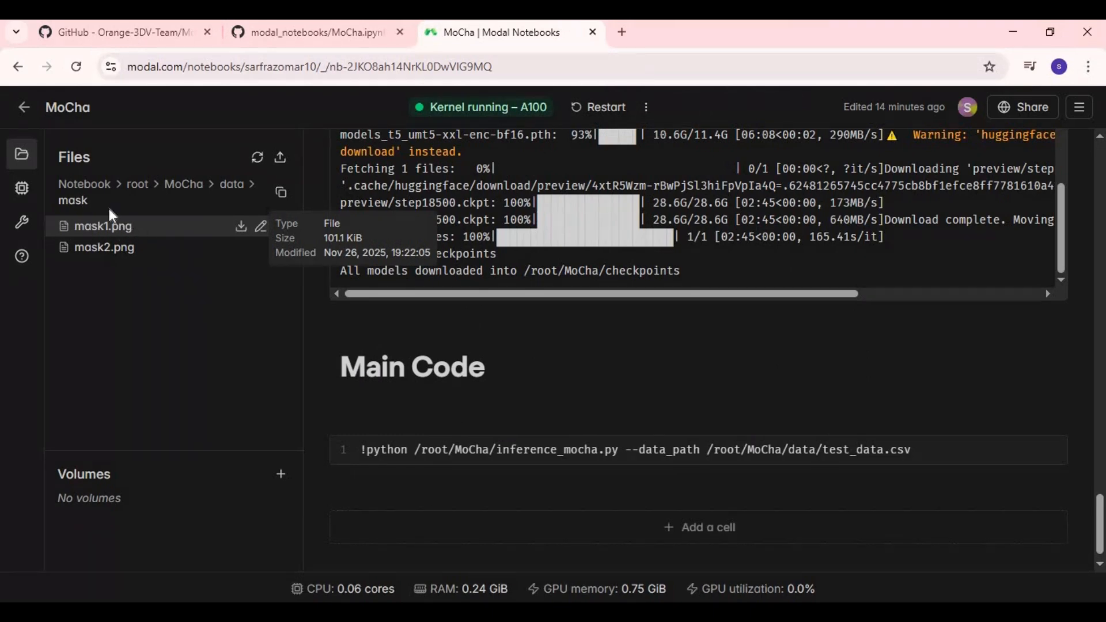
Step: Browse the reference folder, preview character1-face.png, and return to test_data.csv in Notepad++
{"action": "left_click", "coordinate": [183, 183]}
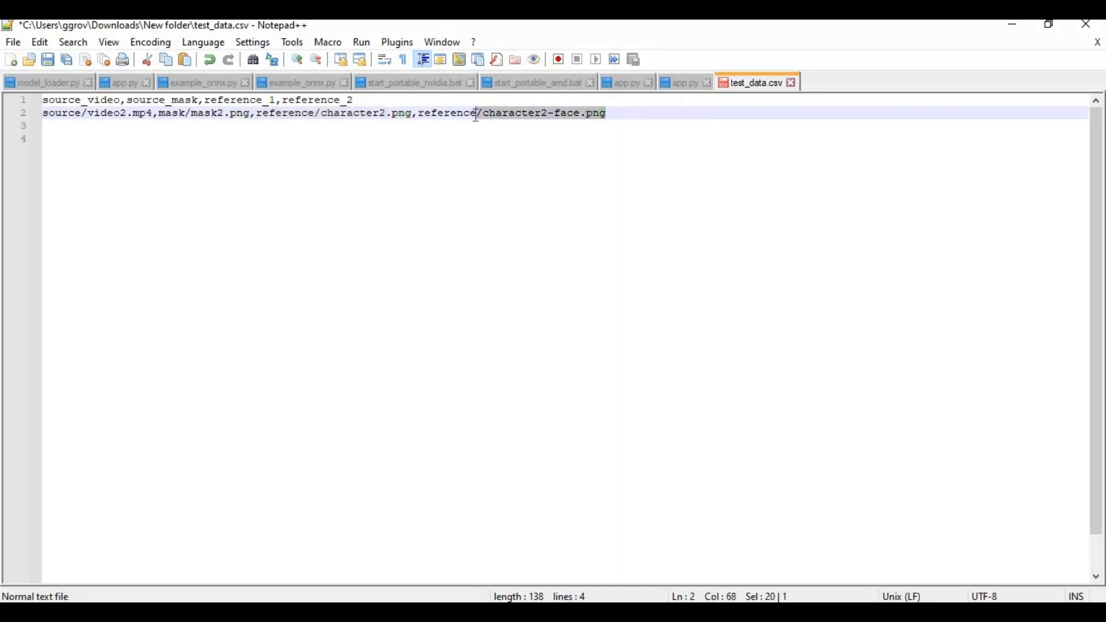
{"action": "mouse_move", "coordinate": [422, 485]}
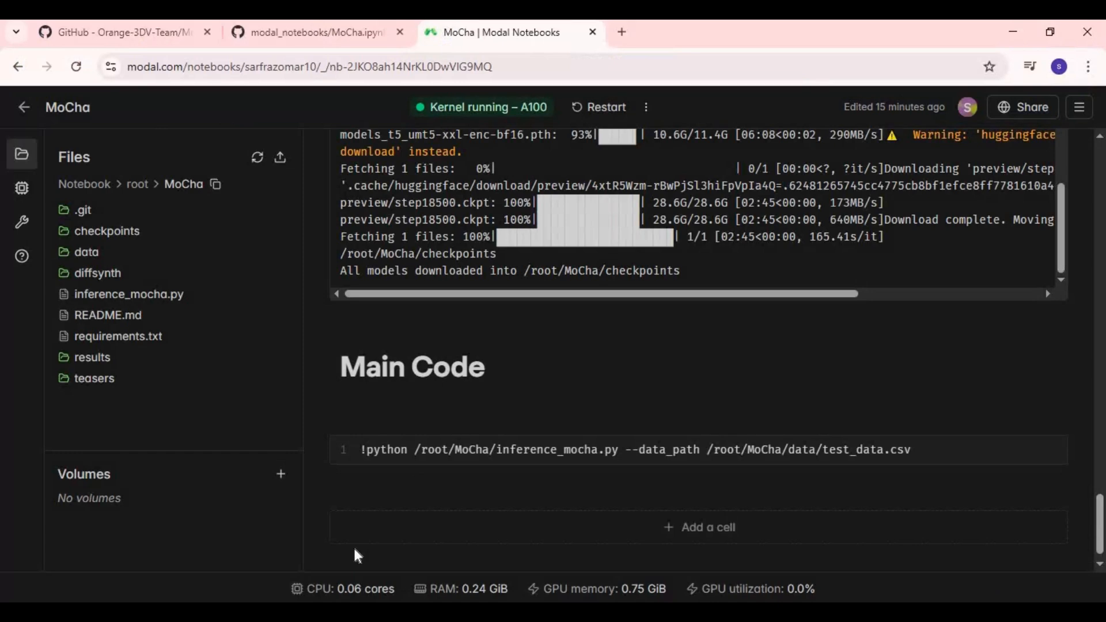
{"action": "mouse_move", "coordinate": [87, 253]}
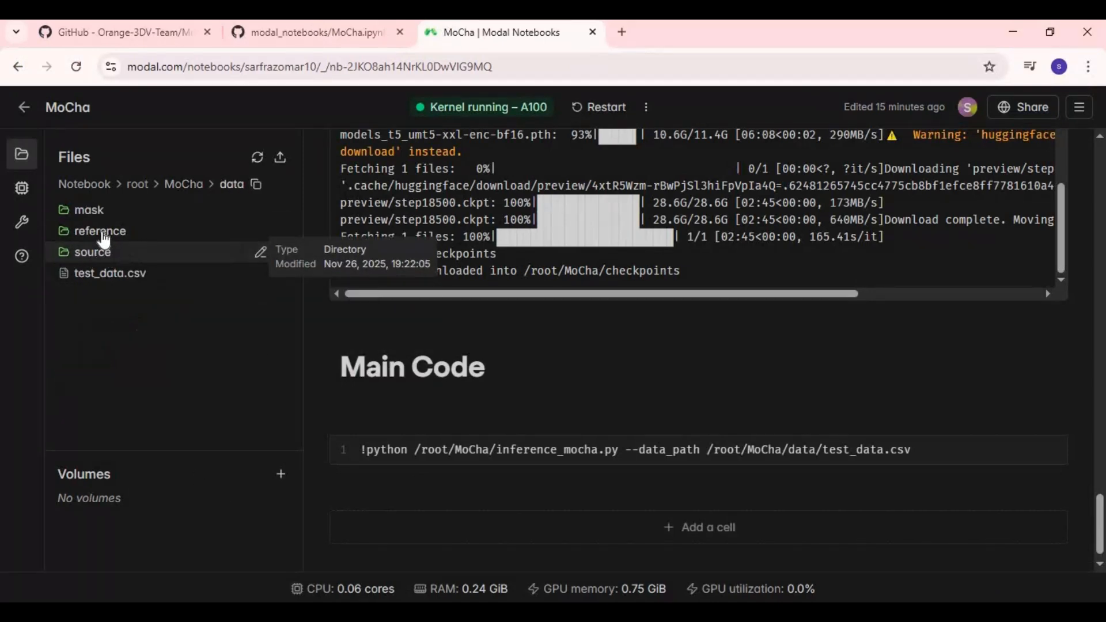
{"action": "left_click", "coordinate": [99, 231]}
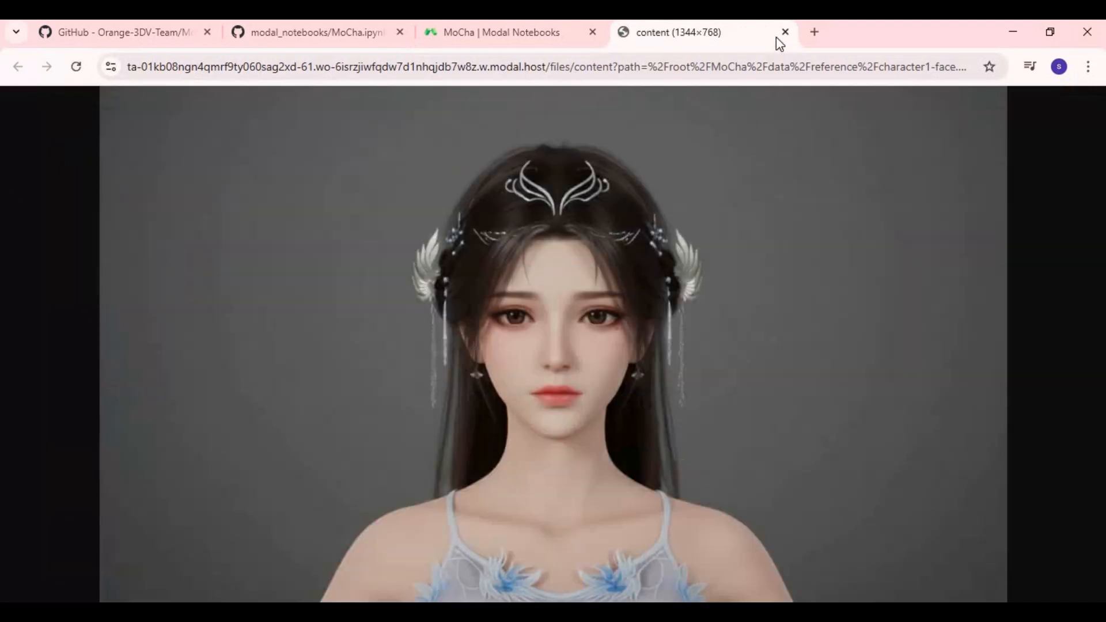
{"action": "left_click", "coordinate": [784, 32]}
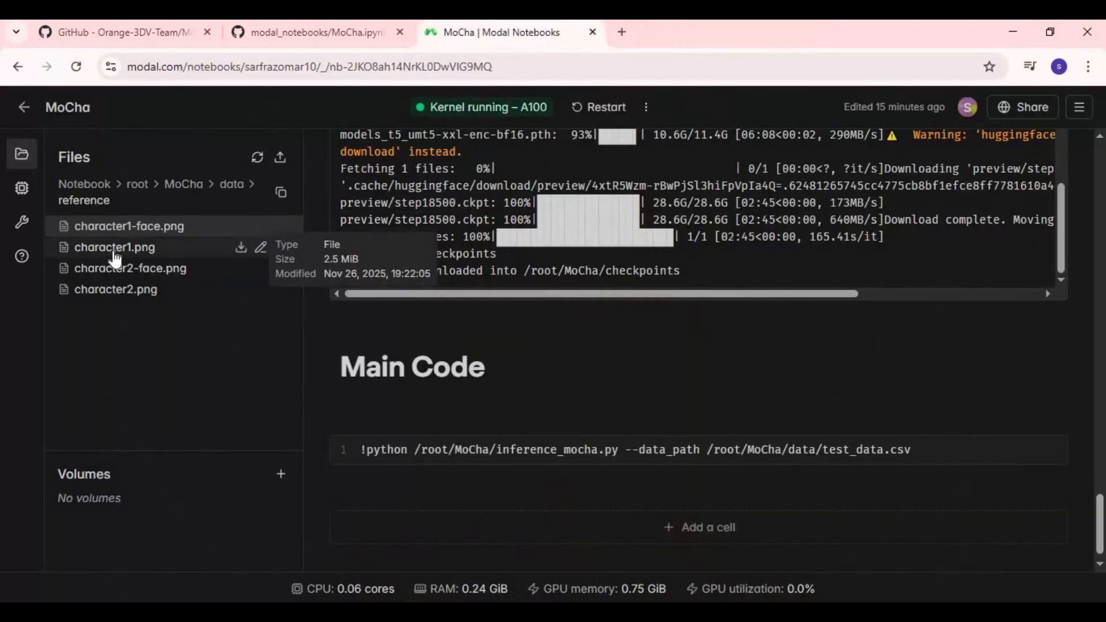
{"action": "left_click", "coordinate": [116, 247]}
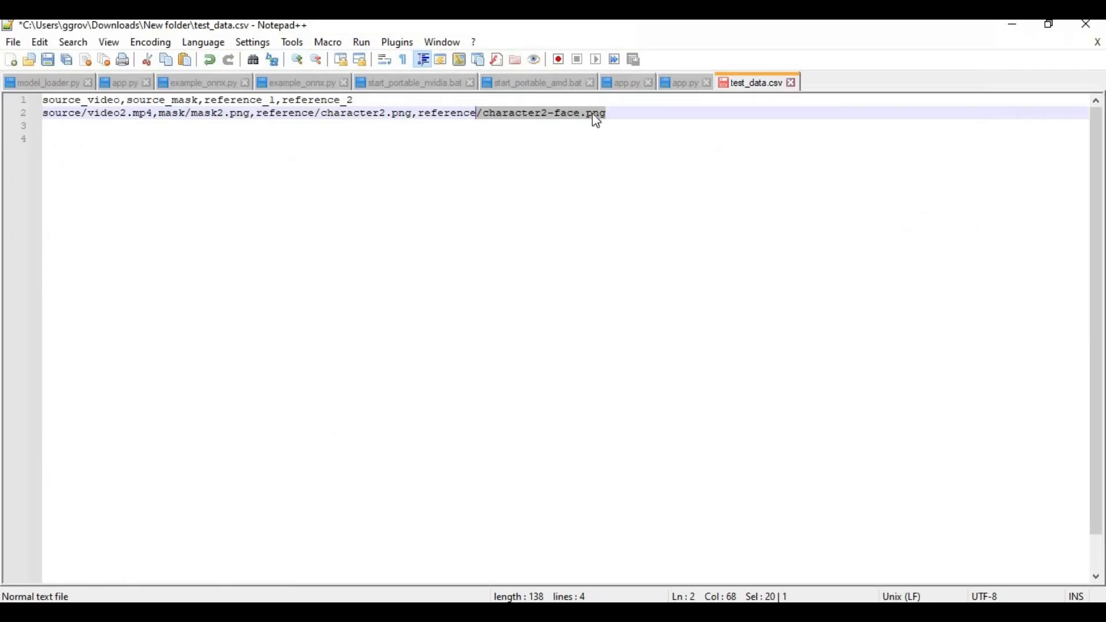
Step: Set the reference to character2-face and save the edited test_data.csv in Notepad++
{"action": "left_click", "coordinate": [574, 113]}
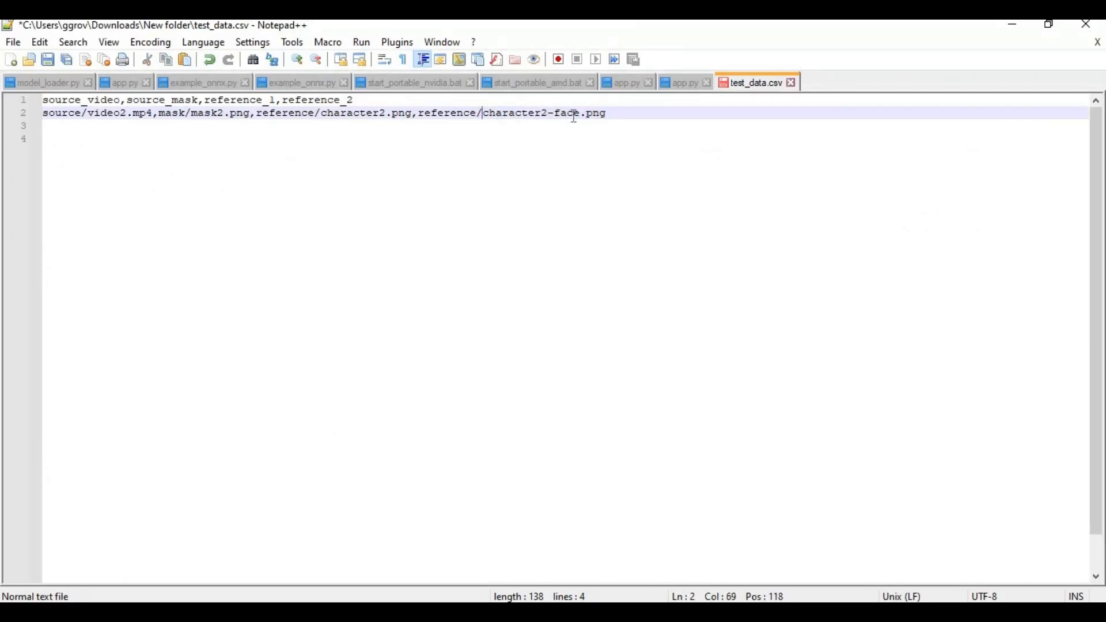
{"action": "double_click", "coordinate": [513, 113]}
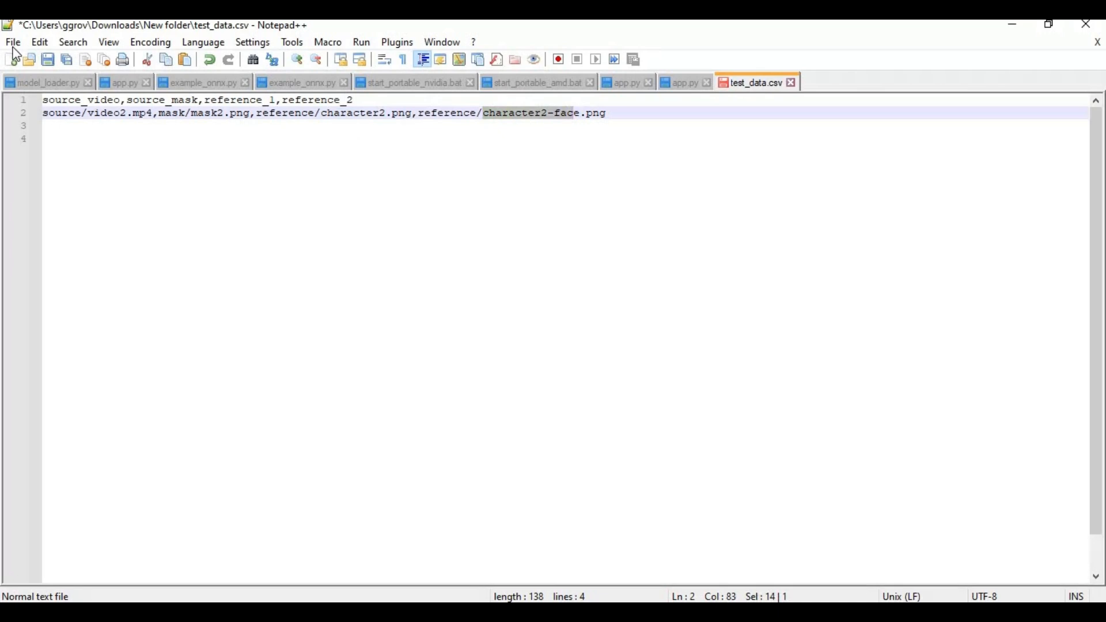
{"action": "left_click", "coordinate": [12, 41]}
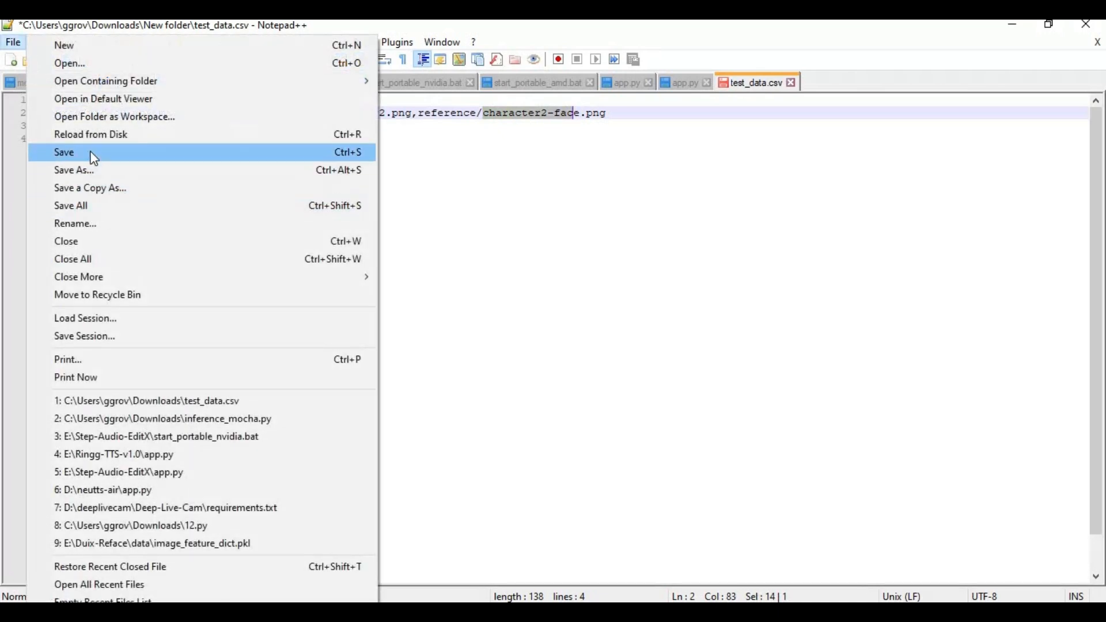
{"action": "left_click", "coordinate": [64, 152]}
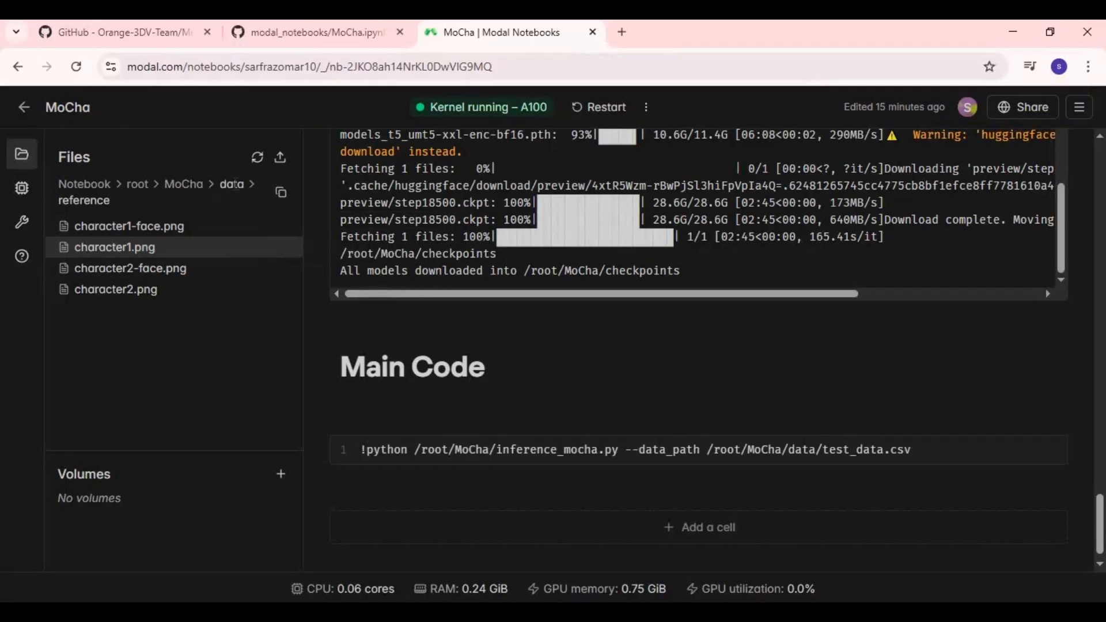
Step: Upload the edited test_data.csv from the PC into the data folder and refresh the listing
{"action": "left_click", "coordinate": [231, 183]}
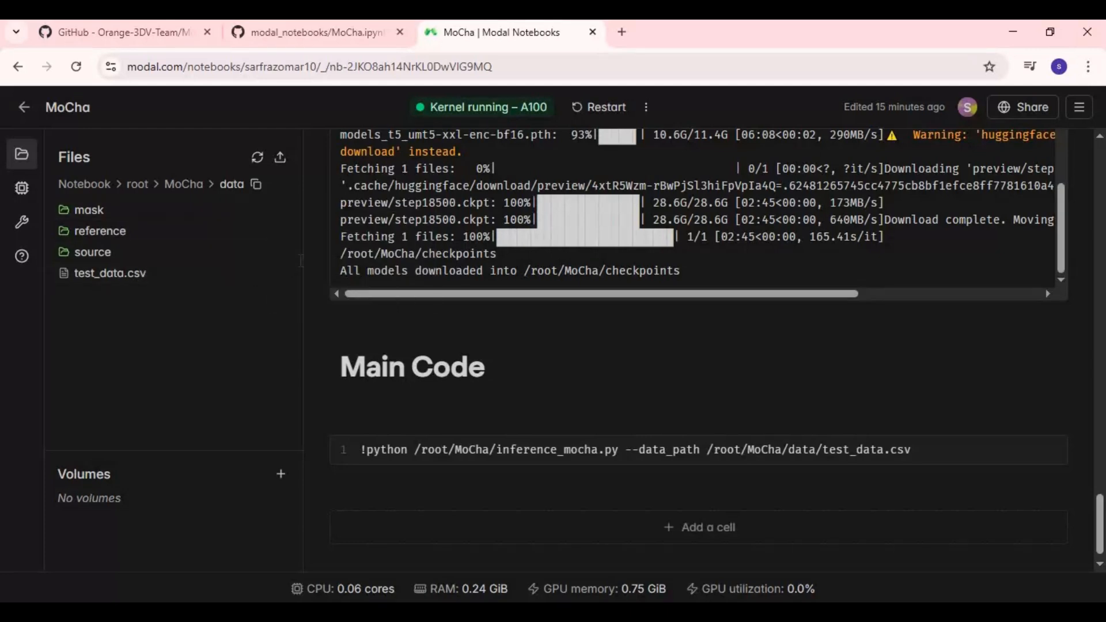
{"action": "mouse_move", "coordinate": [291, 282]}
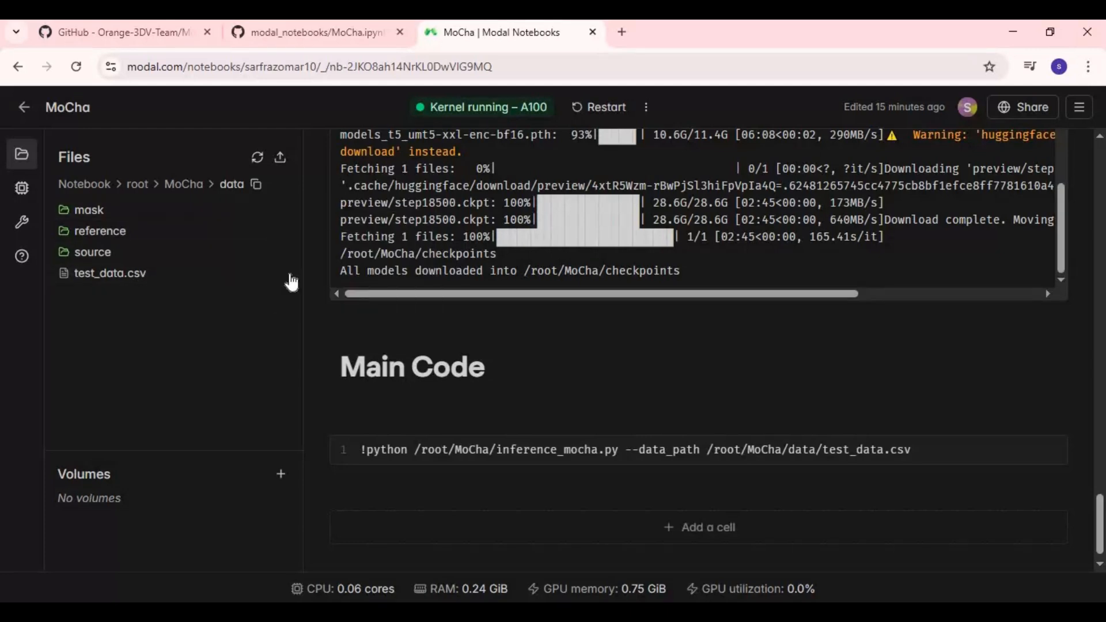
{"action": "mouse_move", "coordinate": [283, 277]}
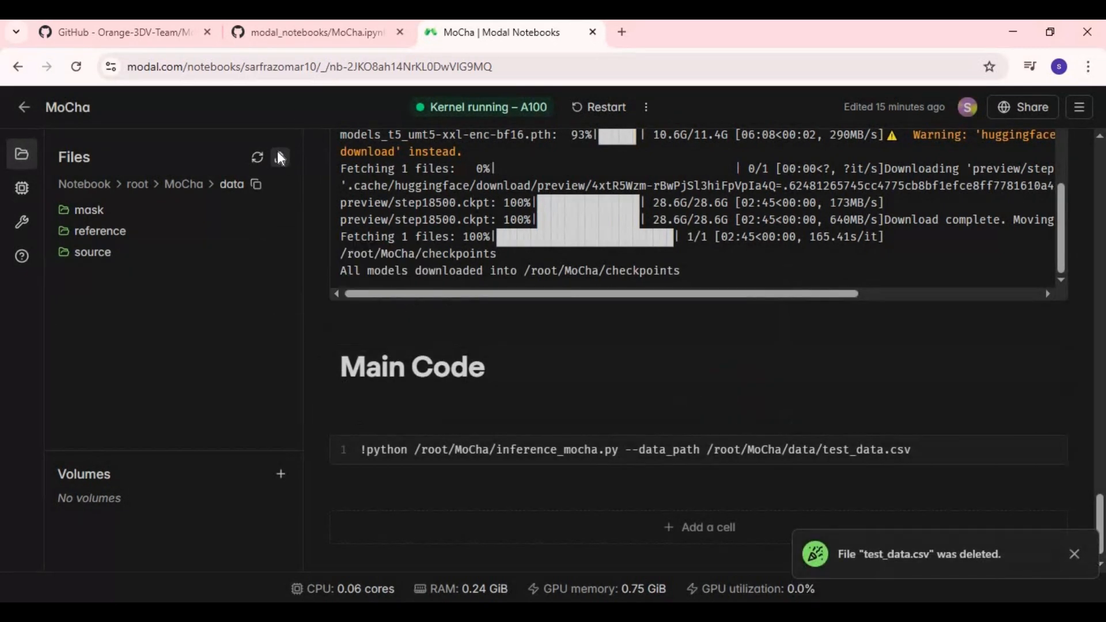
{"action": "left_click", "coordinate": [279, 157]}
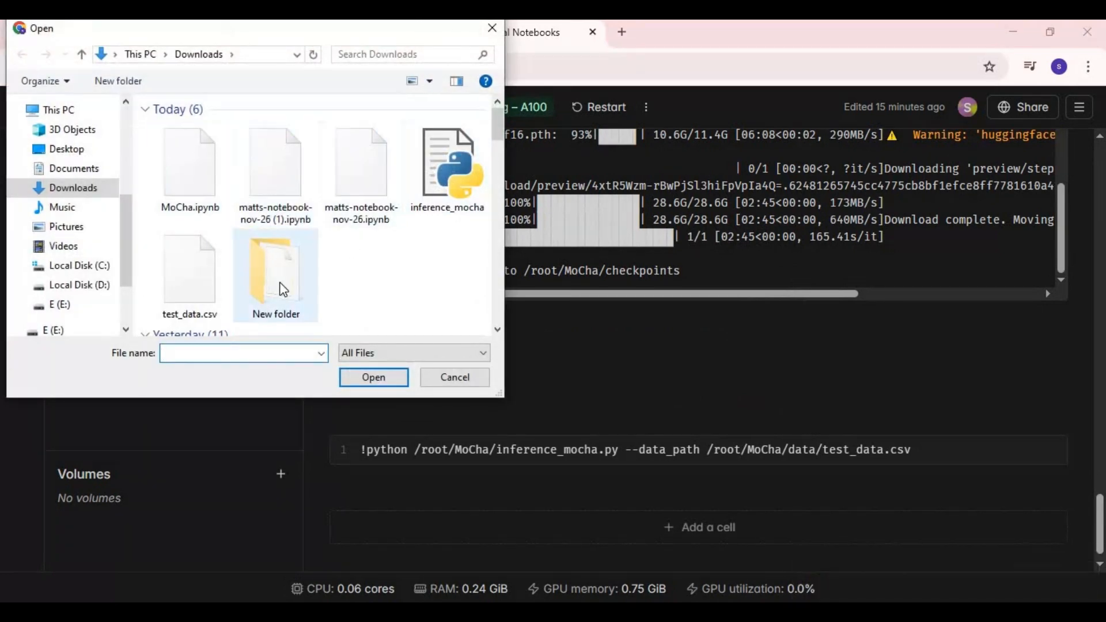
{"action": "left_click", "coordinate": [454, 377]}
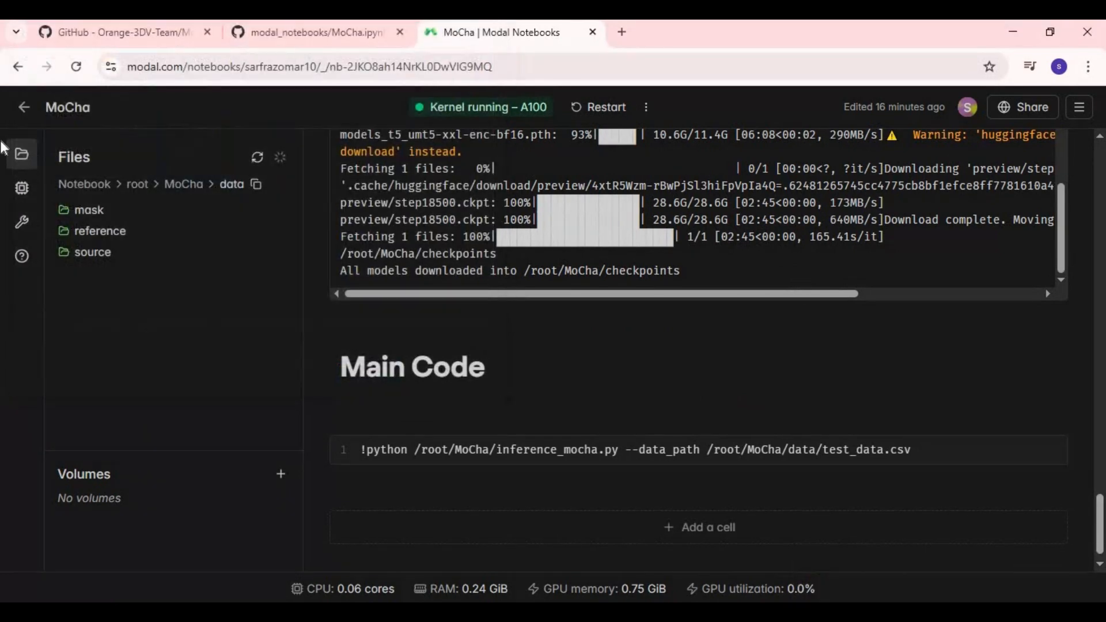
{"action": "left_click", "coordinate": [280, 157]}
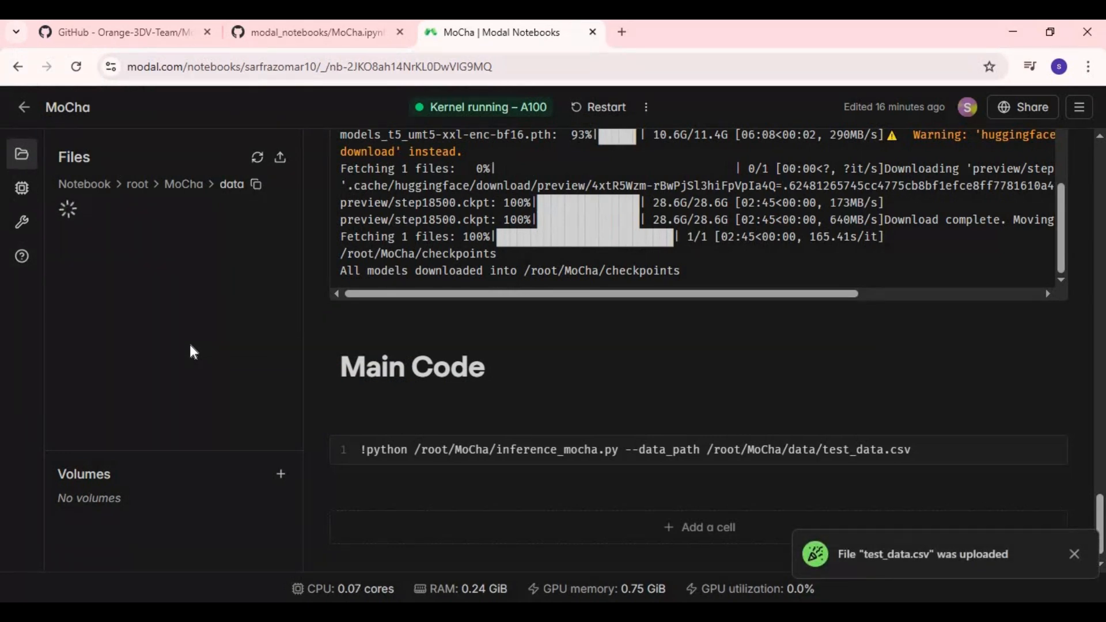
{"action": "left_click", "coordinate": [1074, 554]}
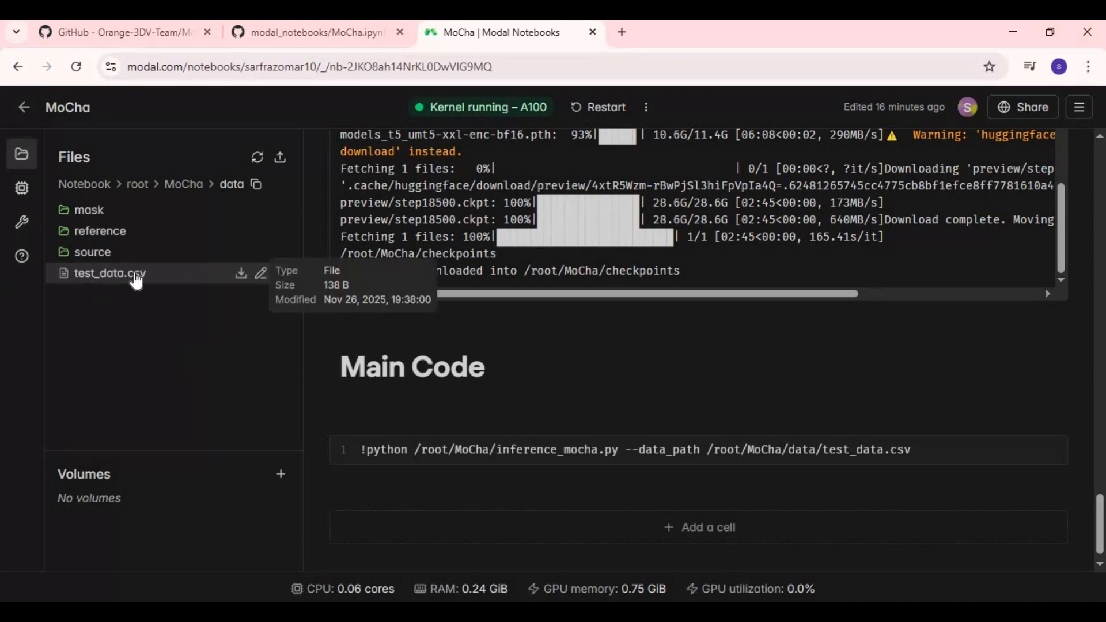
{"action": "mouse_move", "coordinate": [352, 481]}
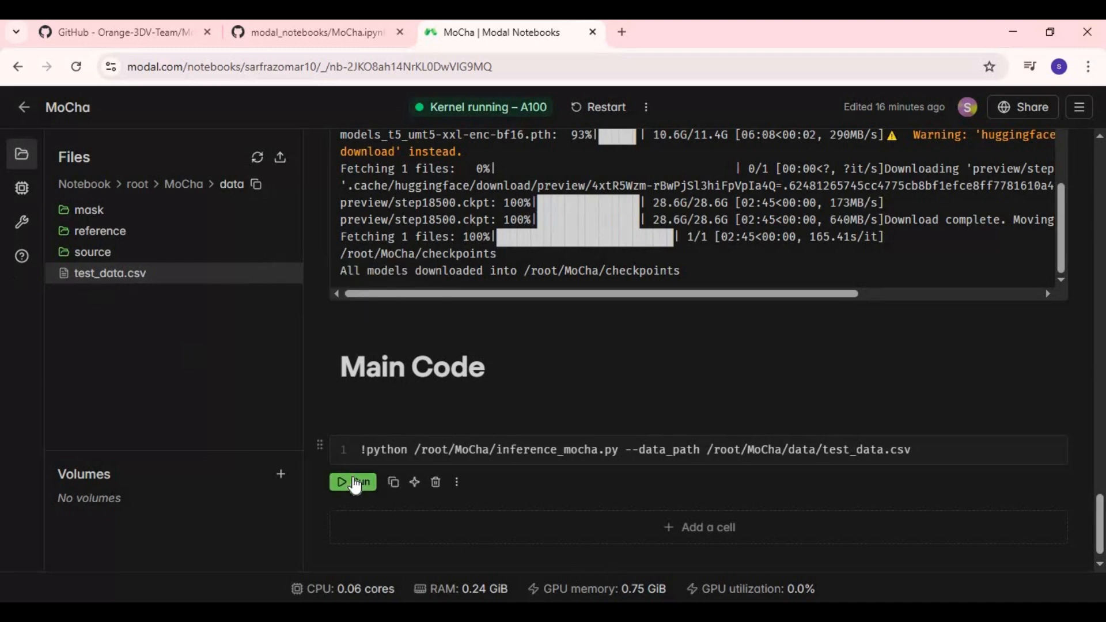
Step: Run the Main Code cell and follow the output through encoding, 50 diffusion steps, decoding and video saving
{"action": "left_click", "coordinate": [352, 482]}
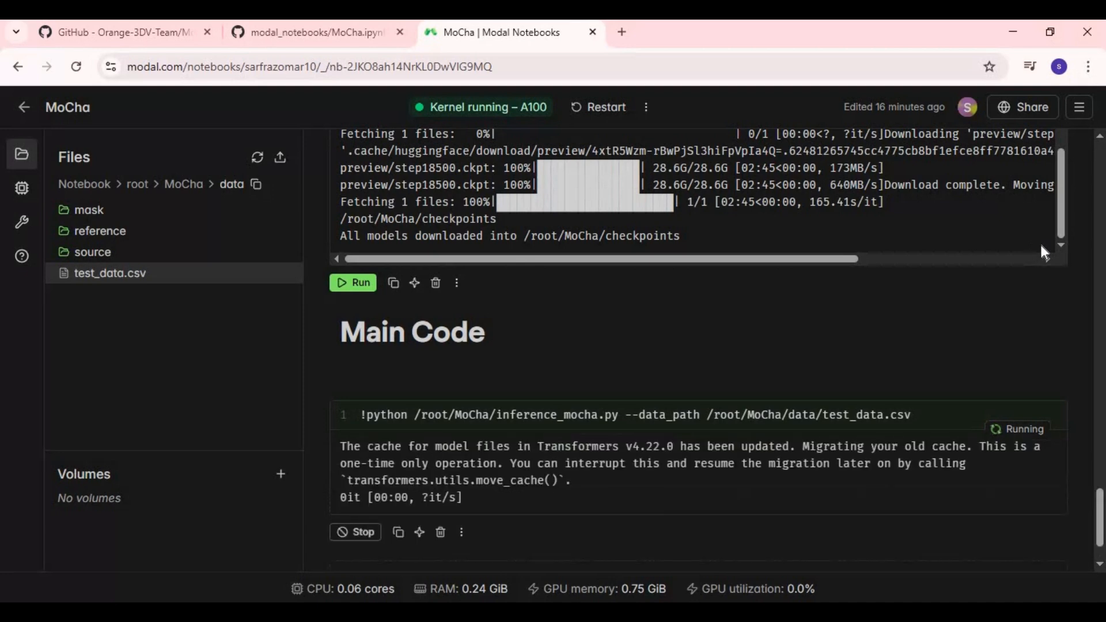
{"action": "scroll", "scroll_direction": "down", "scroll_amount": 3}
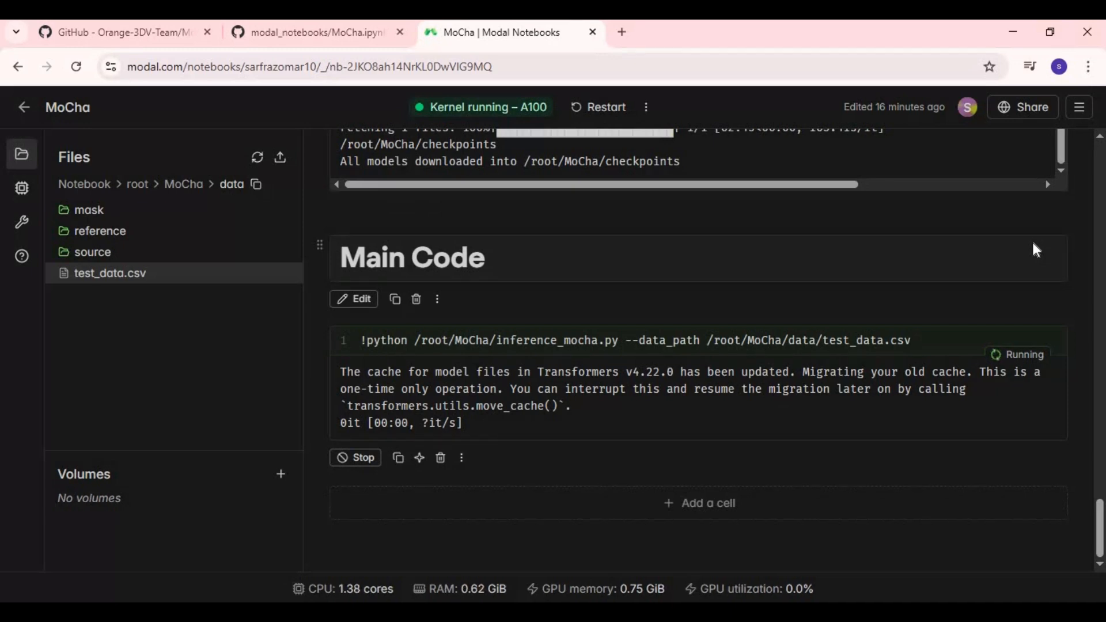
{"action": "scroll", "scroll_direction": "down", "scroll_amount": 3}
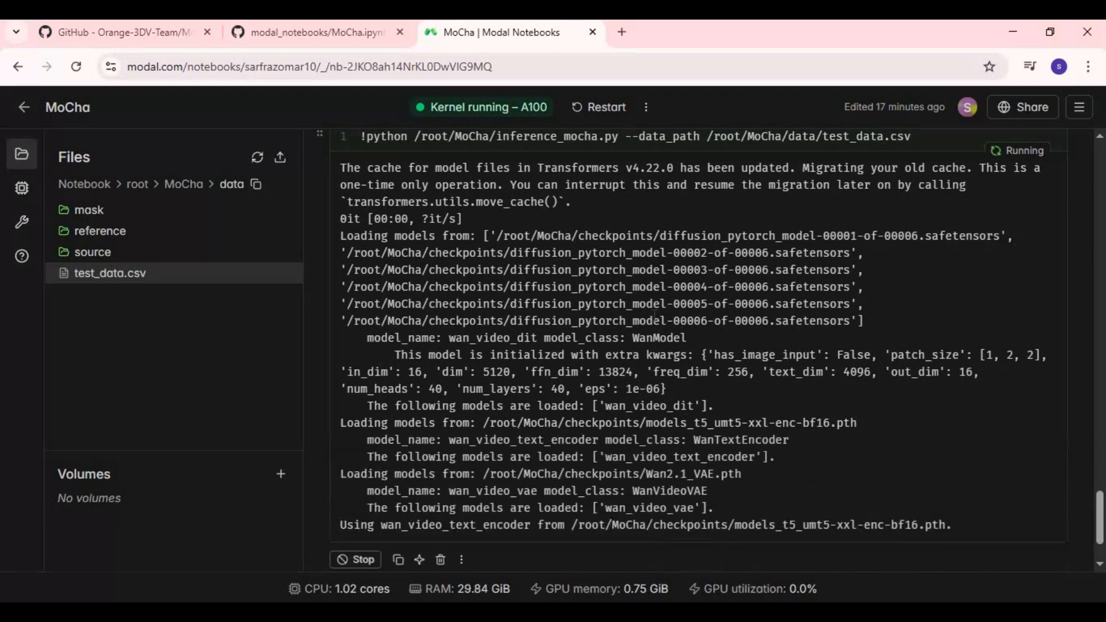
{"action": "scroll", "scroll_direction": "down", "scroll_amount": 3}
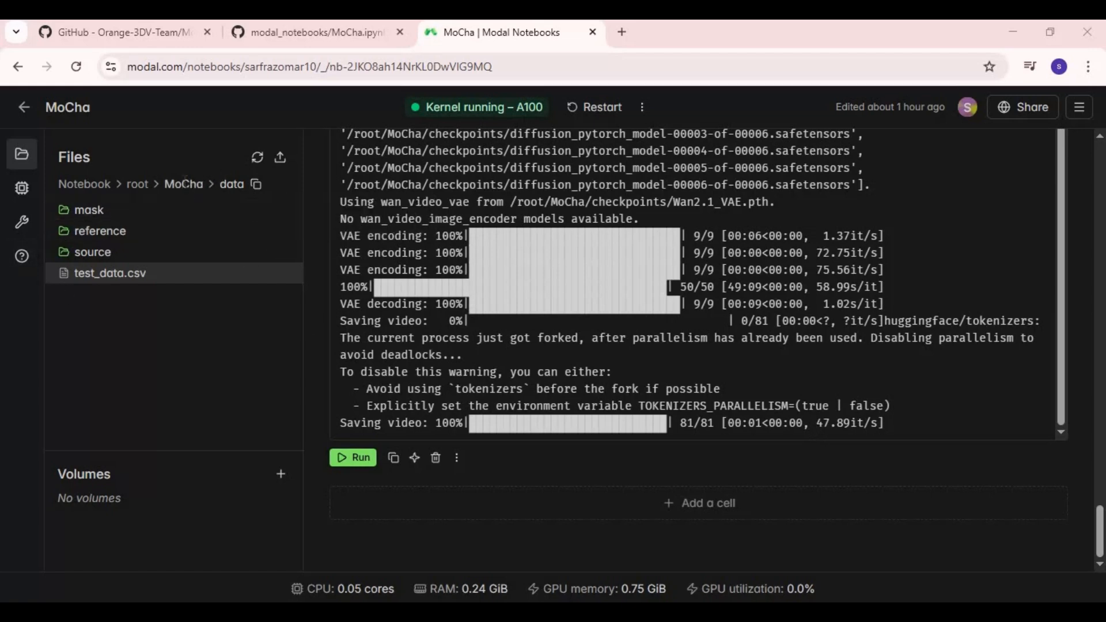
Step: From MoCha > results, download video2_replaced.mp4 to the PC
{"action": "left_click", "coordinate": [184, 184]}
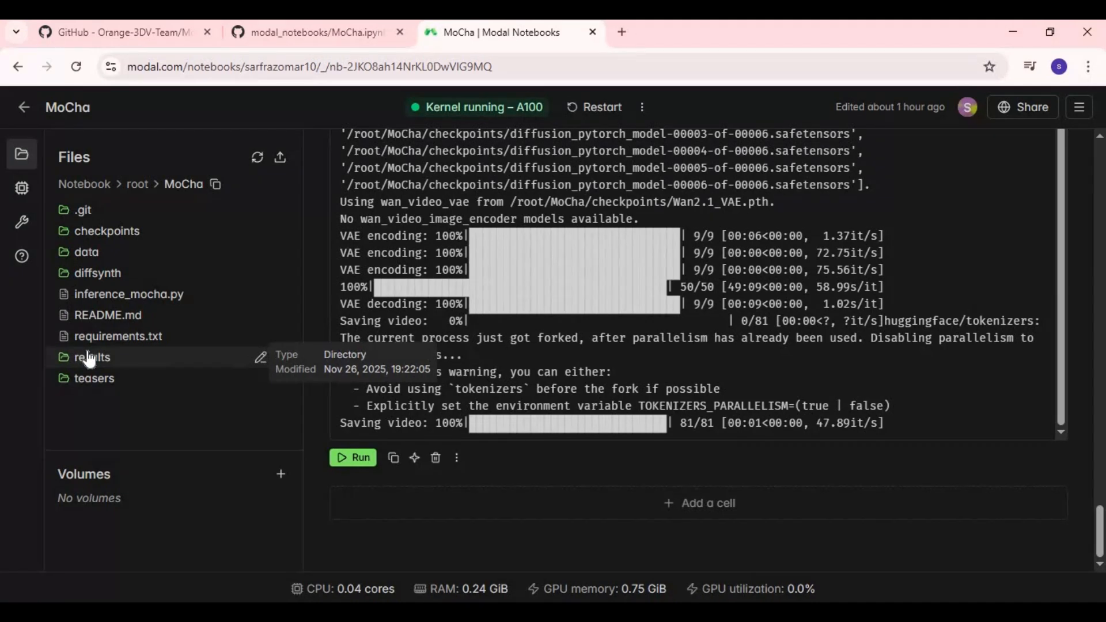
{"action": "left_click", "coordinate": [91, 357]}
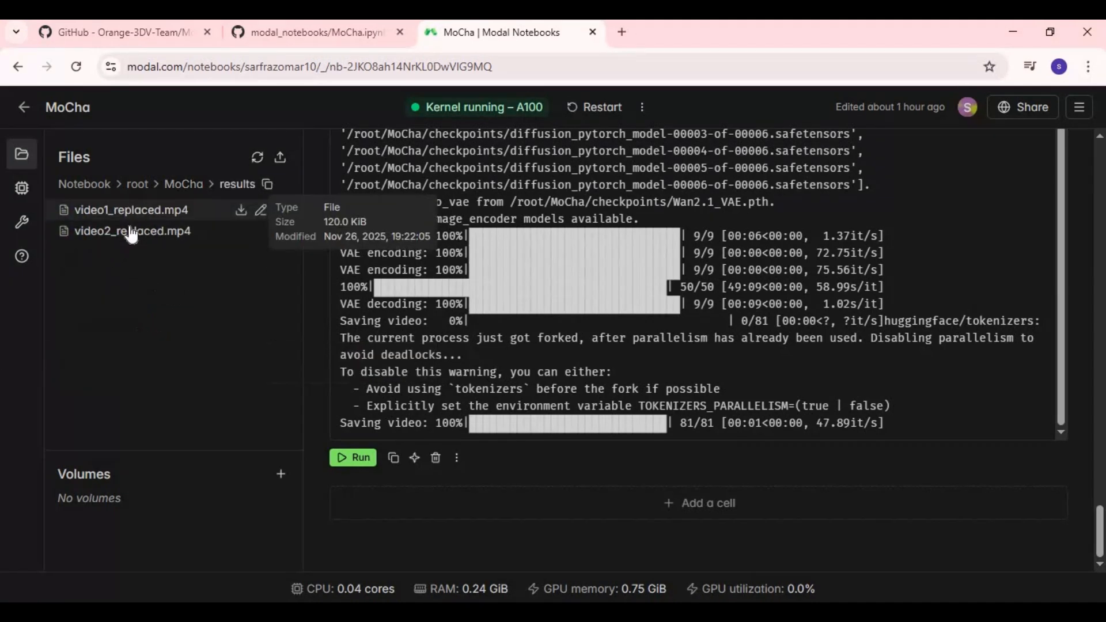
{"action": "mouse_move", "coordinate": [155, 210]}
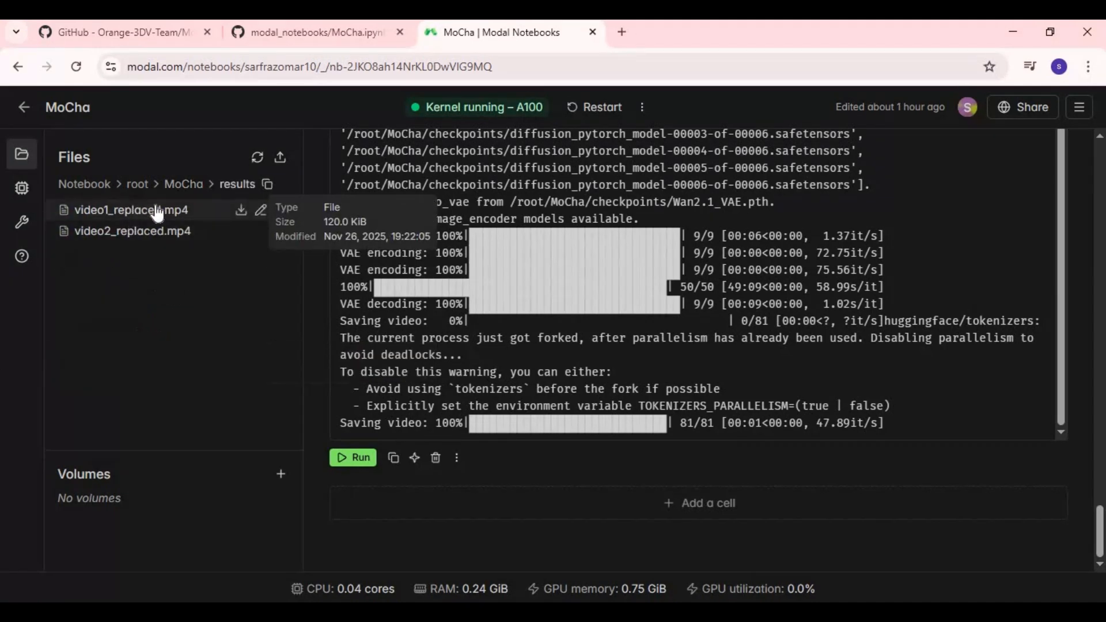
{"action": "mouse_move", "coordinate": [132, 230]}
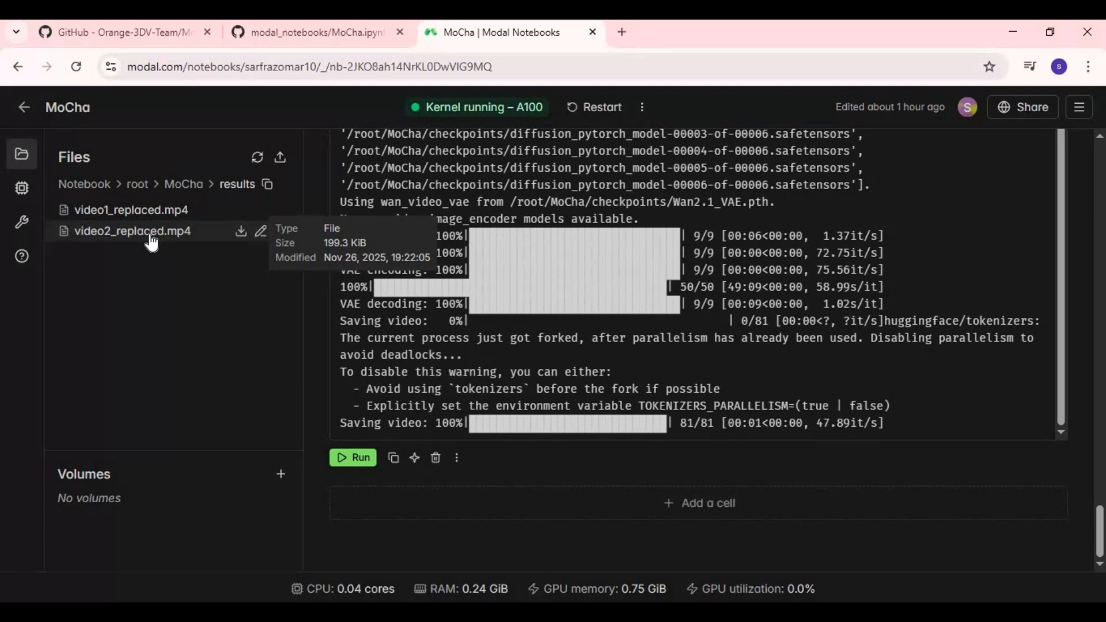
{"action": "left_click", "coordinate": [241, 230]}
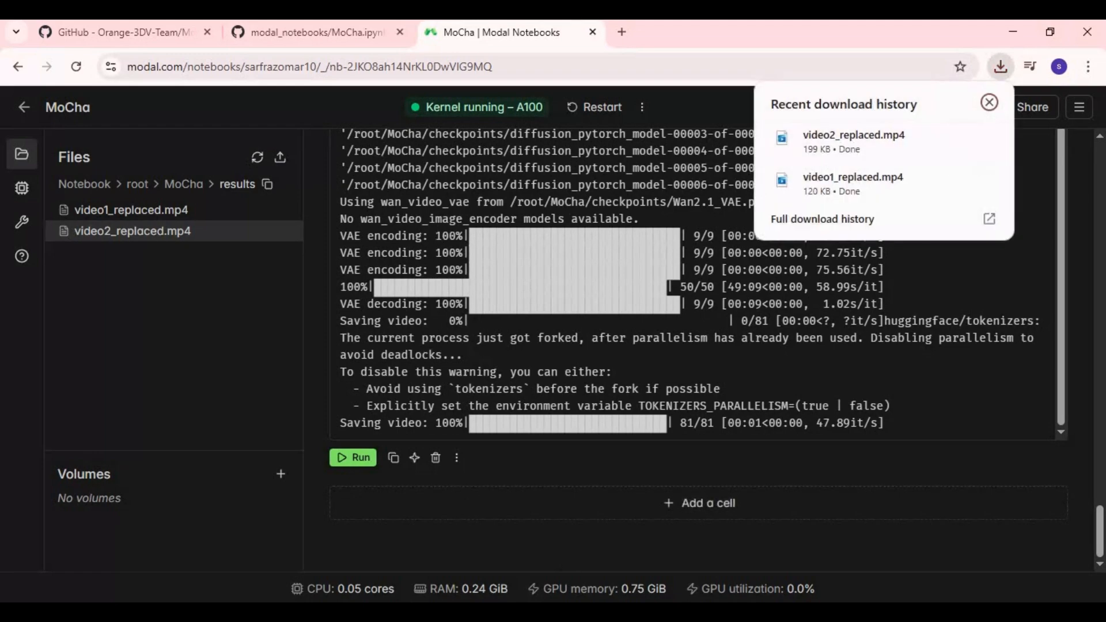
Step: Check the browser's recent downloads and open the downloaded video1_replaced.mp4
{"action": "left_click", "coordinate": [988, 101]}
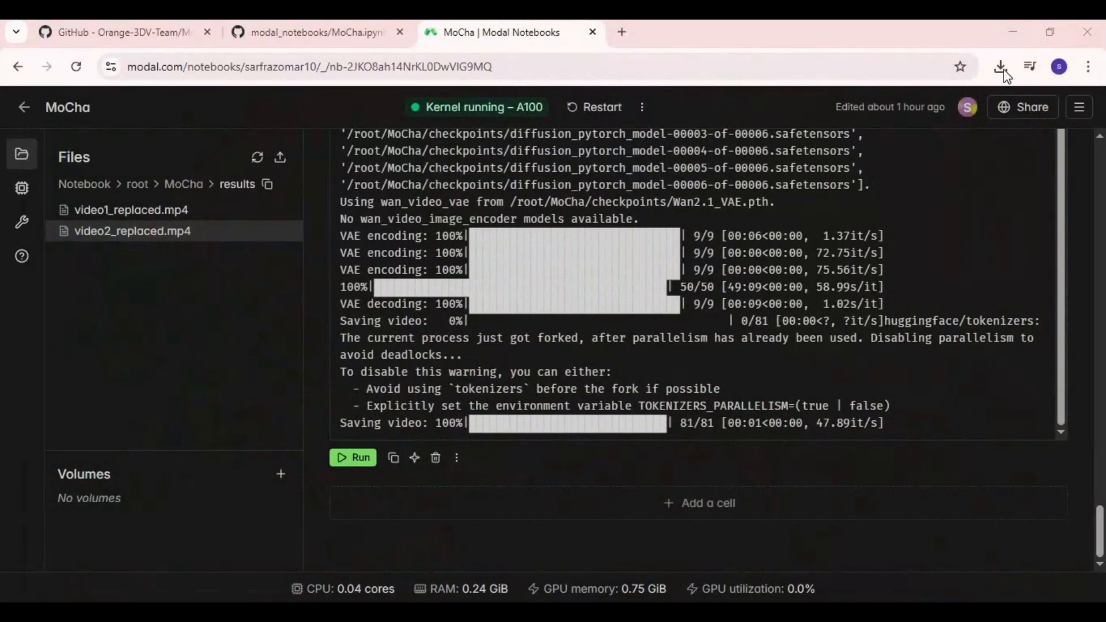
{"action": "left_click", "coordinate": [1000, 67]}
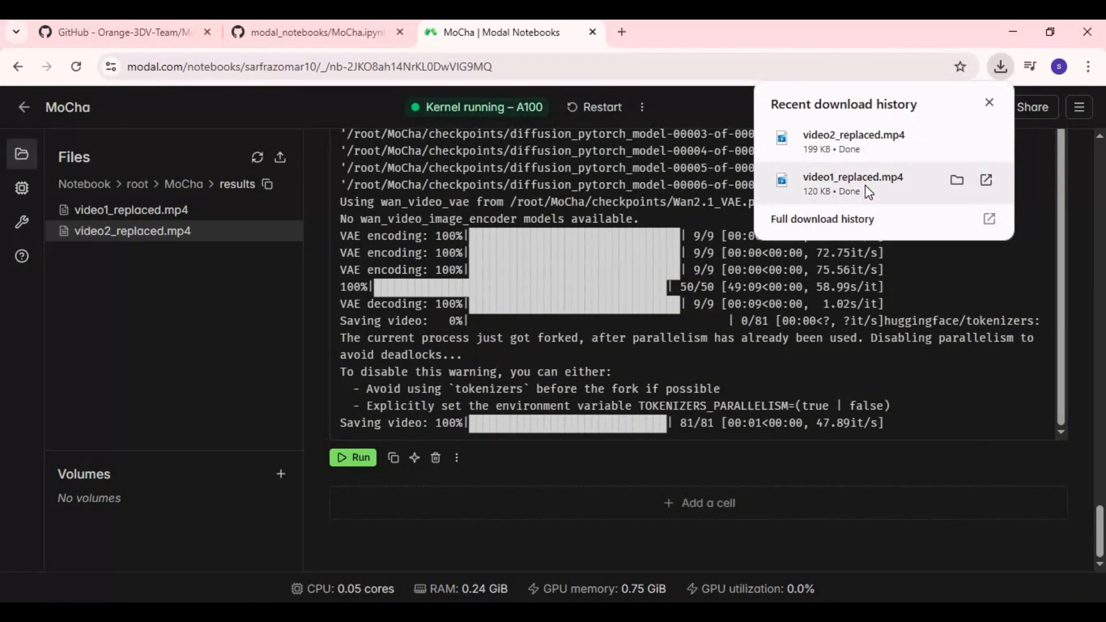
{"action": "left_click", "coordinate": [989, 103]}
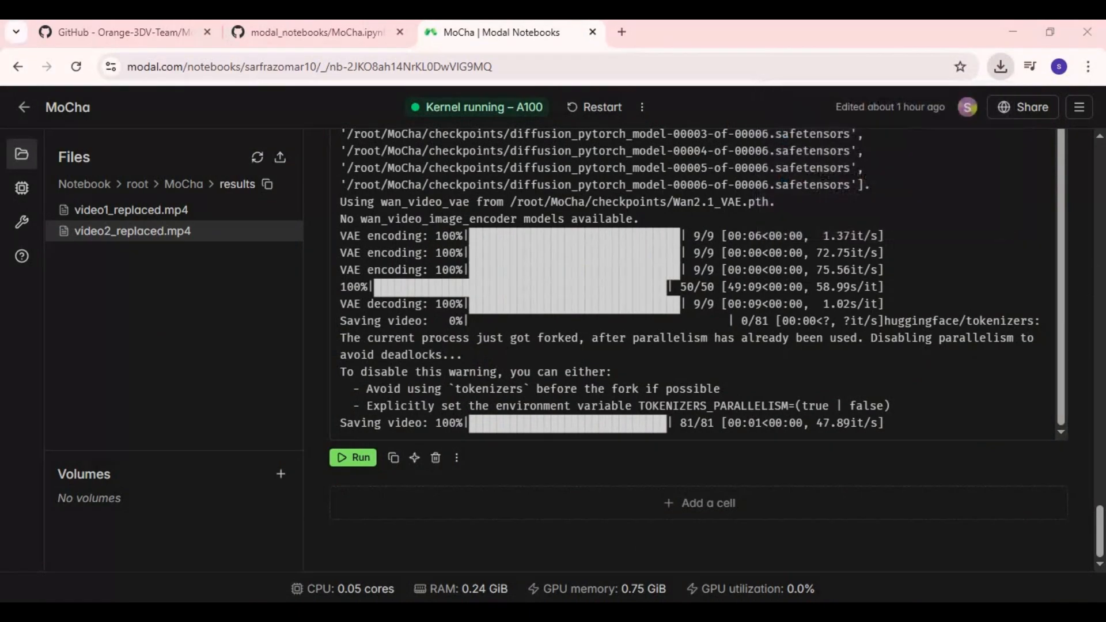